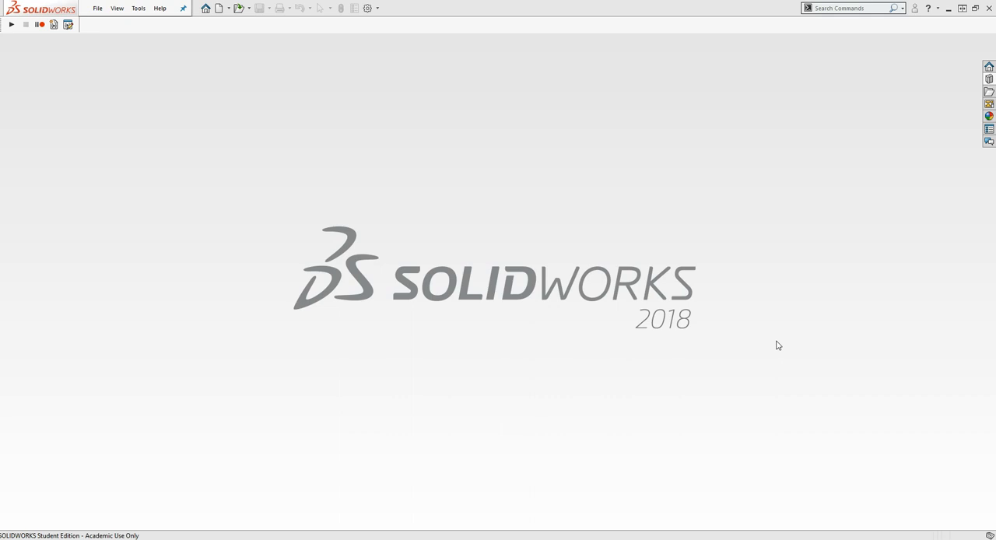
{"action": "mouse_move", "coordinate": [666, 202]}
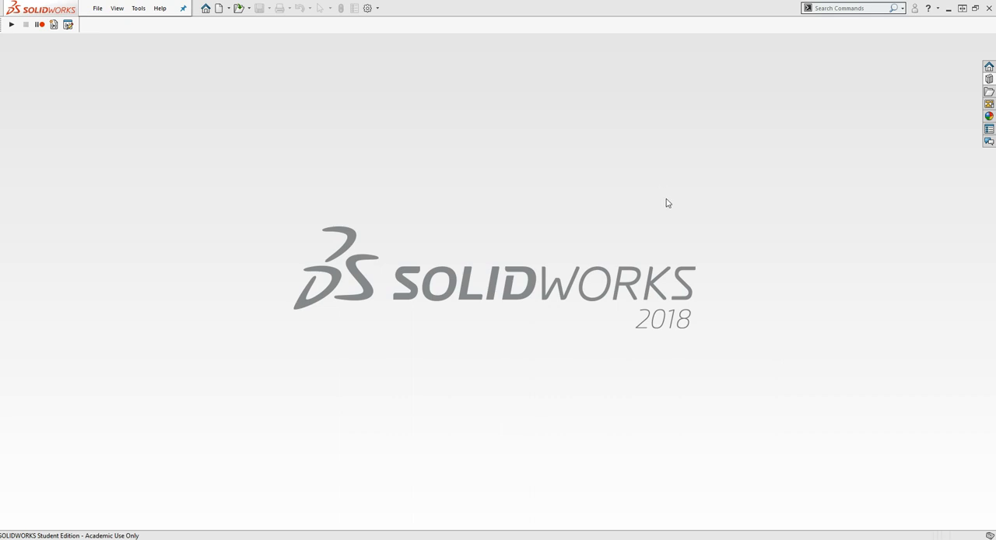
{"action": "mouse_move", "coordinate": [615, 142]}
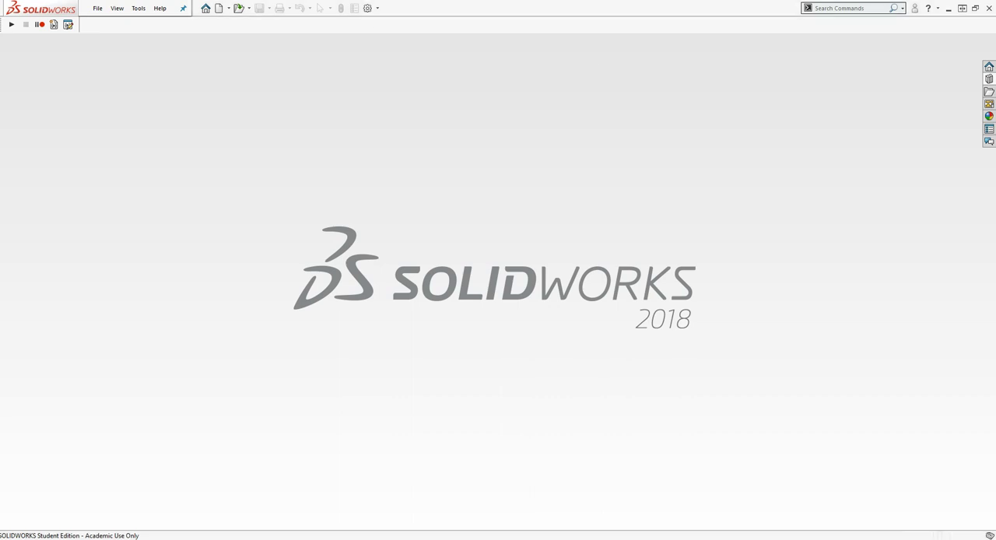
{"action": "mouse_move", "coordinate": [964, 442]}
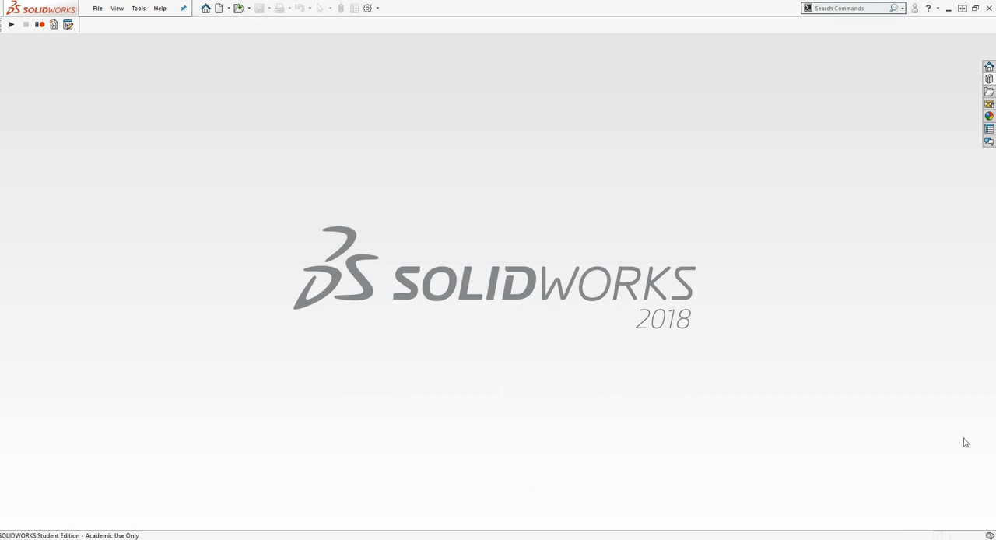
{"action": "mouse_move", "coordinate": [249, 209]}
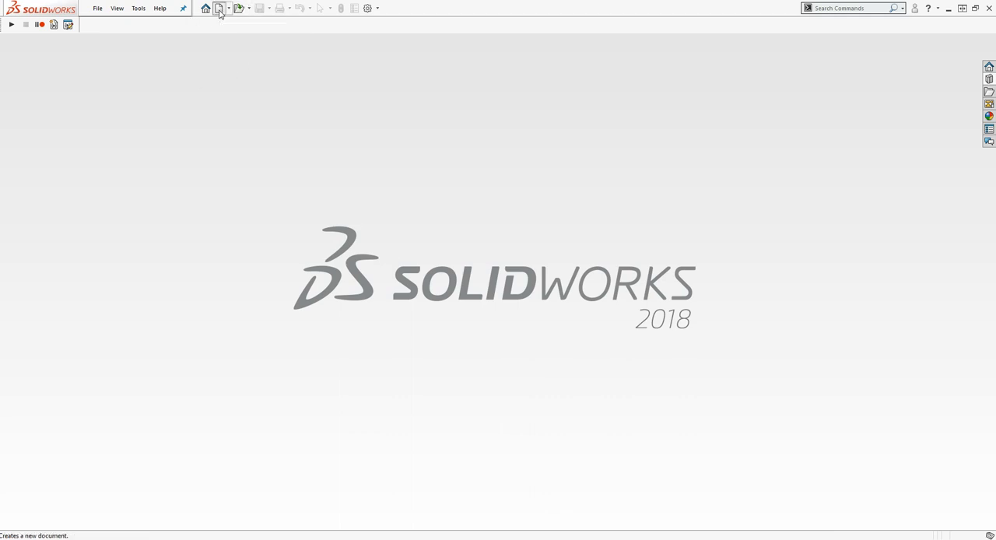
Create a new blank Part document, Part2, from the New SOLIDWORKS Document dialog
{"action": "left_click", "coordinate": [220, 9]}
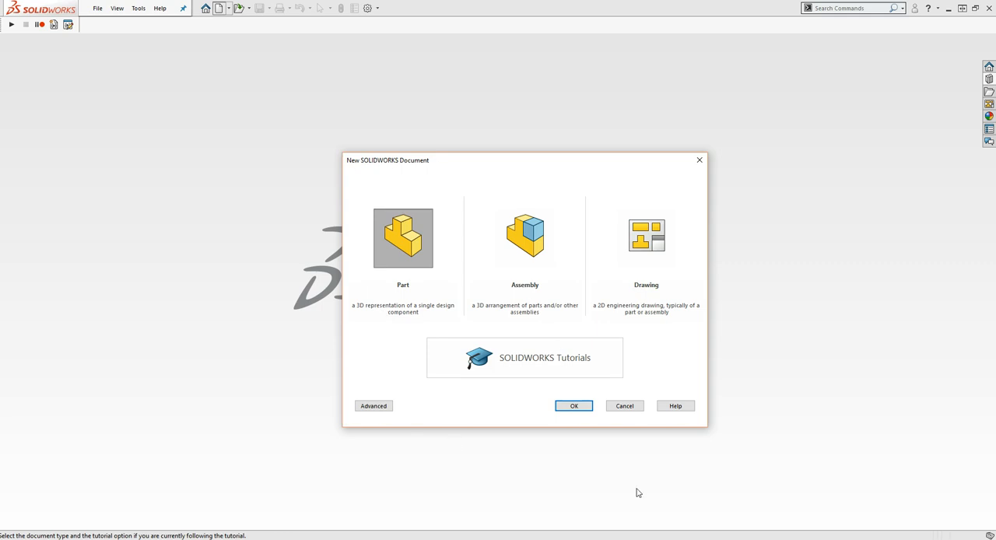
{"action": "mouse_move", "coordinate": [553, 466]}
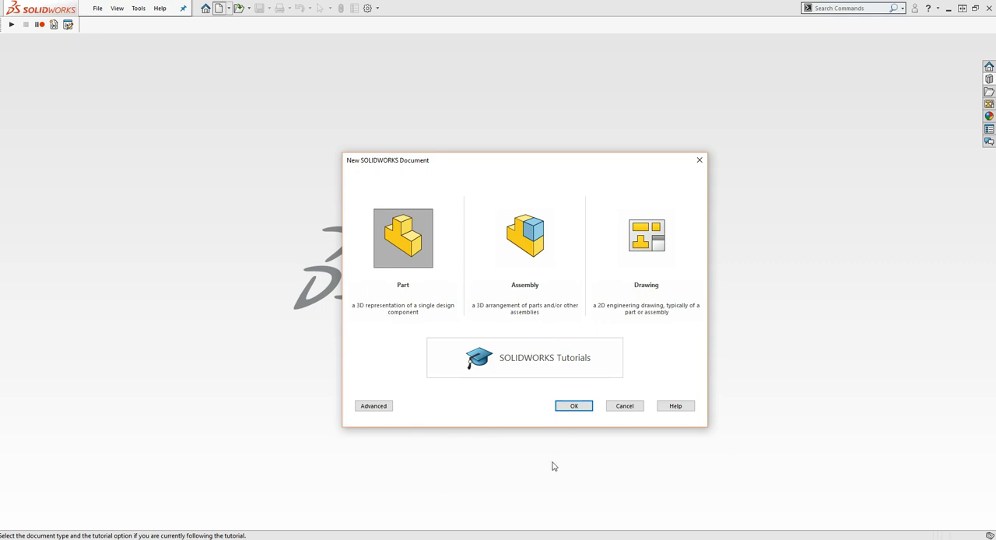
{"action": "mouse_move", "coordinate": [509, 164]}
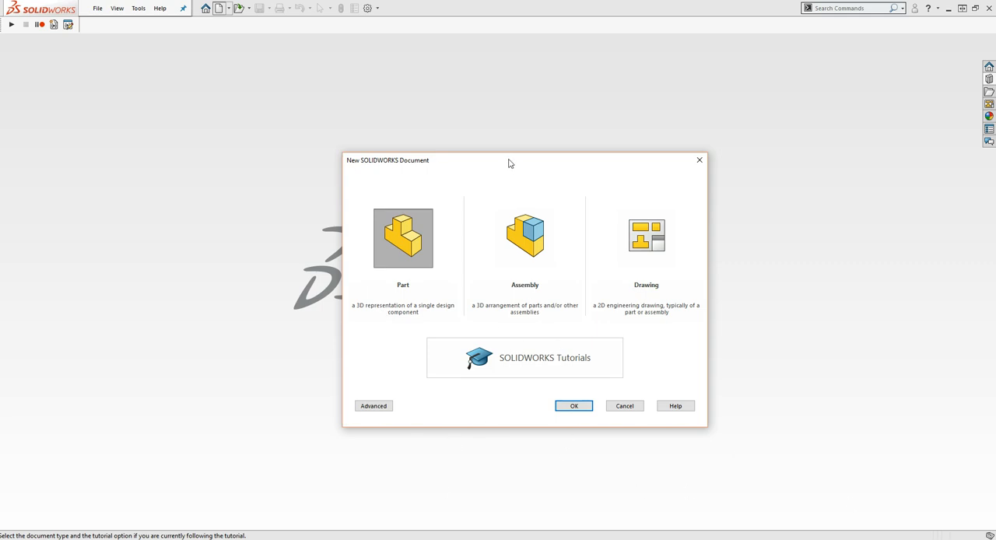
{"action": "left_click_drag", "start_coordinate": [510, 160], "coordinate": [438, 123]}
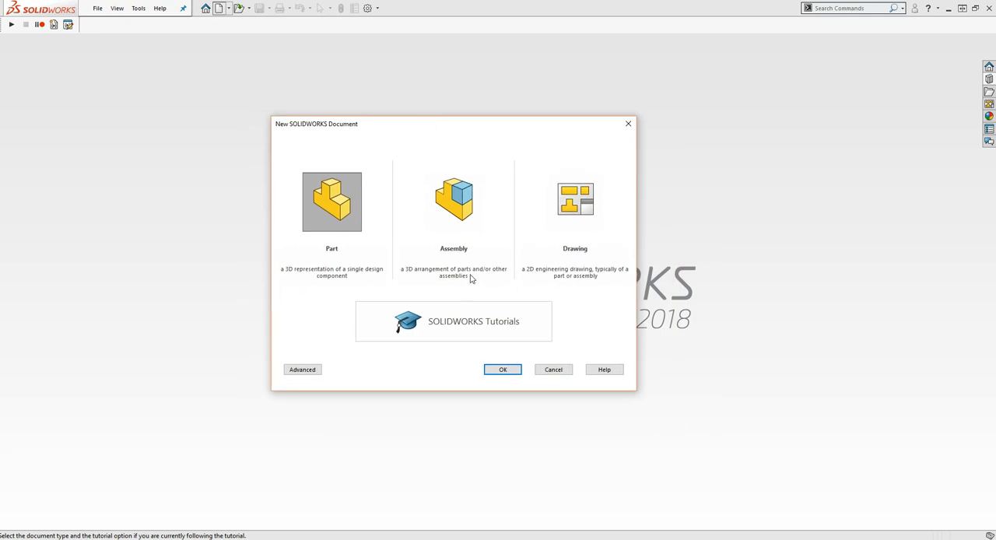
{"action": "mouse_move", "coordinate": [486, 384]}
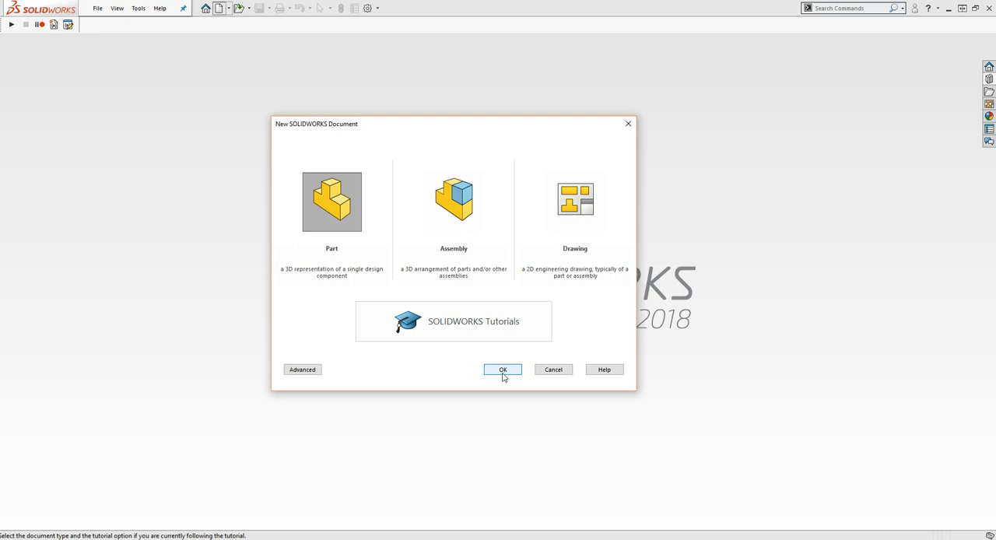
{"action": "mouse_move", "coordinate": [512, 346]}
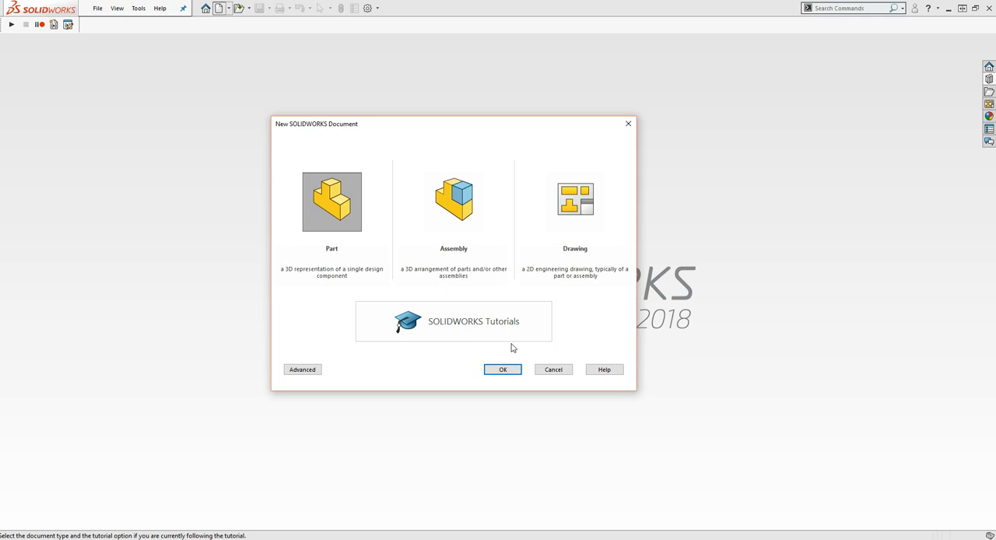
{"action": "mouse_move", "coordinate": [493, 397]}
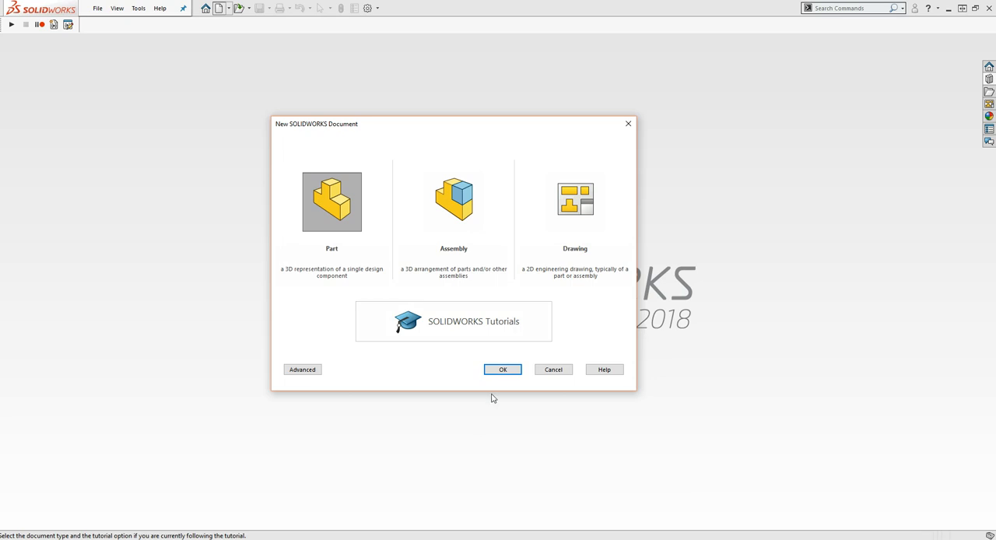
{"action": "mouse_move", "coordinate": [487, 389]}
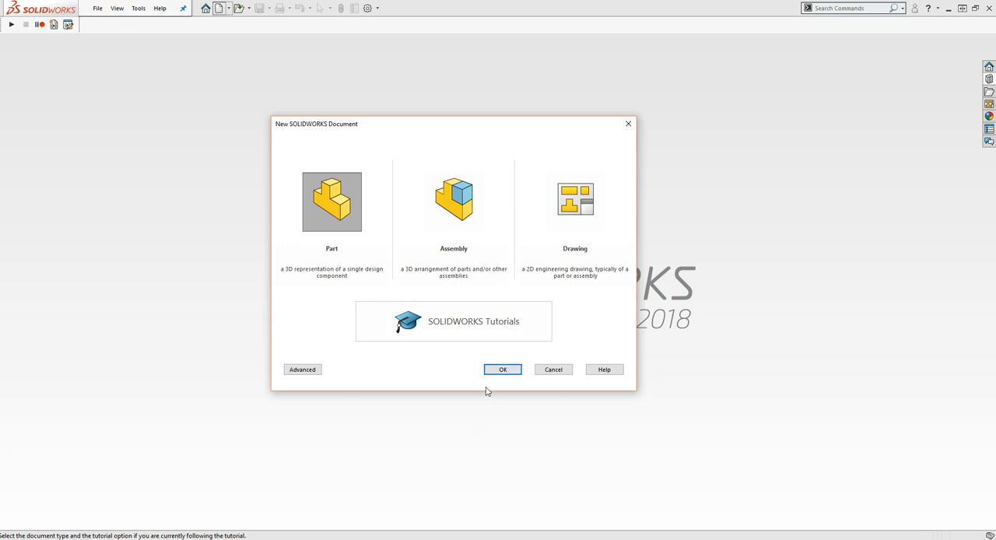
{"action": "left_click", "coordinate": [502, 369]}
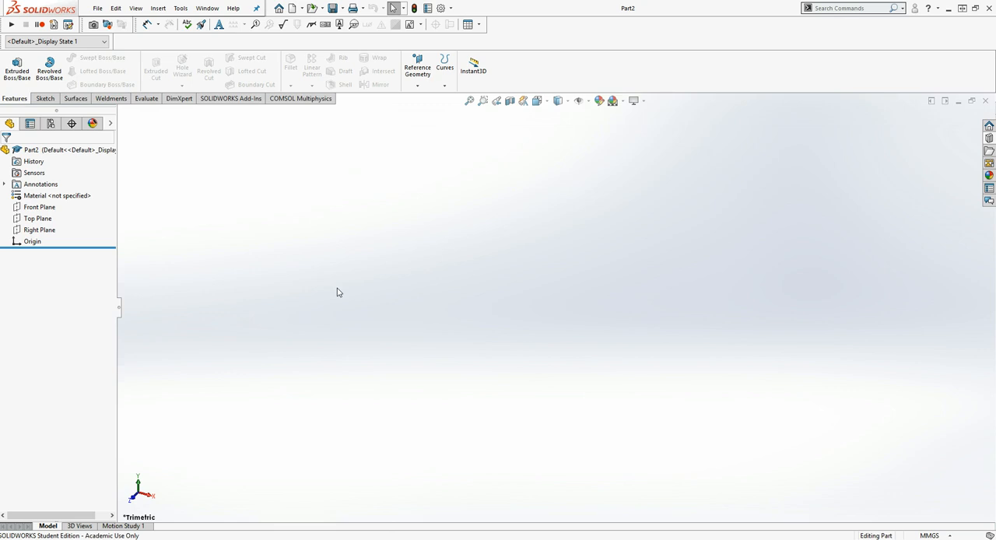
{"action": "mouse_move", "coordinate": [210, 165]}
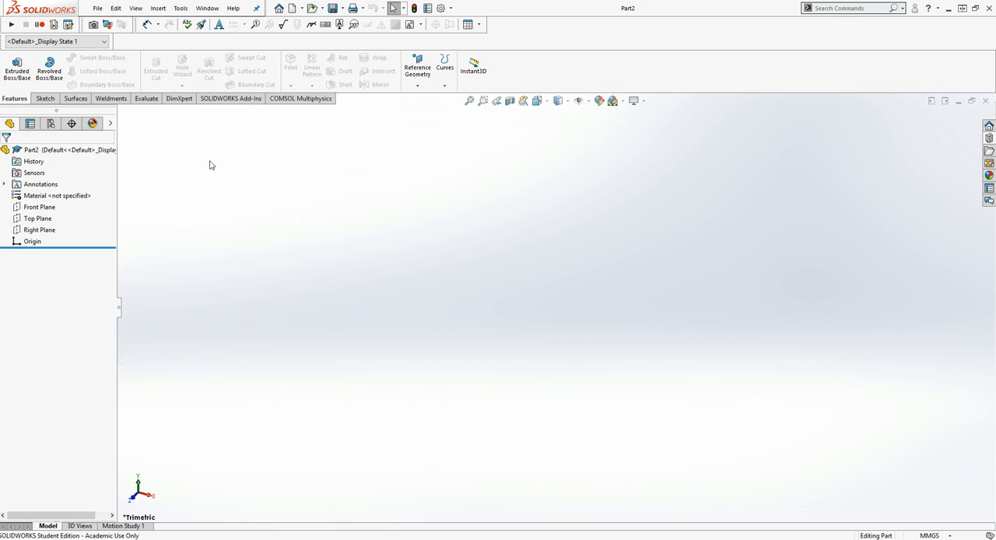
{"action": "mouse_move", "coordinate": [226, 166]}
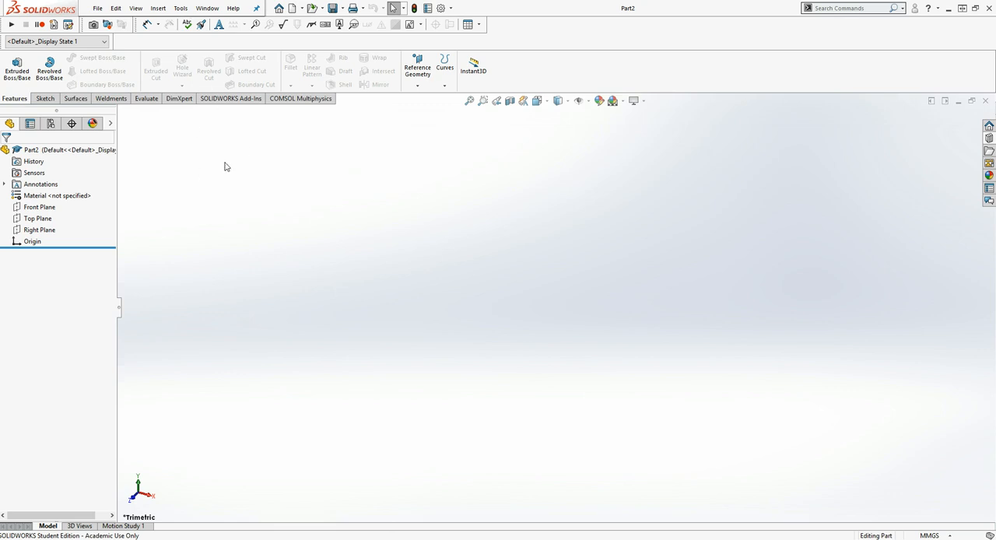
{"action": "mouse_move", "coordinate": [184, 263]}
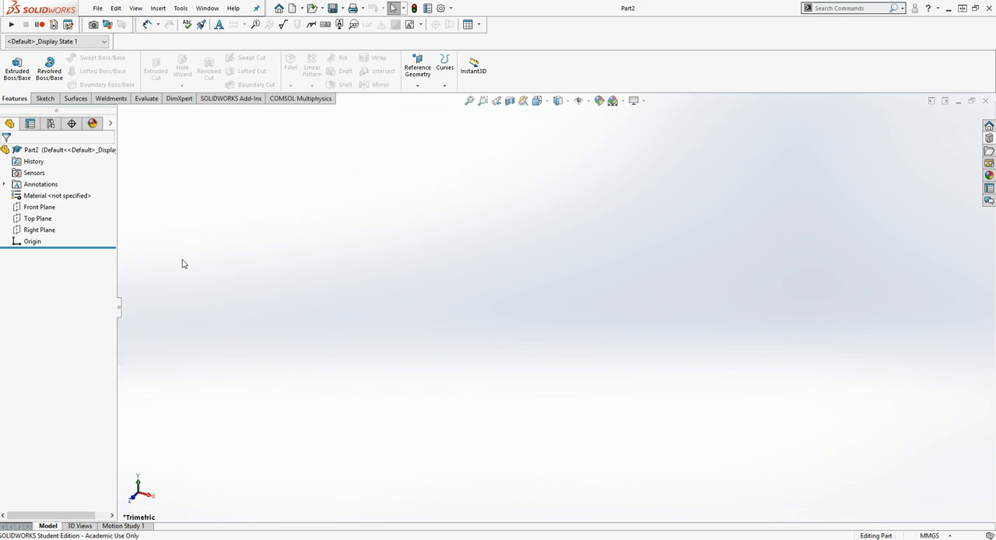
{"action": "mouse_move", "coordinate": [77, 368]}
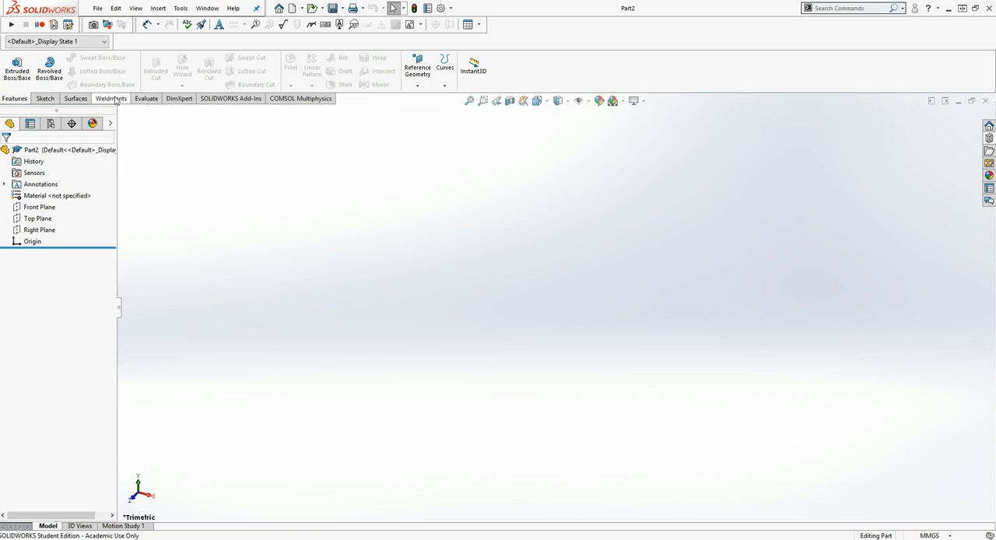
{"action": "right_click", "coordinate": [109, 98]}
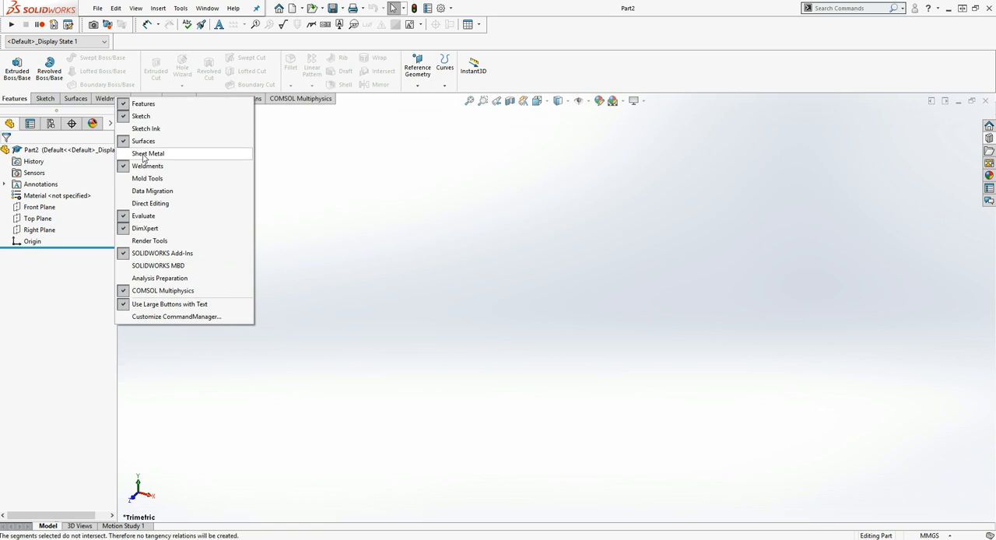
{"action": "mouse_move", "coordinate": [152, 141]}
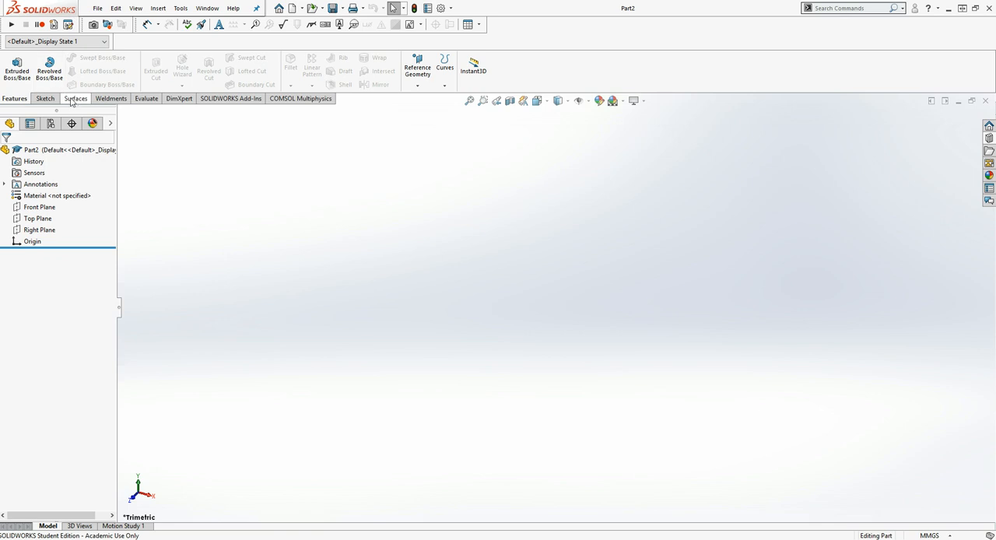
Switch the CommandManager to the Surfaces tool set
{"action": "left_click", "coordinate": [74, 98]}
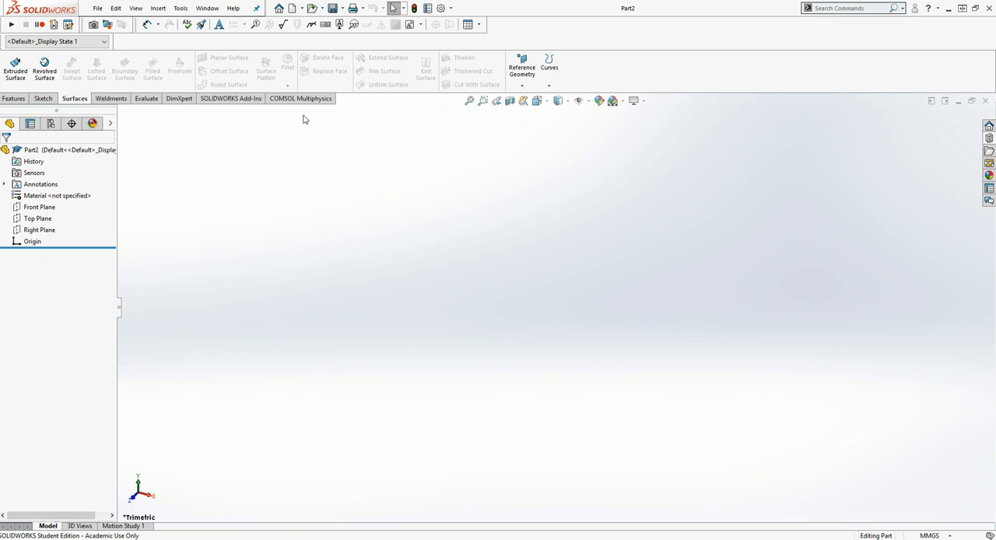
{"action": "mouse_move", "coordinate": [171, 160]}
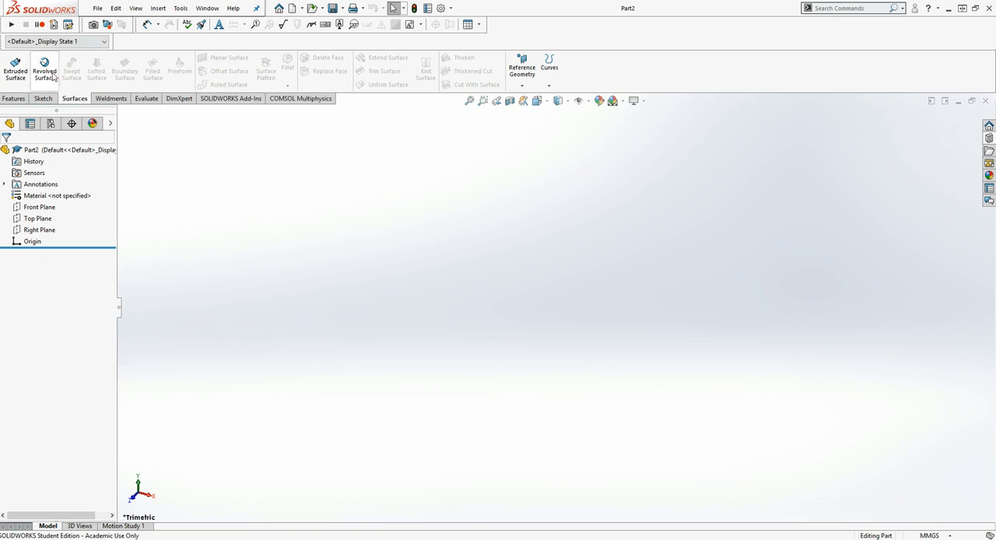
{"action": "mouse_move", "coordinate": [112, 9]}
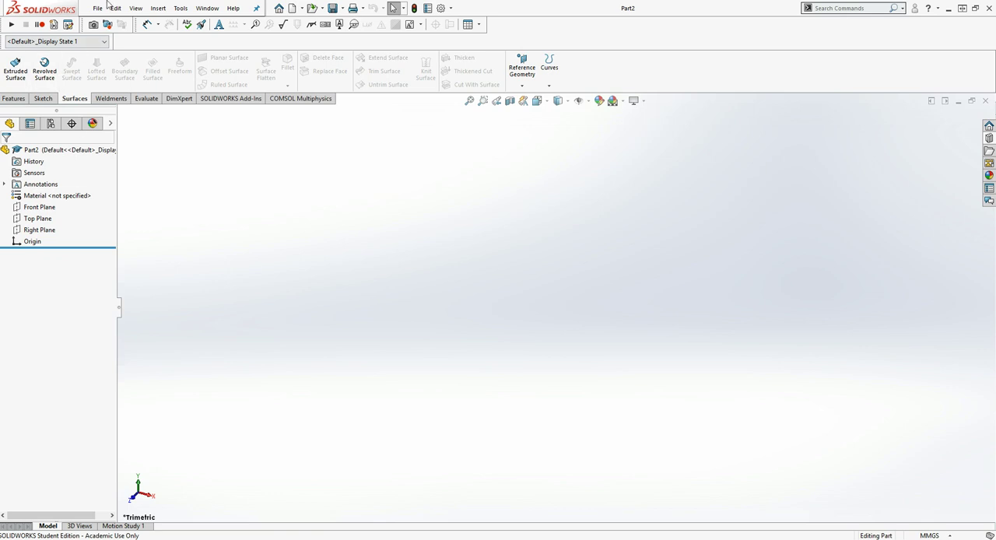
{"action": "mouse_move", "coordinate": [154, 54]}
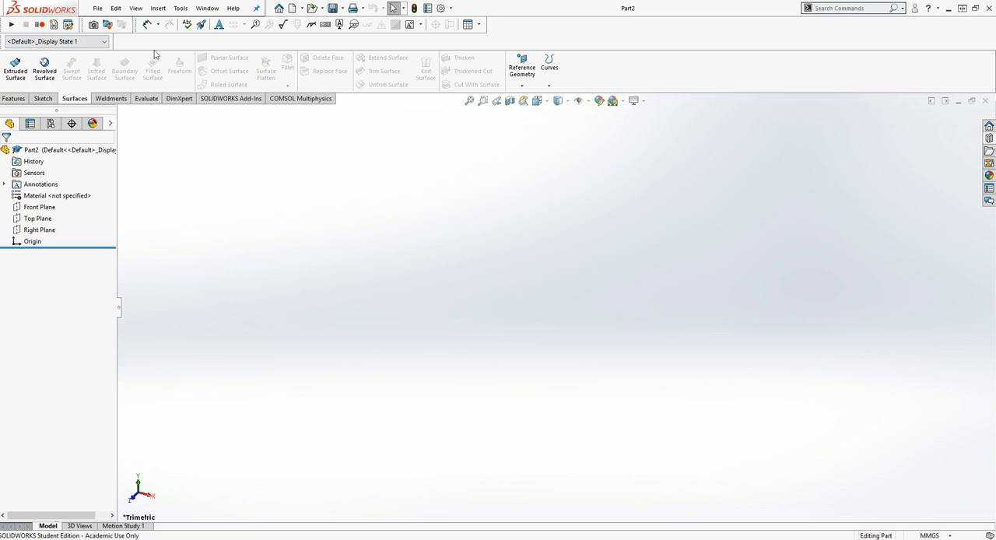
{"action": "mouse_move", "coordinate": [153, 67]}
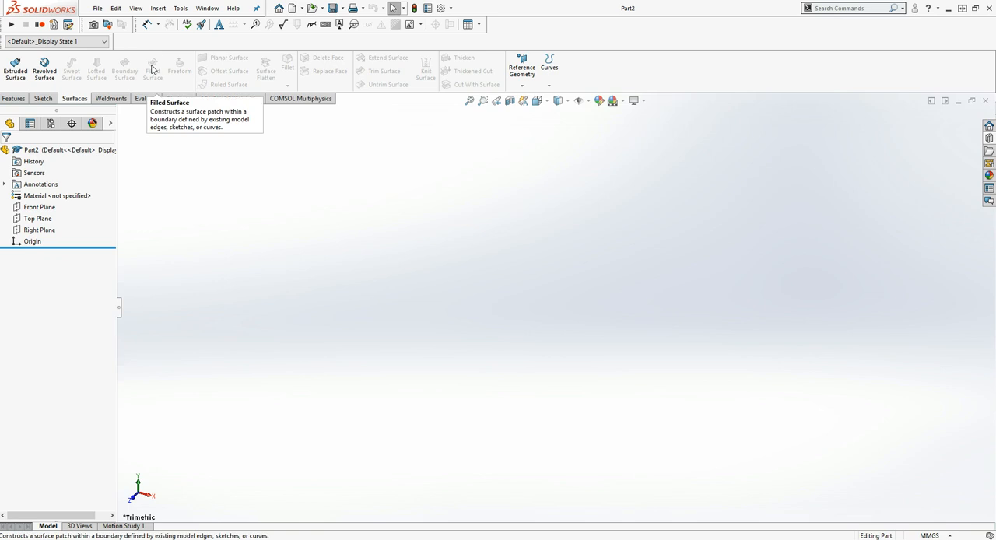
{"action": "mouse_move", "coordinate": [126, 73]}
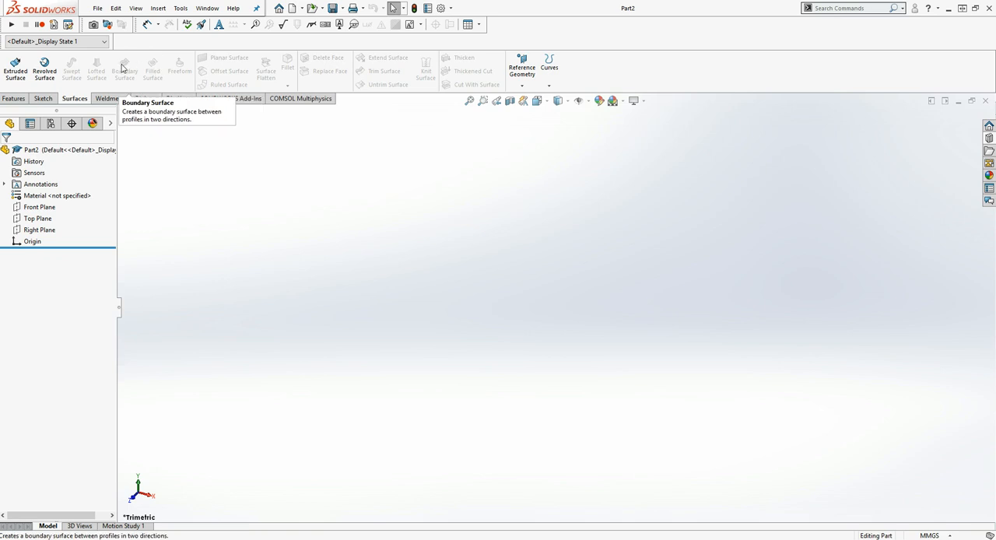
{"action": "mouse_move", "coordinate": [96, 70]}
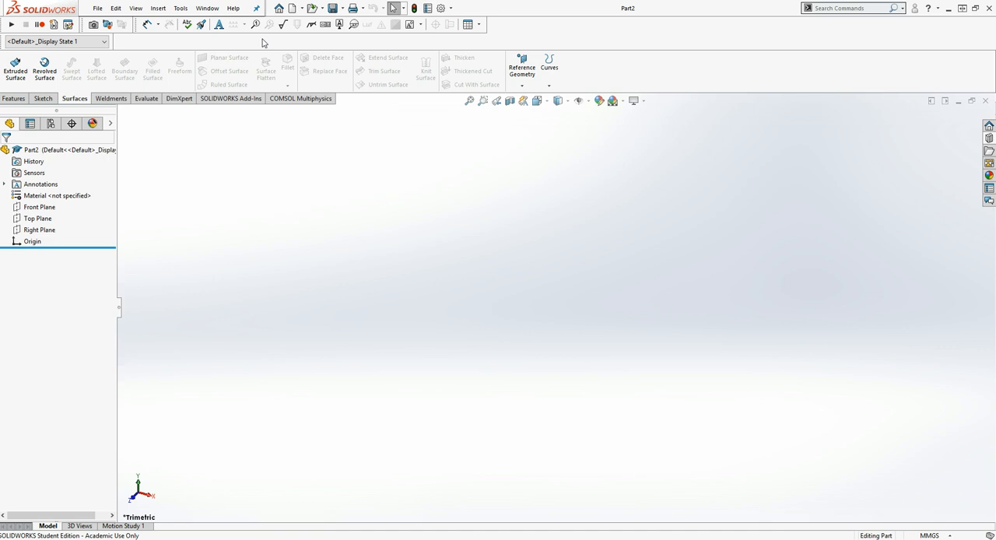
{"action": "mouse_move", "coordinate": [148, 216]}
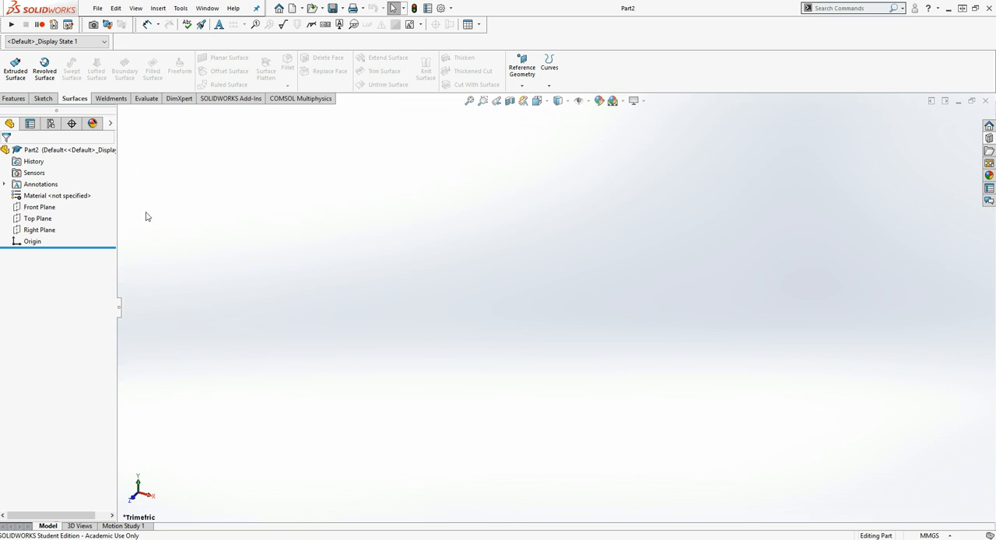
Select Top Plane and bring up the Sketch tools to begin Sketch1
{"action": "left_click", "coordinate": [38, 219]}
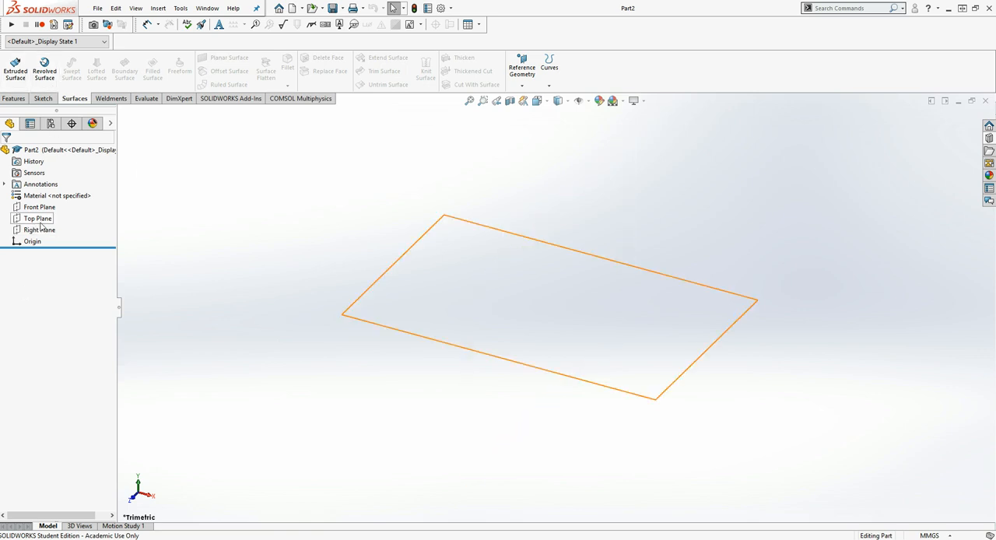
{"action": "left_click", "coordinate": [36, 218]}
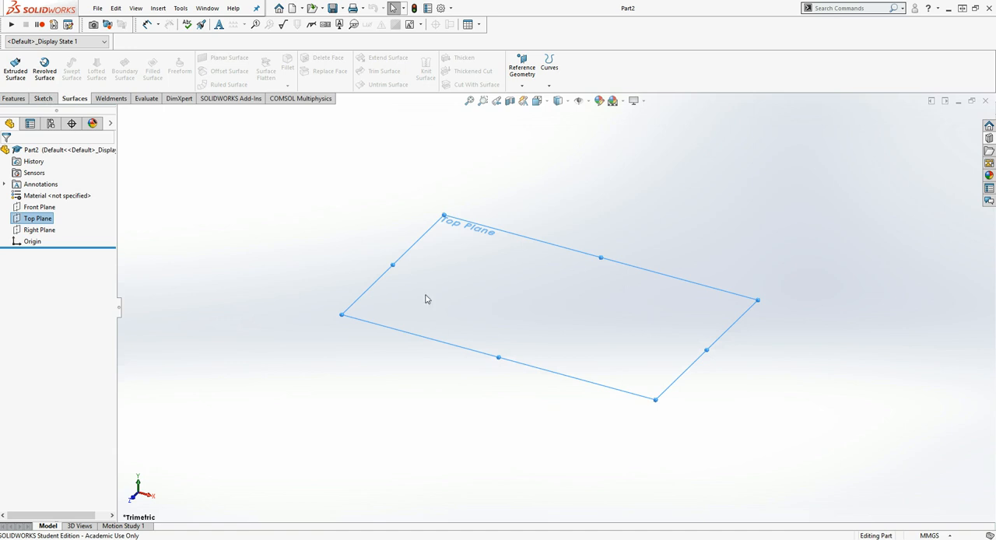
{"action": "mouse_move", "coordinate": [395, 226]}
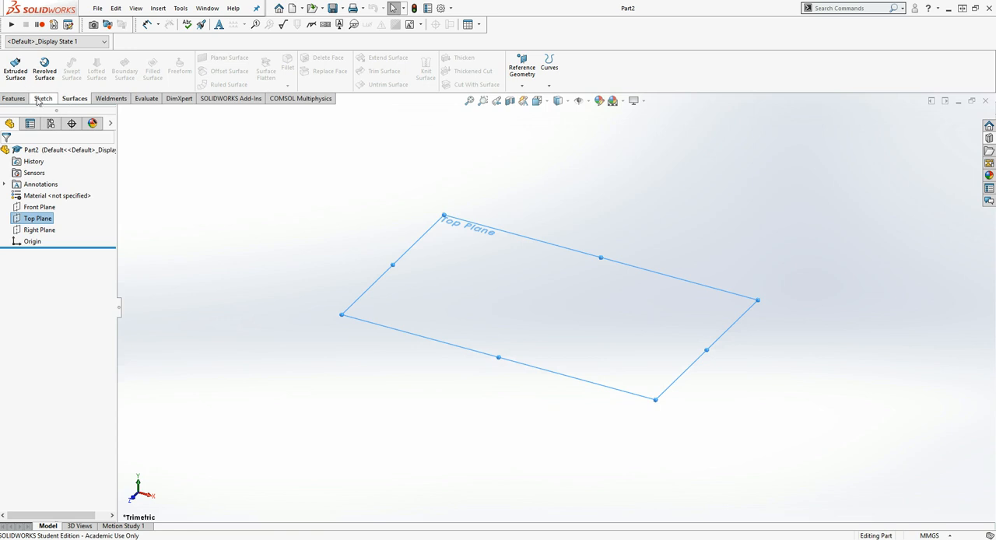
{"action": "left_click", "coordinate": [43, 98]}
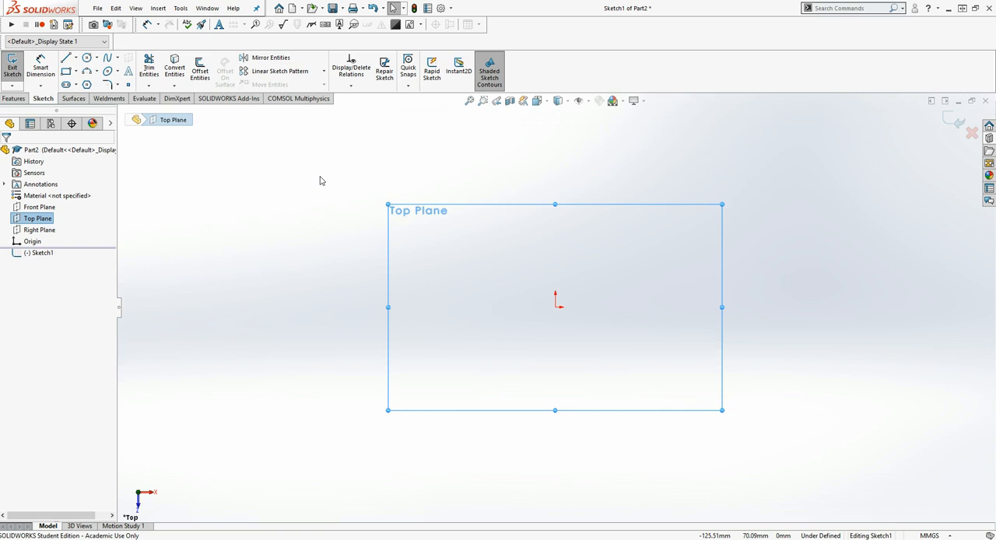
{"action": "mouse_move", "coordinate": [173, 193]}
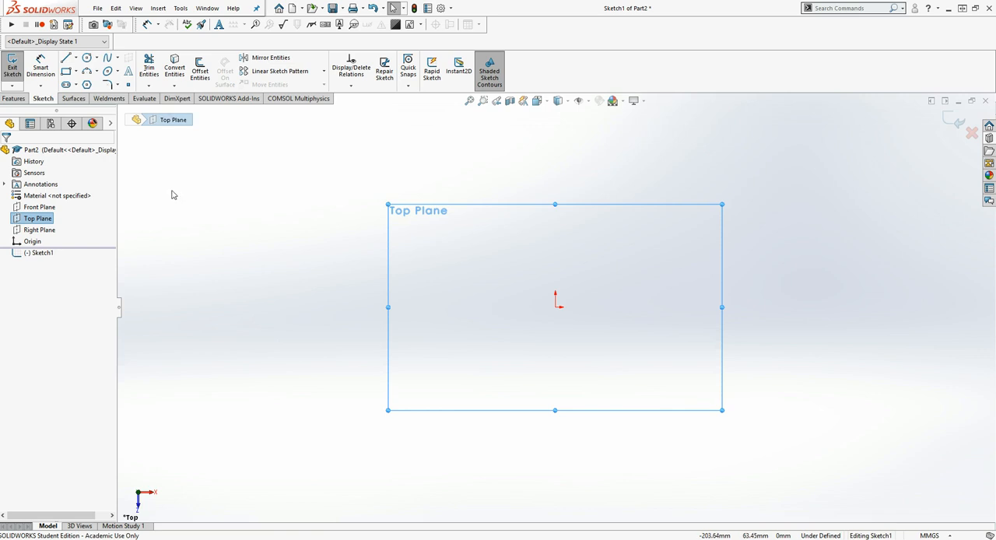
{"action": "mouse_move", "coordinate": [237, 187]}
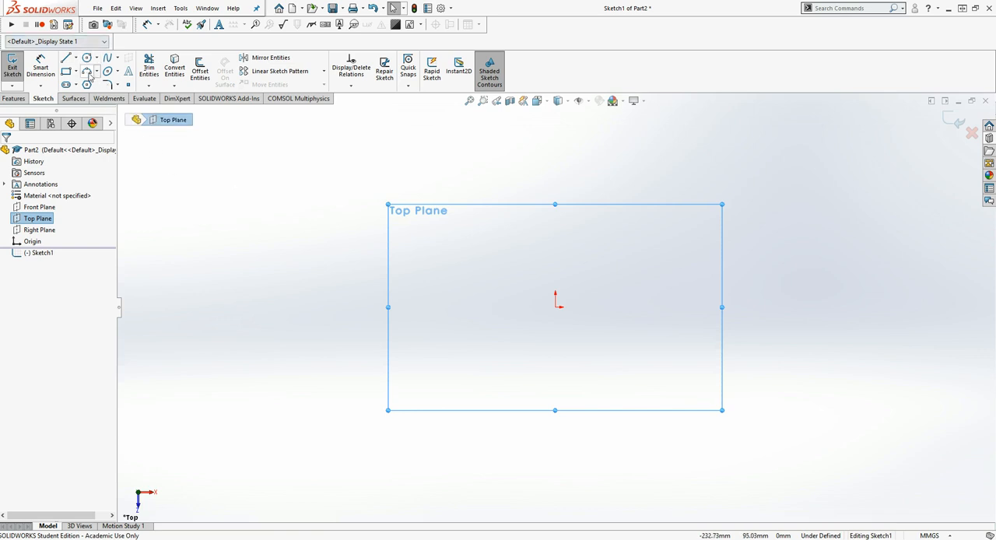
Draw a large circle centred on the origin in Sketch1
{"action": "left_click", "coordinate": [95, 58]}
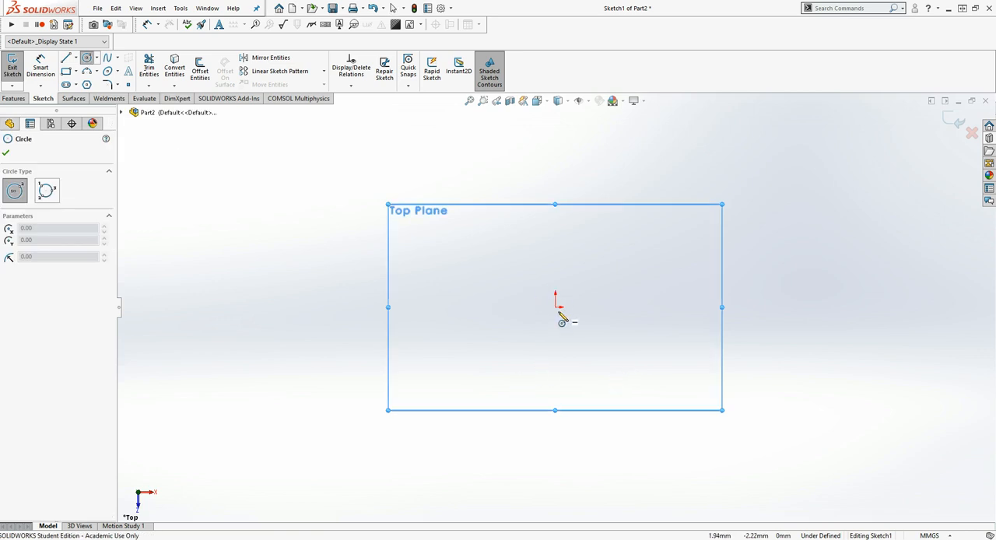
{"action": "mouse_move", "coordinate": [558, 317]}
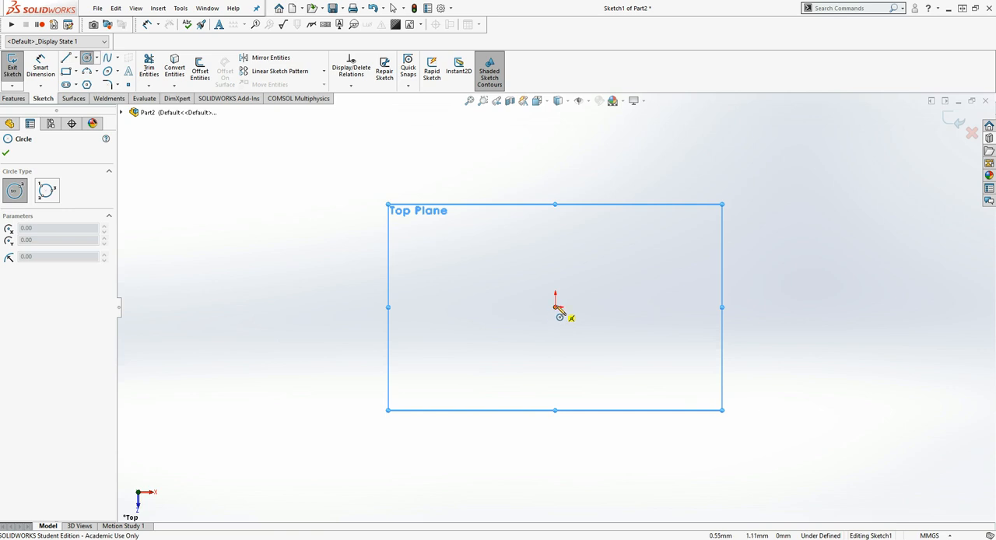
{"action": "left_click_drag", "start_coordinate": [554, 305], "coordinate": [548, 464]}
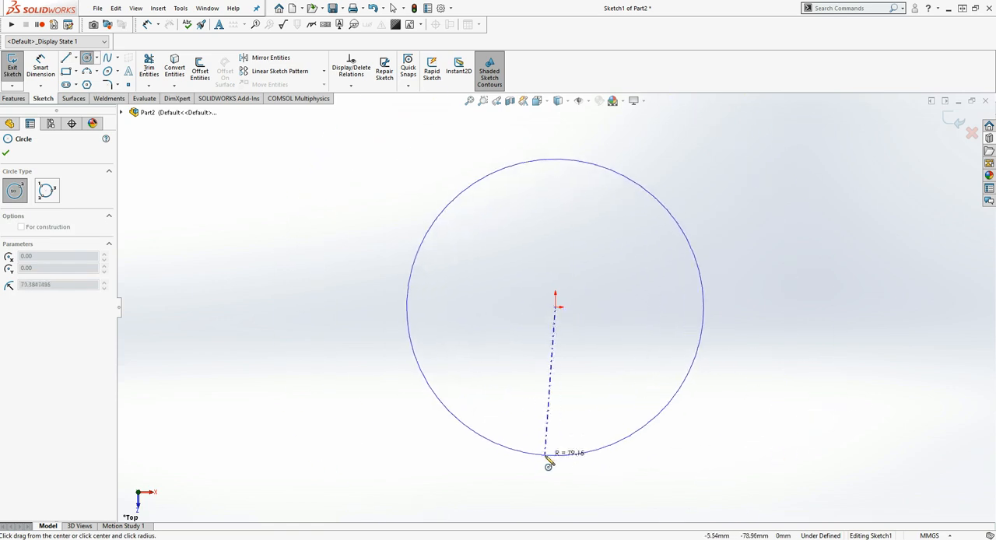
{"action": "left_click_drag", "start_coordinate": [548, 465], "coordinate": [564, 476]}
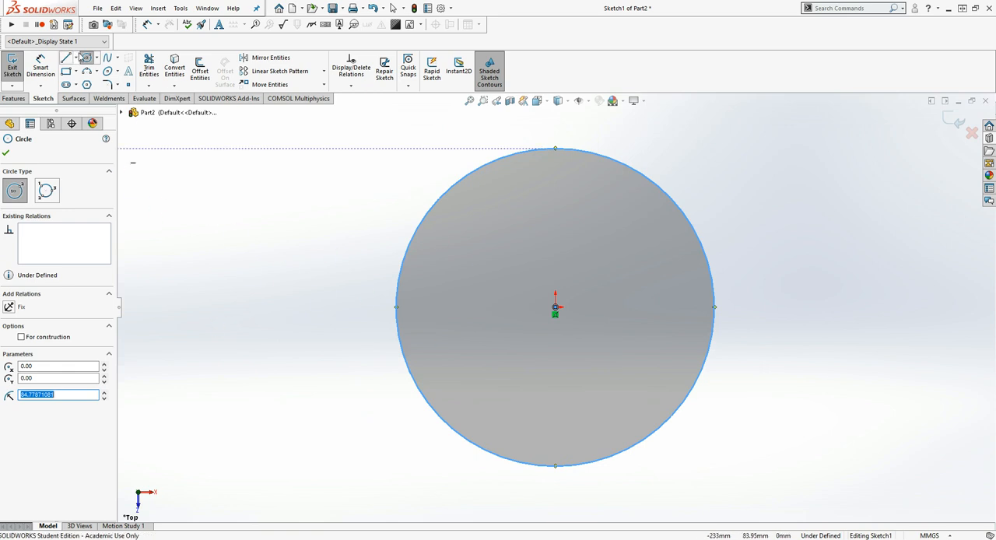
Dimension the circle's diameter at 169.56 mm
{"action": "left_click", "coordinate": [87, 58]}
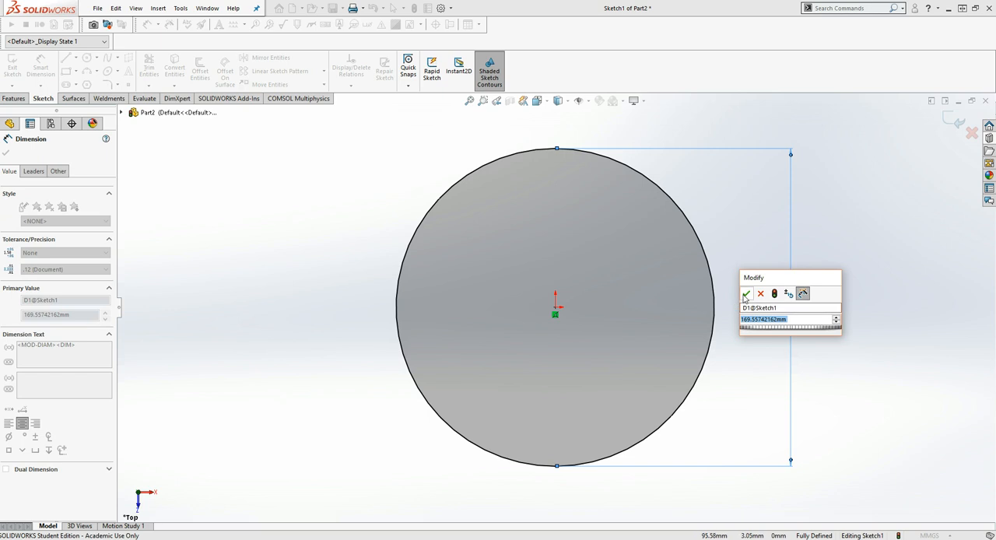
{"action": "left_click", "coordinate": [745, 293]}
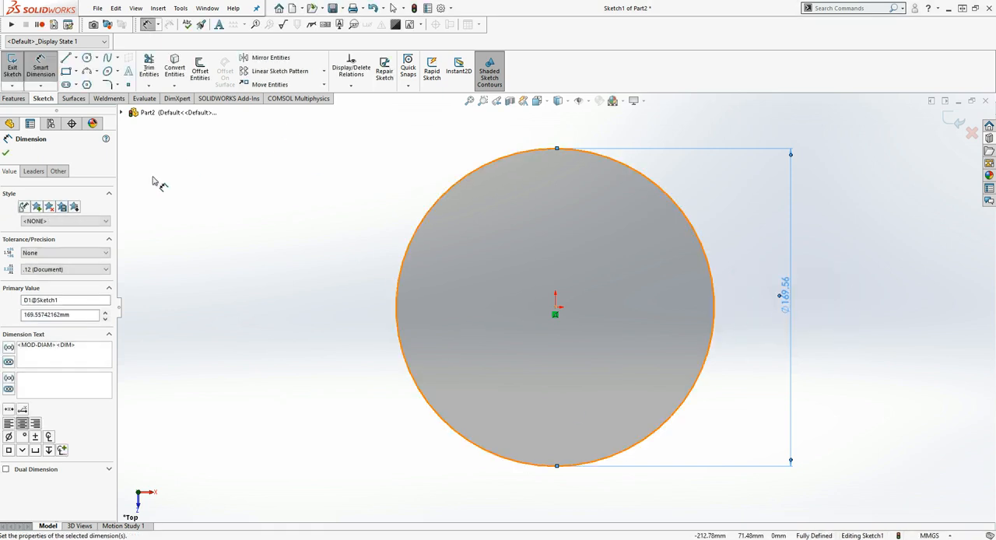
{"action": "mouse_move", "coordinate": [91, 48]}
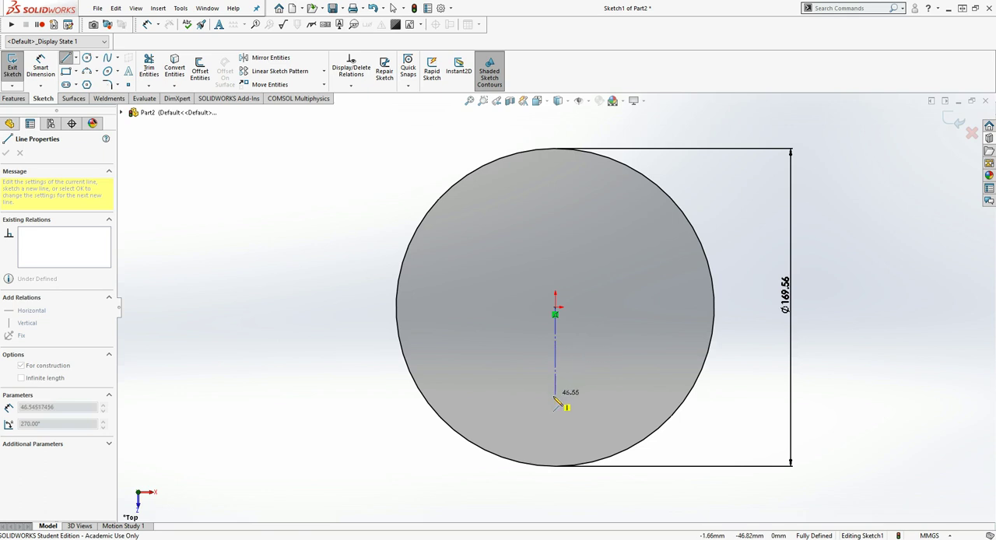
Extend the vertical centerline from the origin down to the circle's bottom edge
{"action": "left_click_drag", "start_coordinate": [555, 405], "coordinate": [555, 470]}
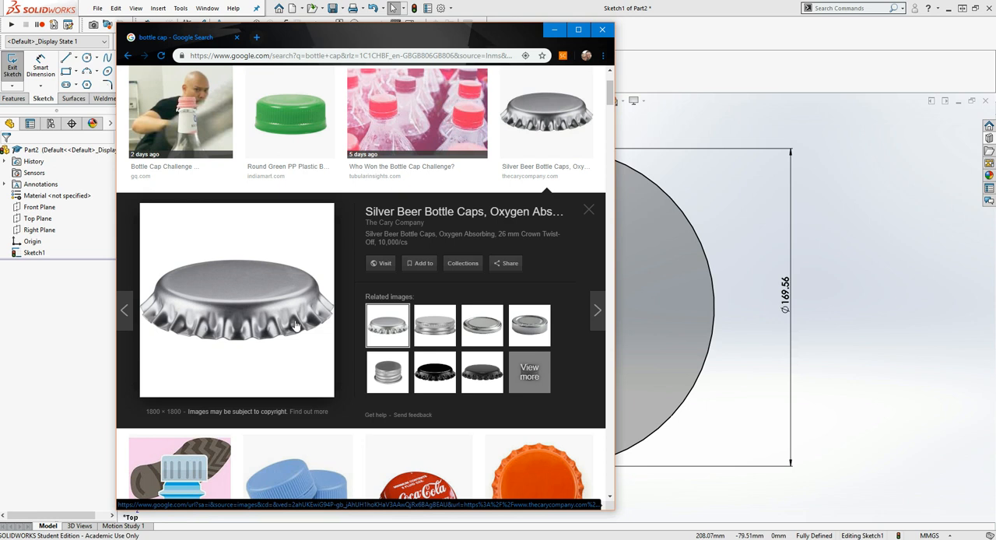
{"action": "left_click", "coordinate": [603, 29]}
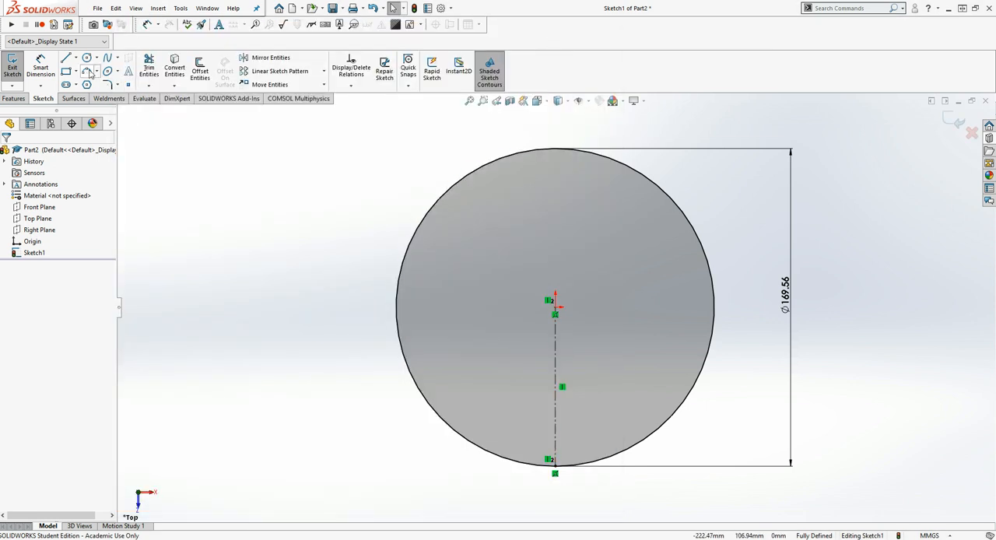
Activate the 3 Point Arc tool for the bottom rim arc
{"action": "left_click", "coordinate": [107, 70]}
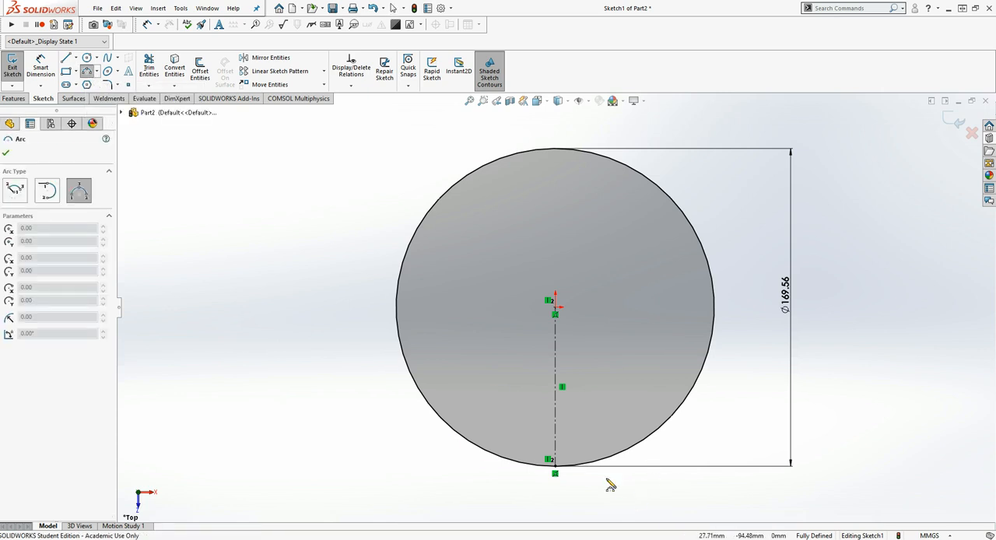
{"action": "mouse_move", "coordinate": [595, 482]}
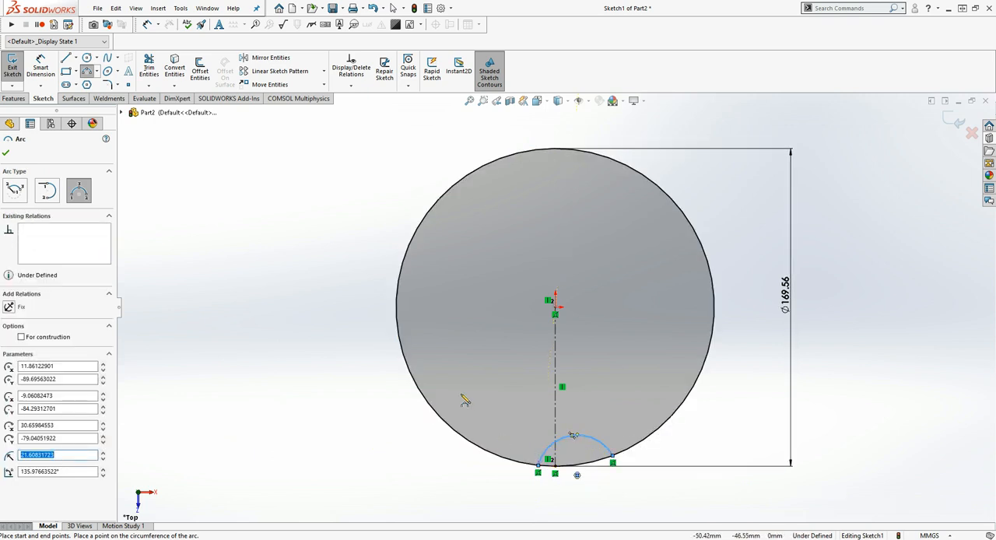
{"action": "mouse_move", "coordinate": [330, 367]}
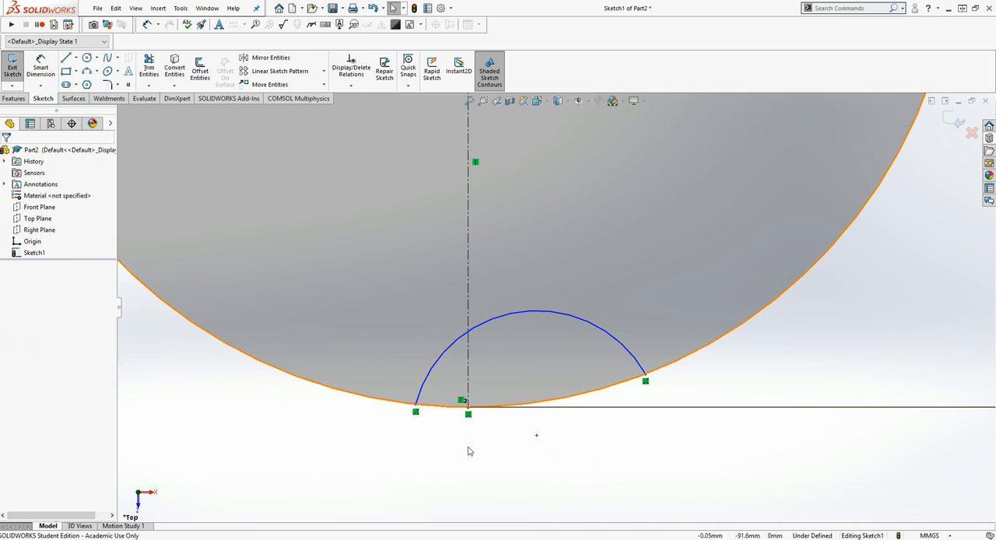
{"action": "mouse_move", "coordinate": [431, 384]}
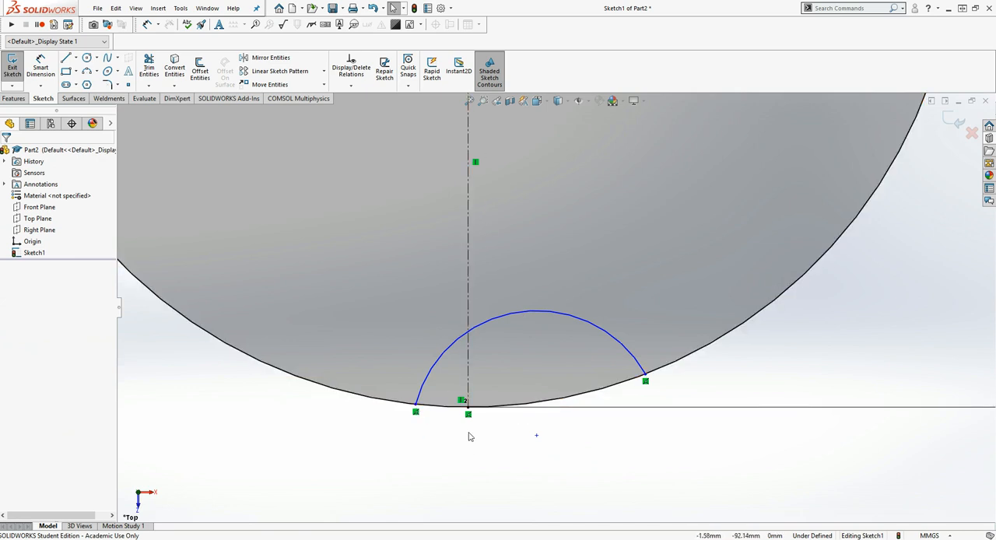
{"action": "mouse_move", "coordinate": [471, 480]}
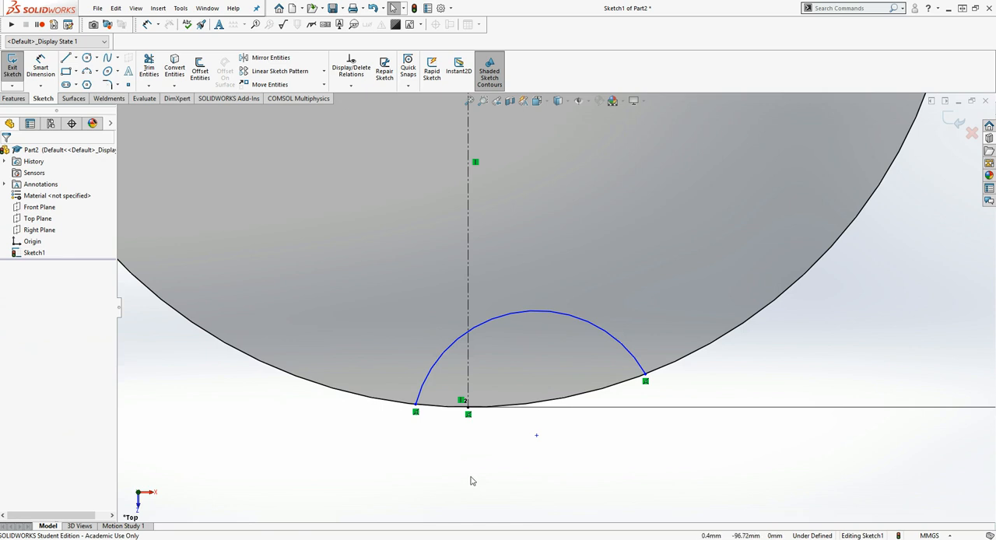
{"action": "mouse_move", "coordinate": [403, 476]}
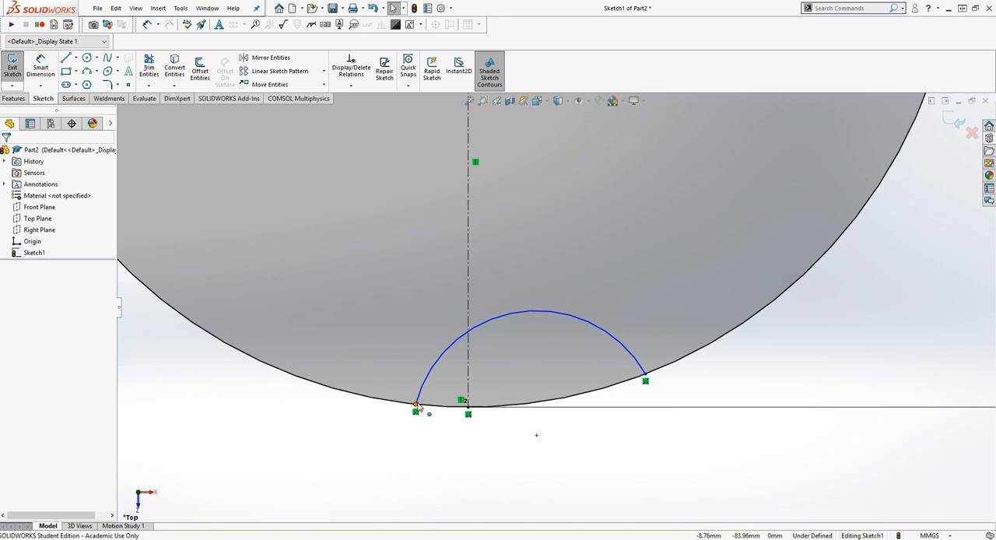
Select the small bottom arc's endpoint to add relations to it
{"action": "left_click", "coordinate": [414, 412]}
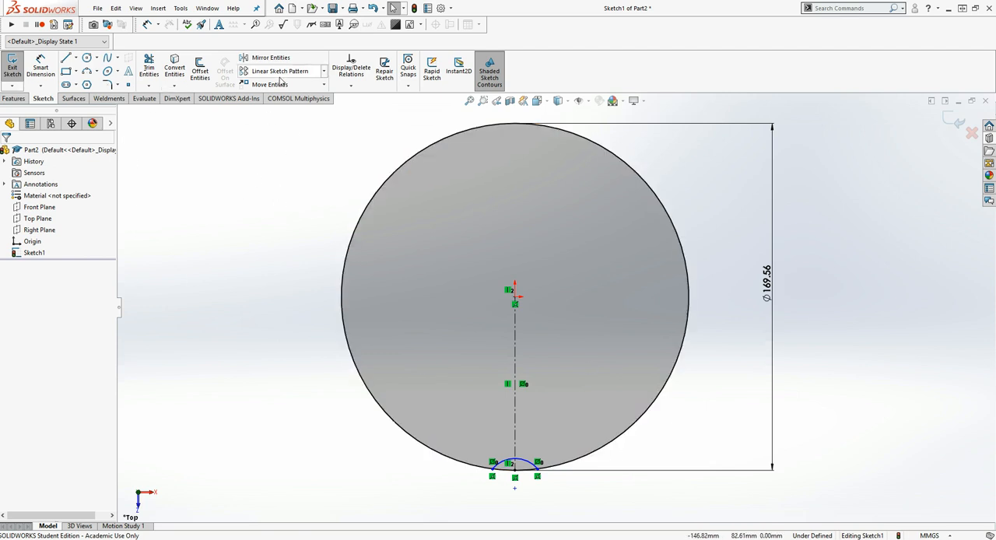
{"action": "mouse_move", "coordinate": [290, 70]}
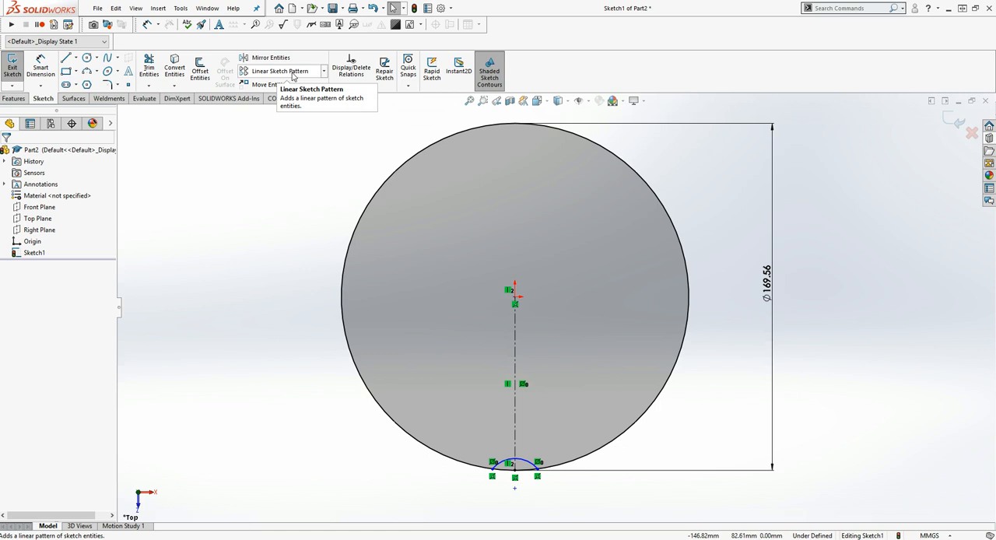
{"action": "mouse_move", "coordinate": [325, 74]}
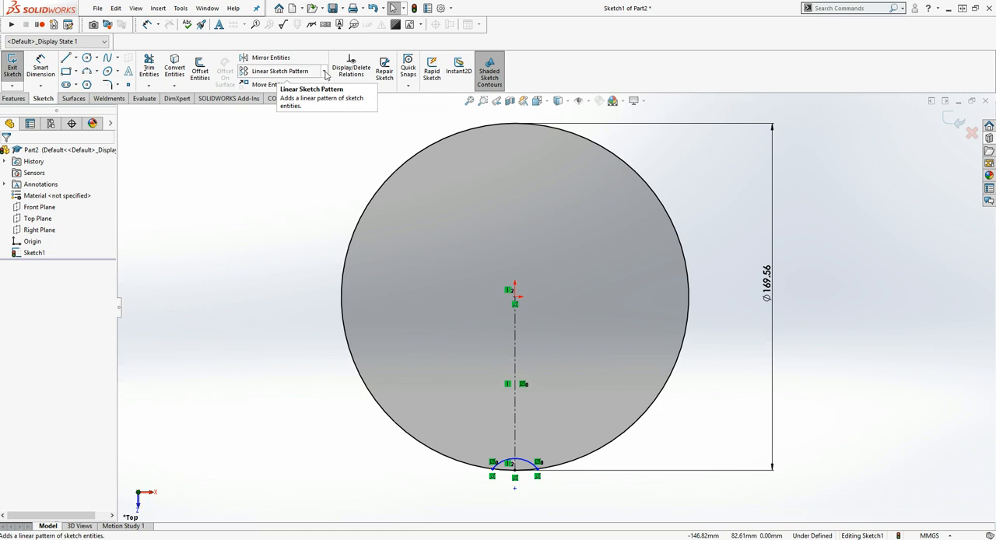
Circular-pattern the bottom arc about the origin into 19 equally spaced copies over 360°
{"action": "left_click", "coordinate": [324, 71]}
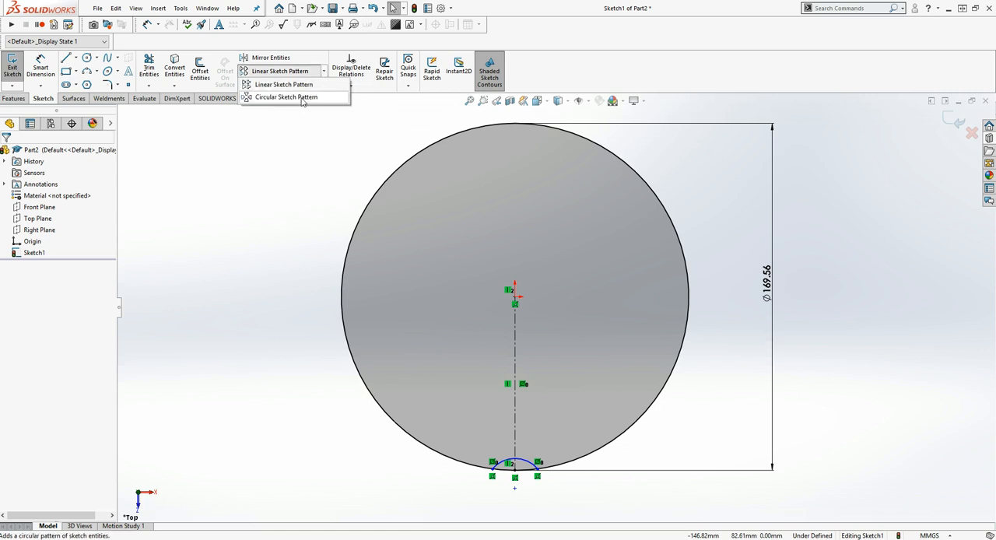
{"action": "left_click", "coordinate": [286, 96]}
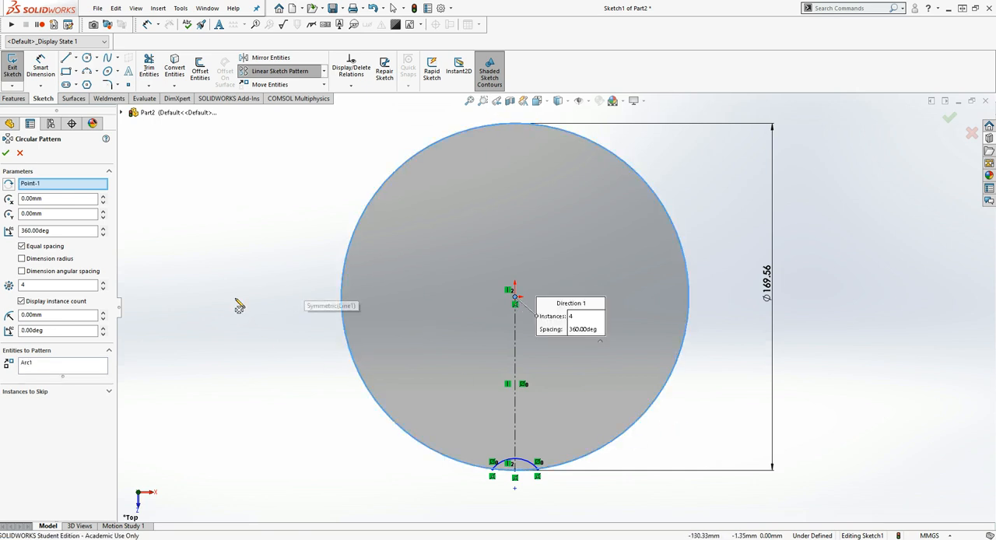
{"action": "left_click", "coordinate": [37, 368]}
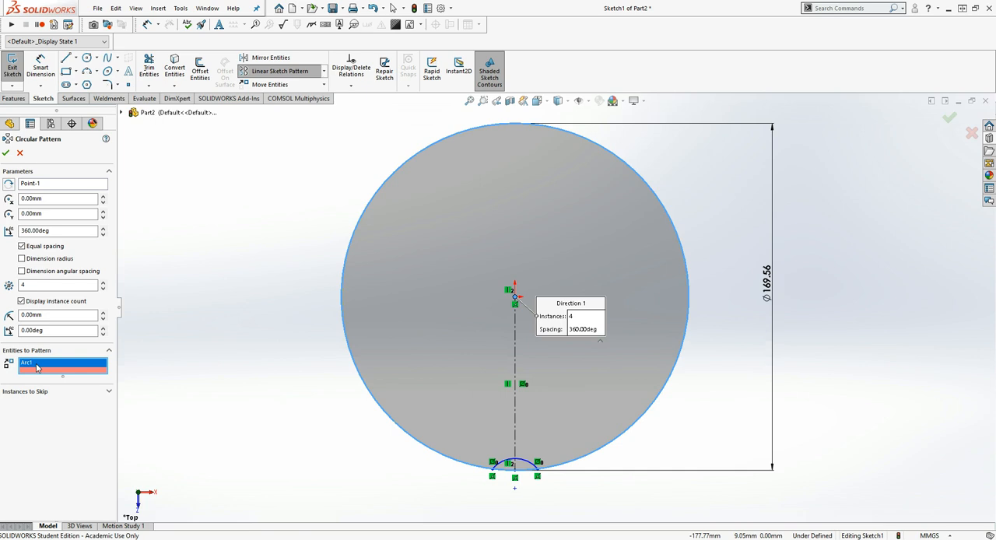
{"action": "right_click", "coordinate": [35, 368]}
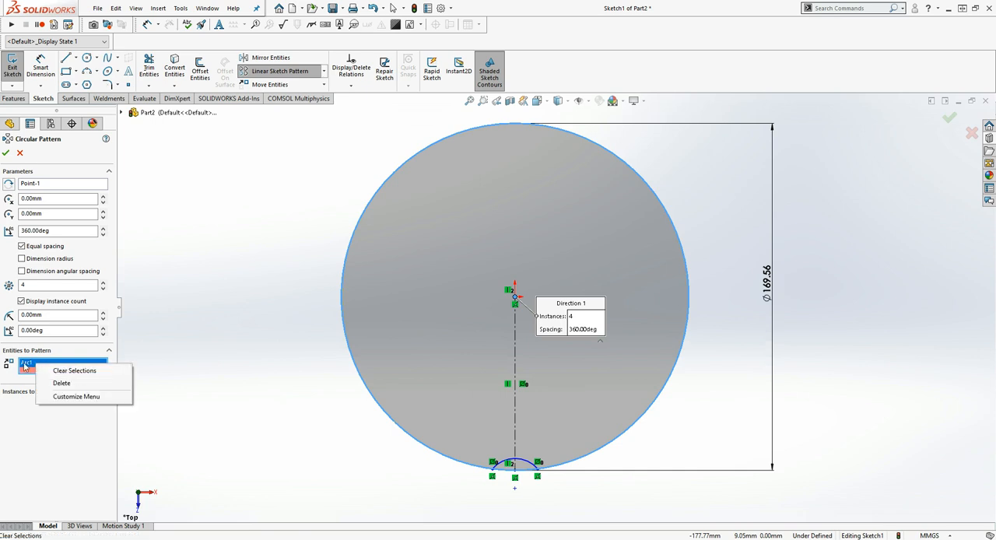
{"action": "mouse_move", "coordinate": [74, 369]}
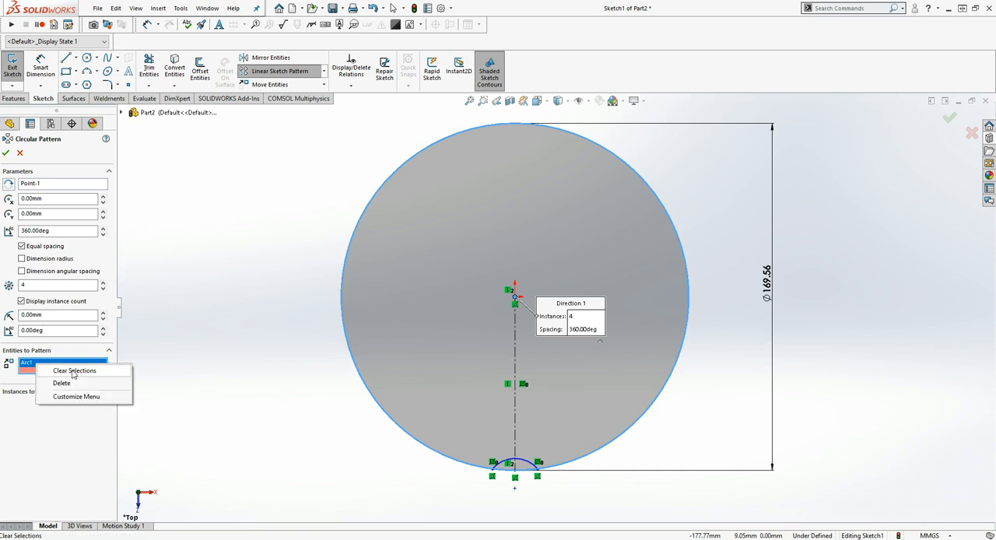
{"action": "left_click", "coordinate": [75, 368]}
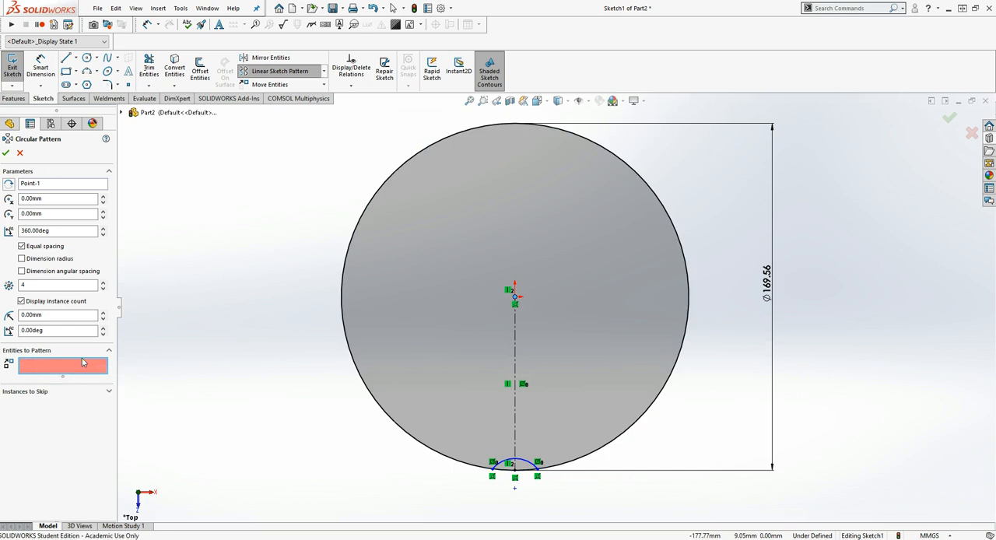
{"action": "left_click", "coordinate": [513, 465]}
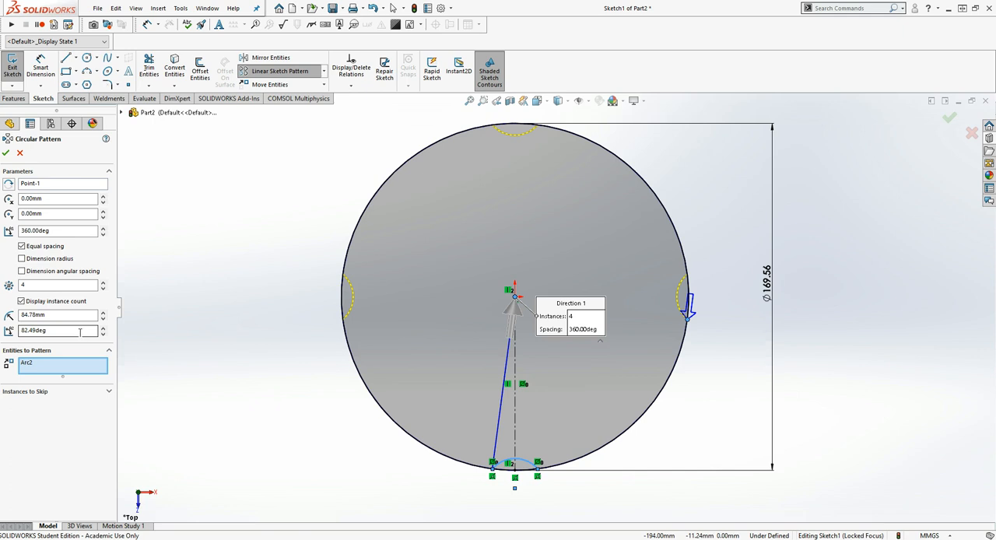
{"action": "mouse_move", "coordinate": [88, 342]}
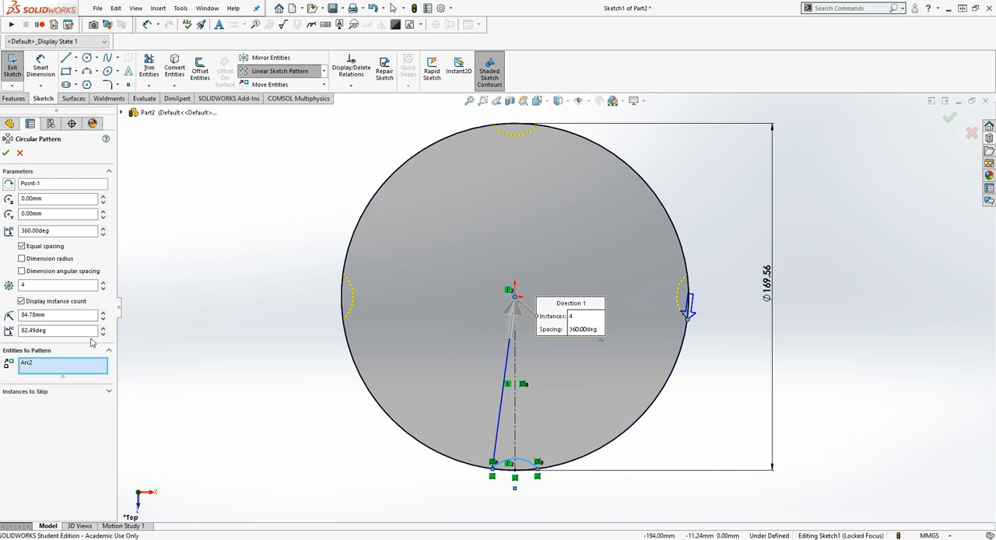
{"action": "mouse_move", "coordinate": [91, 270]}
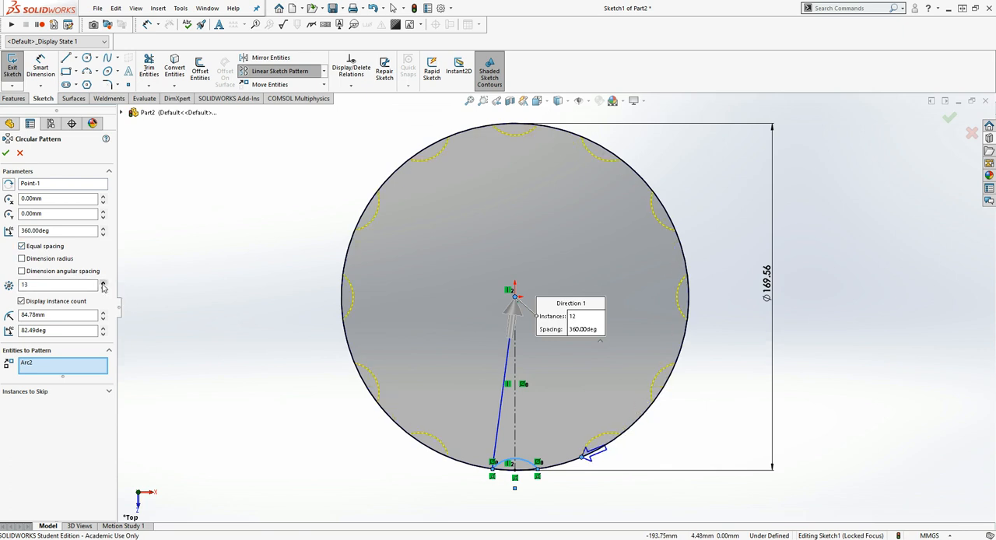
{"action": "left_click", "coordinate": [102, 282]}
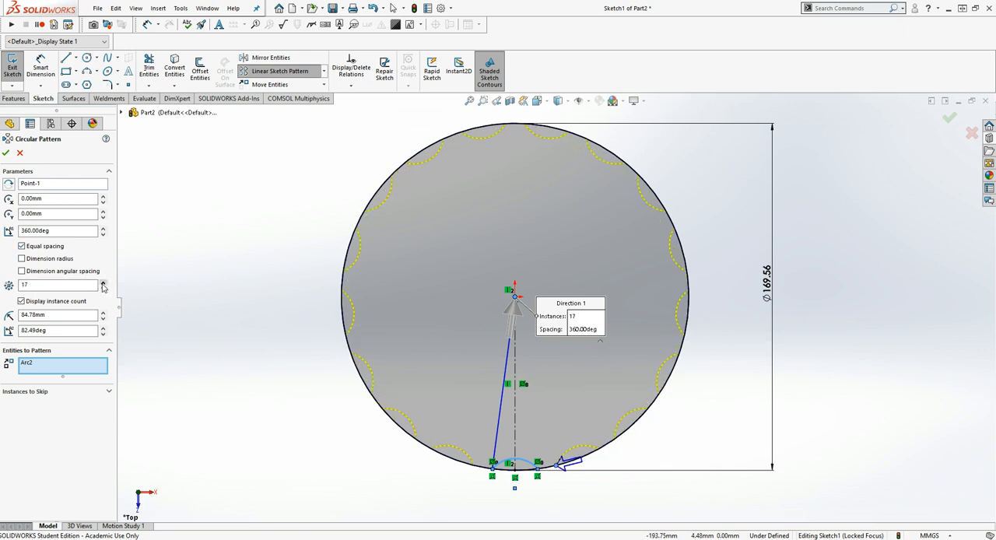
{"action": "left_click", "coordinate": [102, 282]}
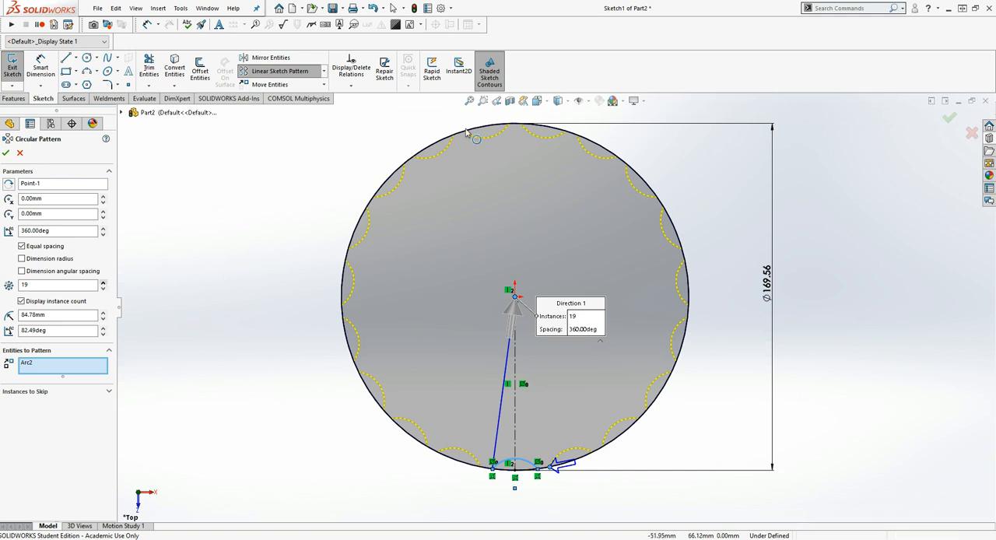
{"action": "mouse_move", "coordinate": [10, 154]}
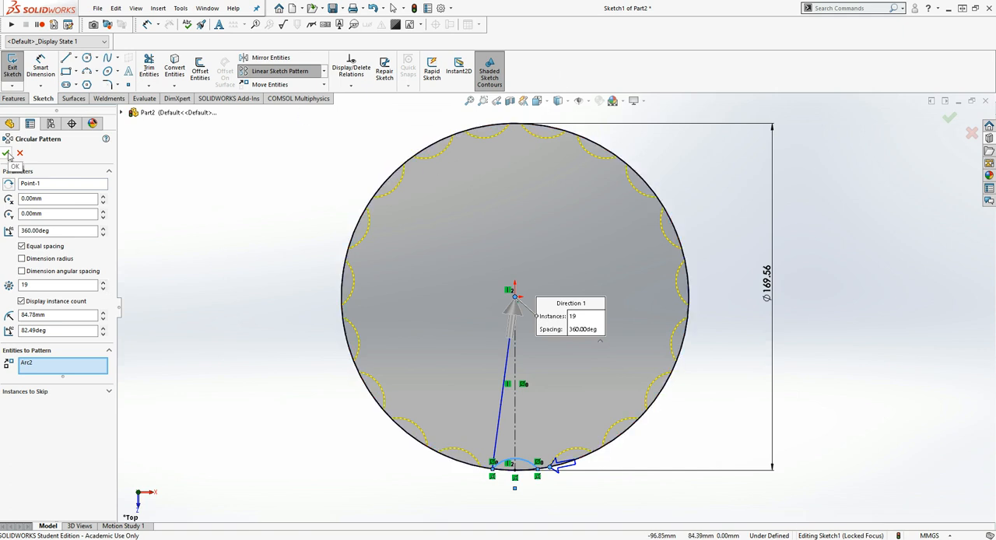
{"action": "left_click", "coordinate": [7, 153]}
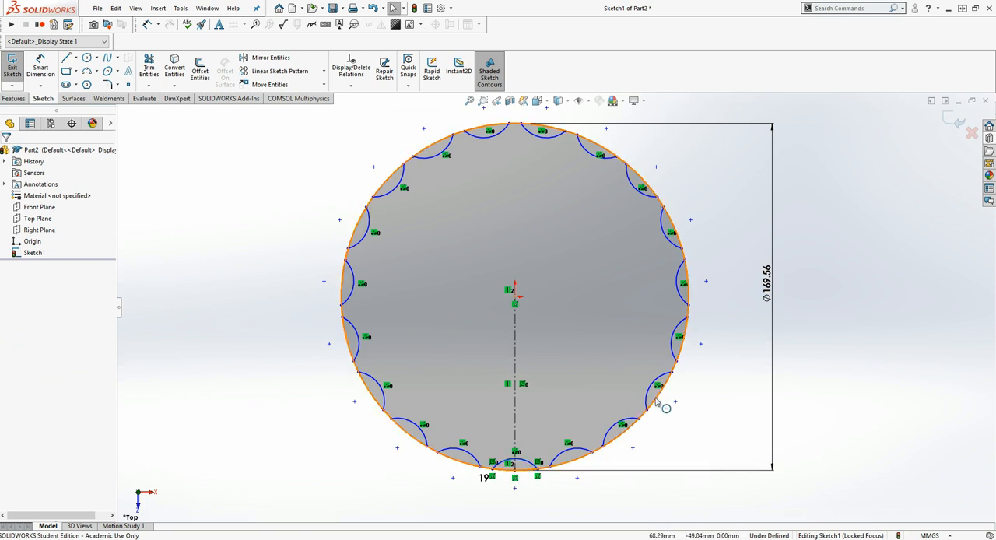
{"action": "mouse_move", "coordinate": [831, 328]}
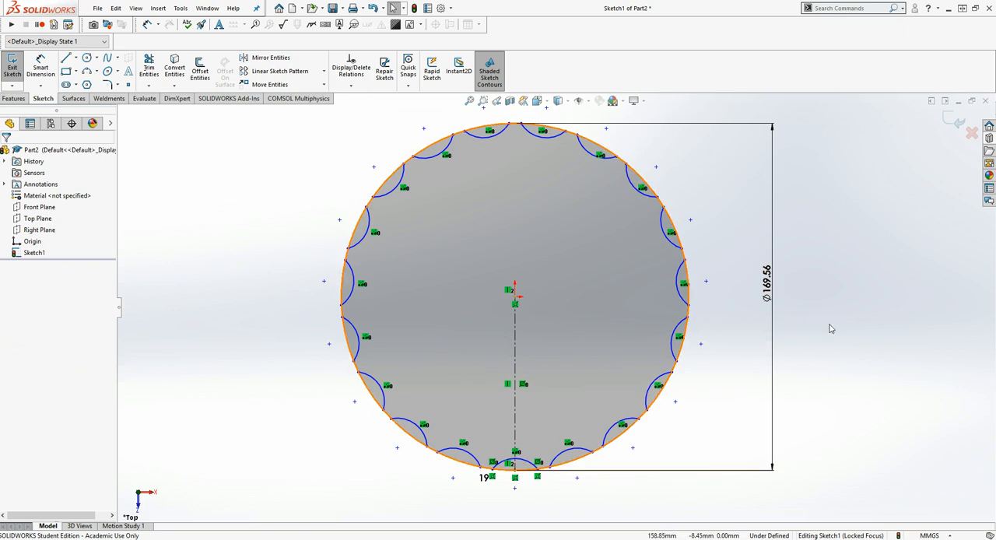
{"action": "mouse_move", "coordinate": [545, 371]}
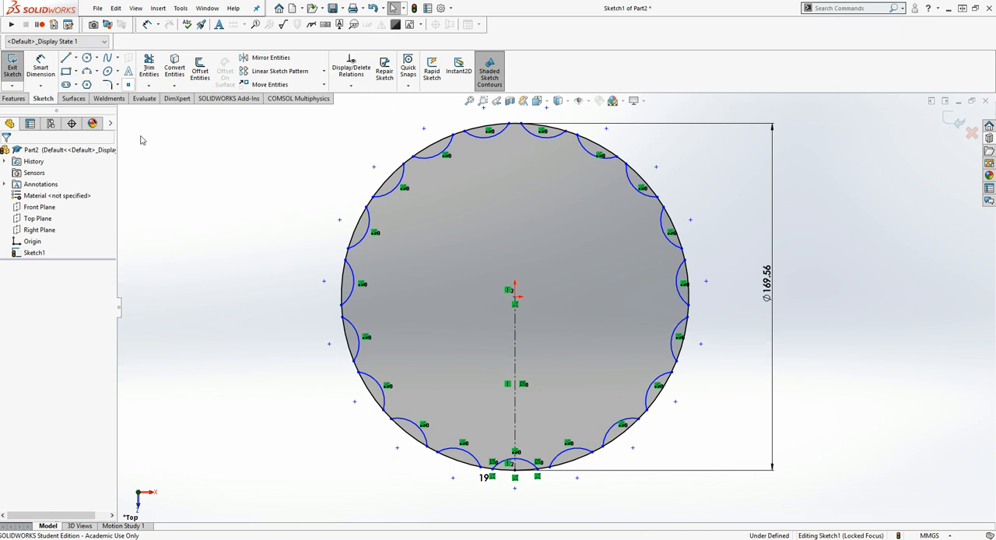
{"action": "mouse_move", "coordinate": [208, 220]}
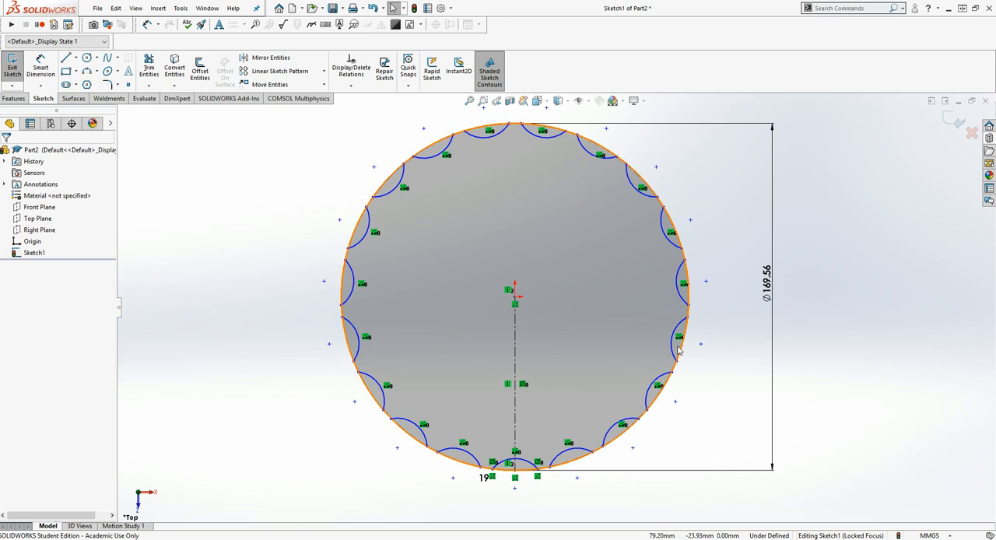
{"action": "mouse_move", "coordinate": [379, 287]}
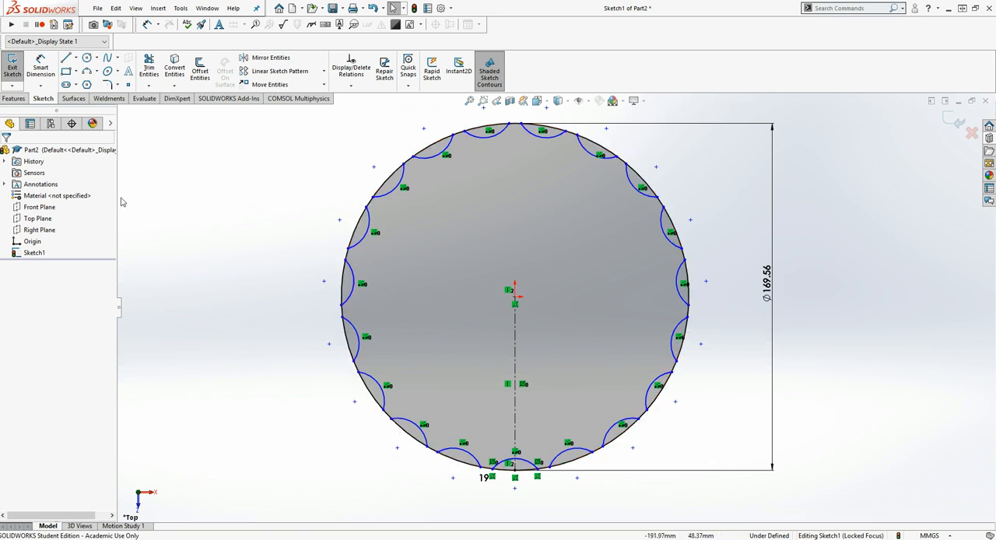
{"action": "mouse_move", "coordinate": [229, 257]}
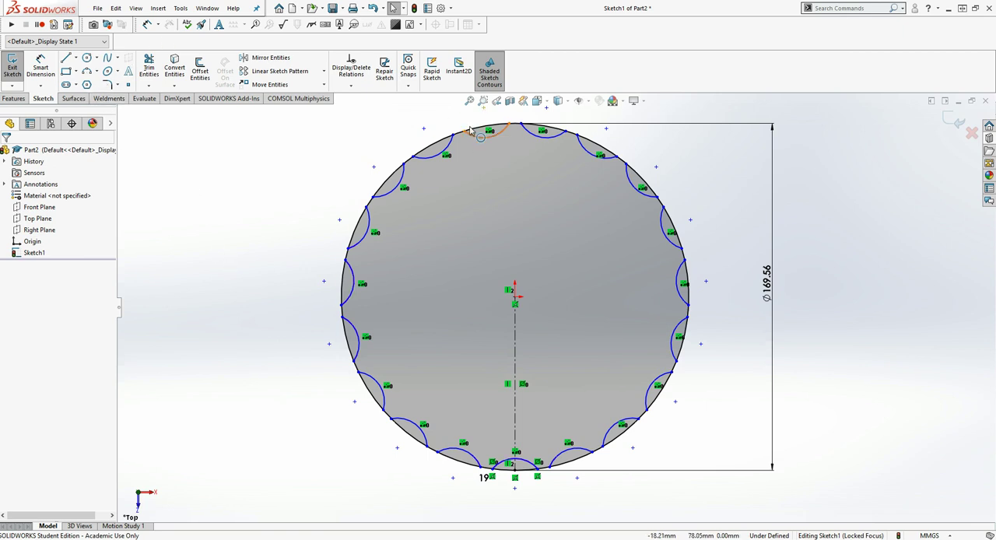
{"action": "mouse_move", "coordinate": [603, 143]}
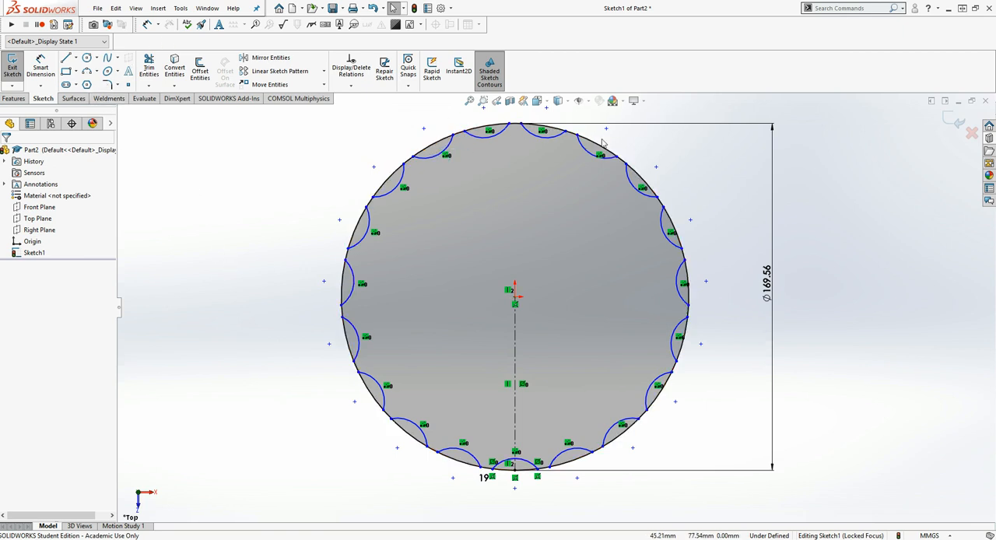
{"action": "mouse_move", "coordinate": [149, 64]}
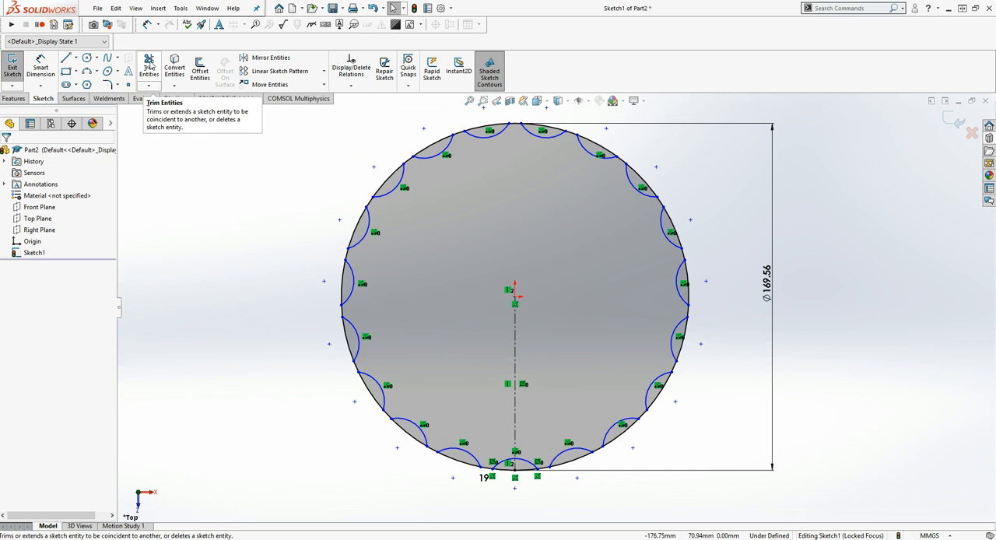
Activate Trim Entities to cut away excess circle and arc segments
{"action": "left_click", "coordinate": [148, 64]}
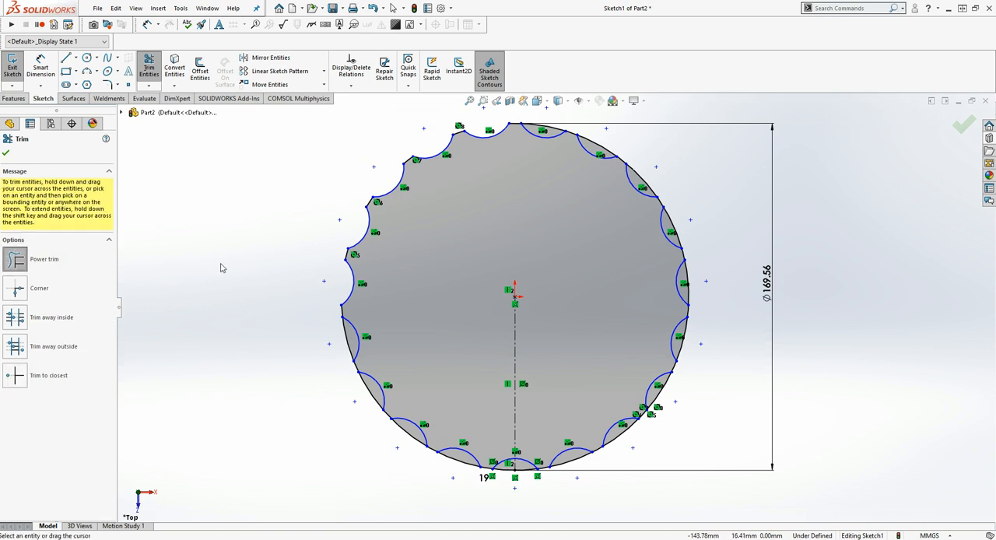
{"action": "mouse_move", "coordinate": [252, 331]}
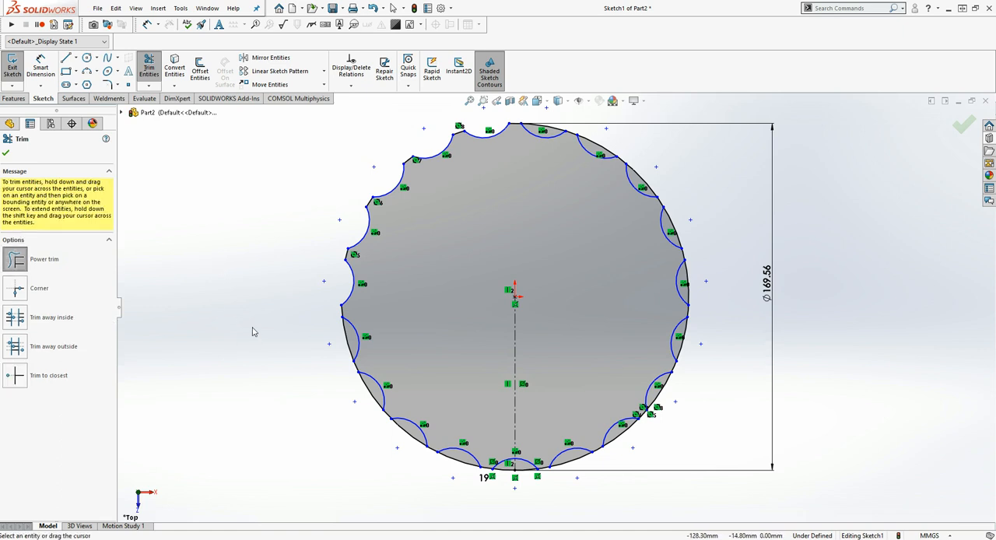
{"action": "mouse_move", "coordinate": [352, 344]}
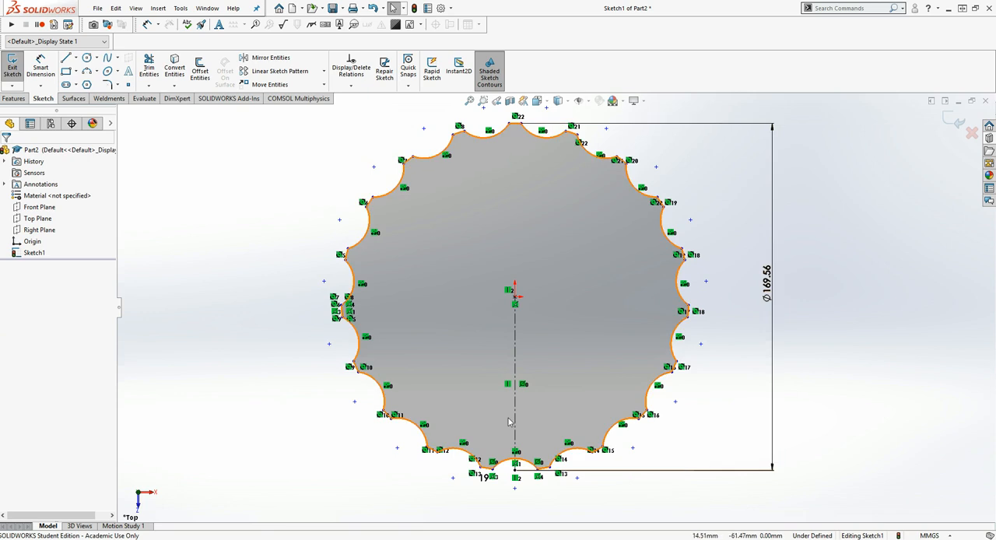
{"action": "mouse_move", "coordinate": [456, 287]}
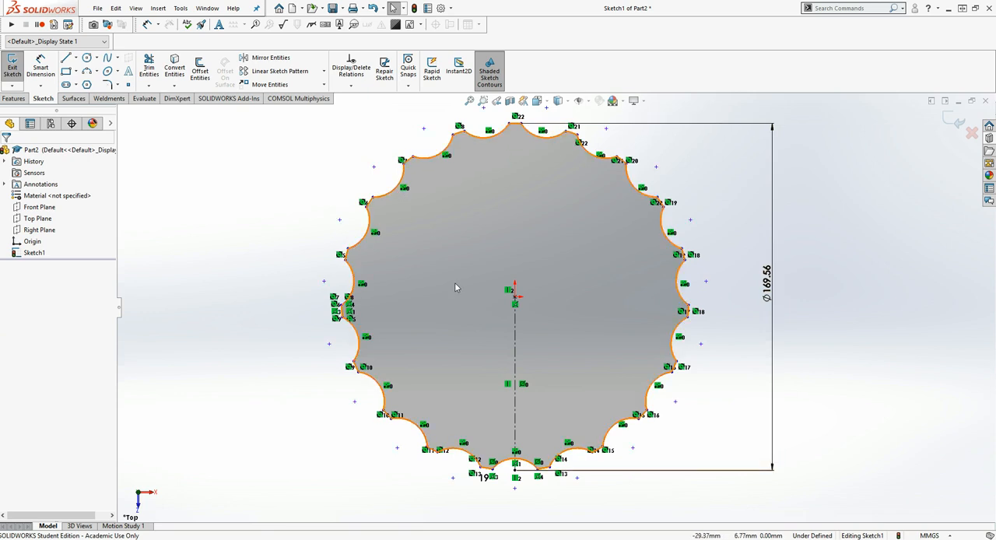
{"action": "mouse_move", "coordinate": [395, 211]}
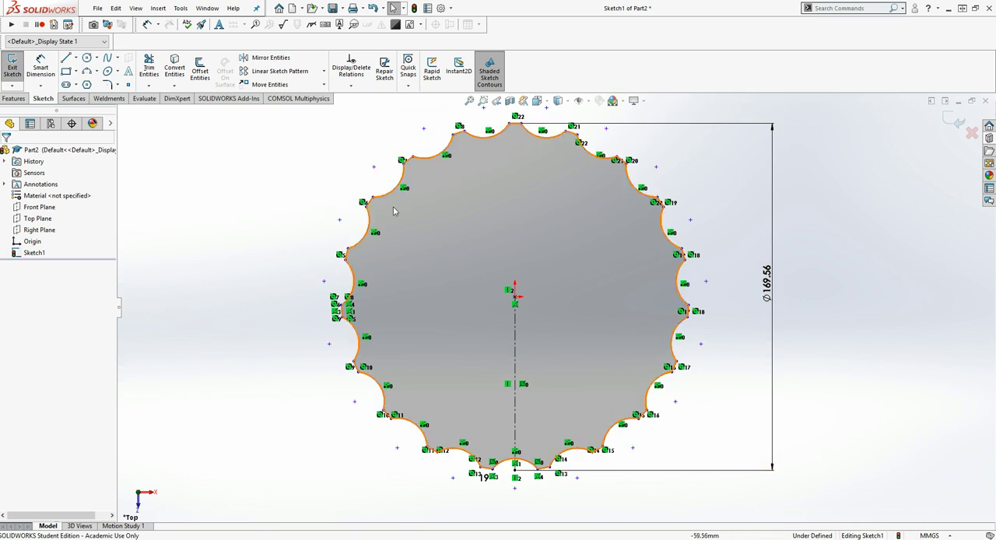
{"action": "mouse_move", "coordinate": [419, 371]}
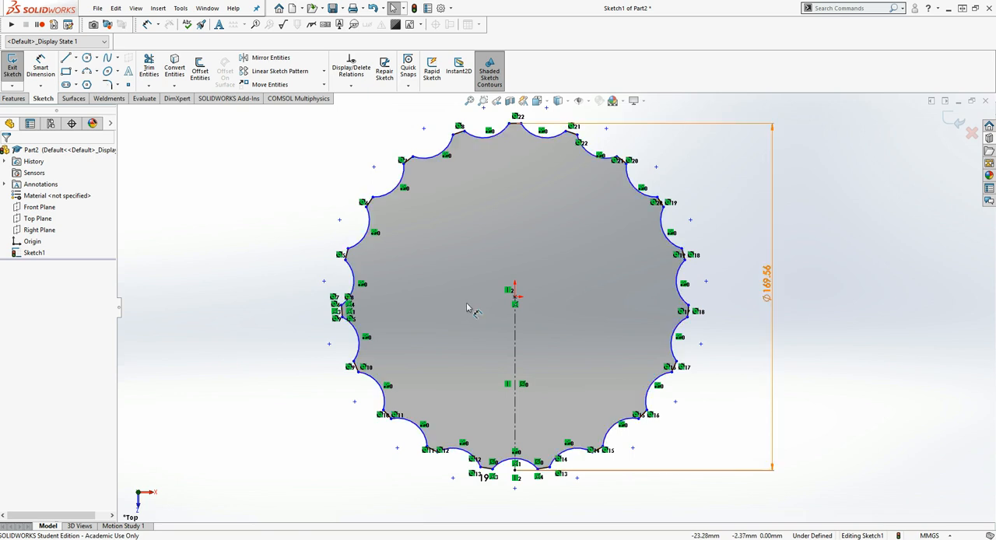
{"action": "mouse_move", "coordinate": [459, 302]}
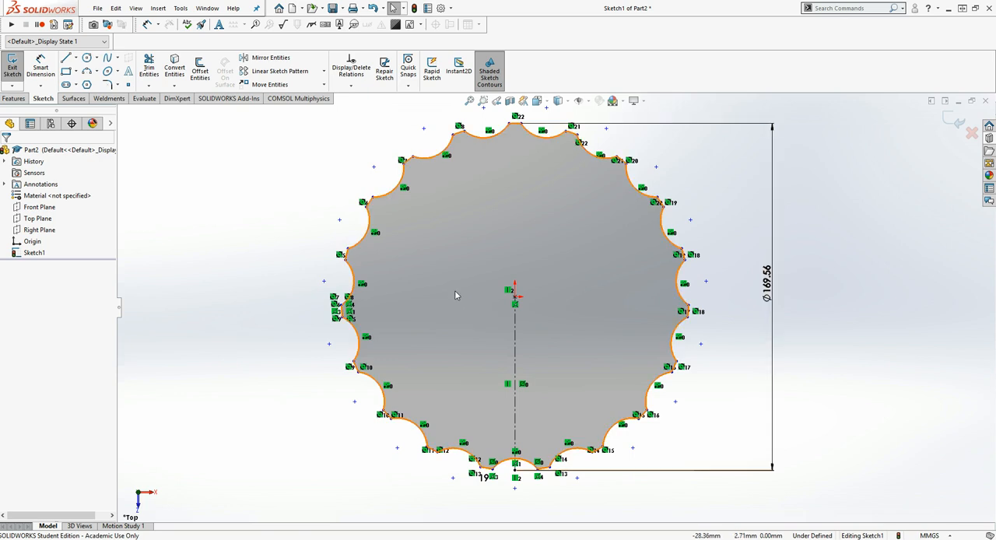
{"action": "mouse_move", "coordinate": [498, 285]}
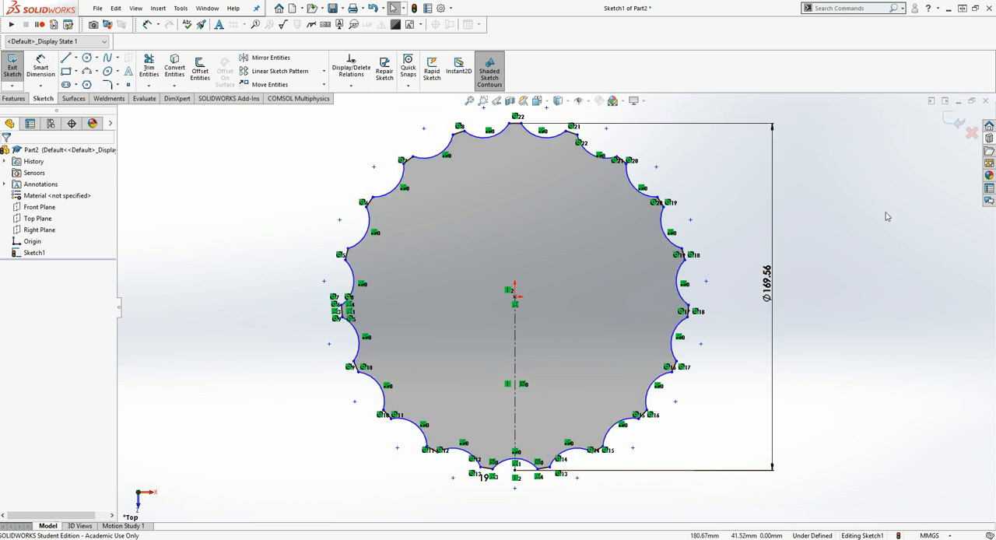
{"action": "mouse_move", "coordinate": [919, 92]}
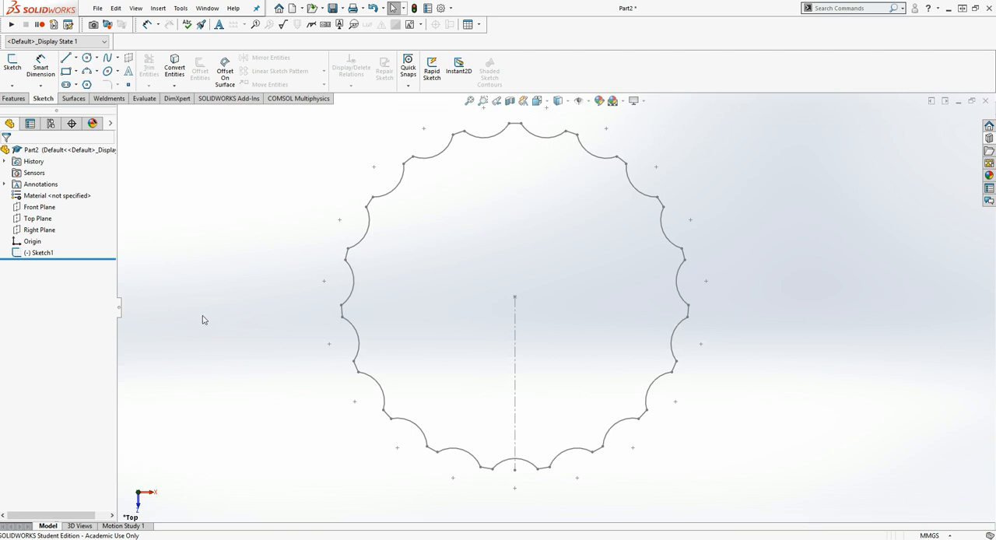
{"action": "mouse_move", "coordinate": [199, 319]}
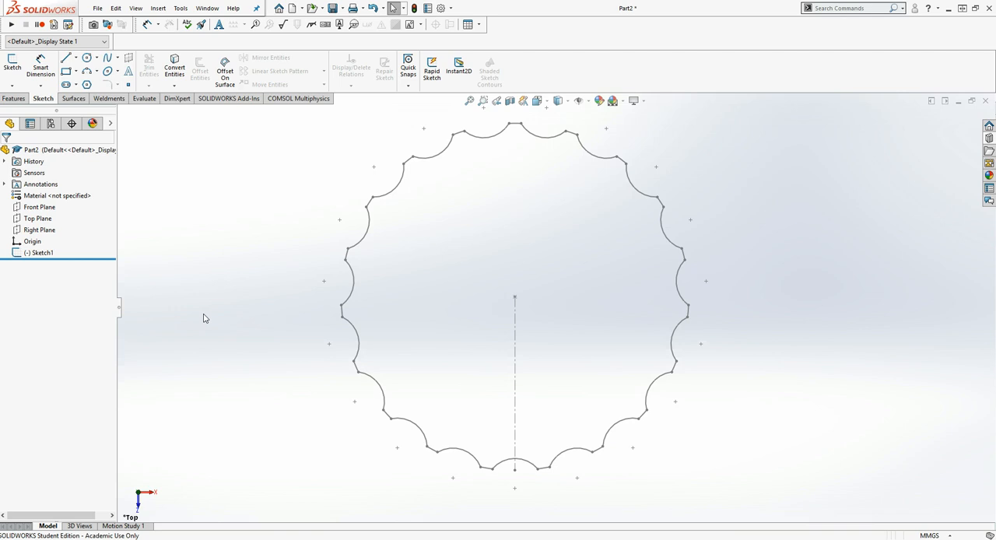
{"action": "mouse_move", "coordinate": [54, 260]}
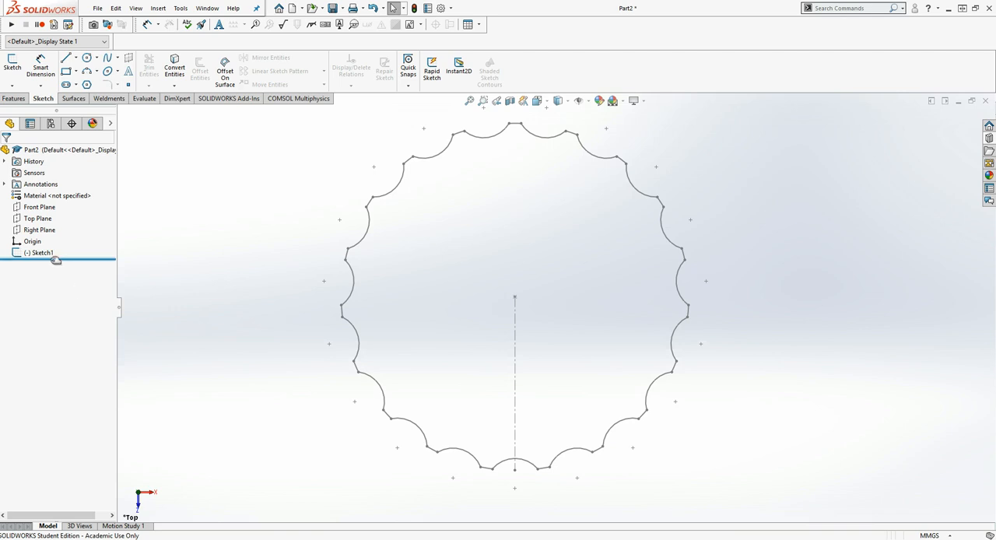
Rename the closed scalloped sketch Sketch1 to 'Base profile' in the feature tree
{"action": "left_click", "coordinate": [42, 252]}
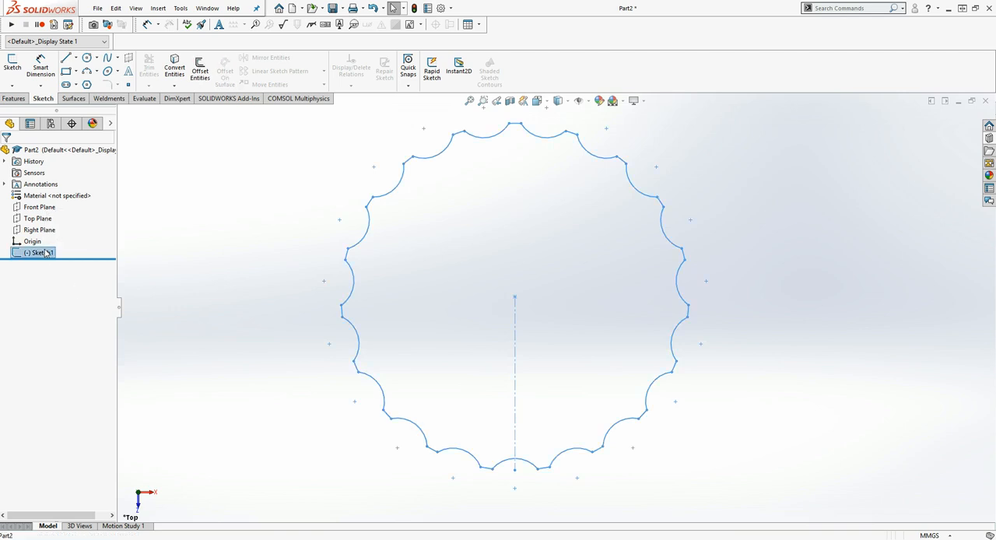
{"action": "double_click", "coordinate": [39, 252]}
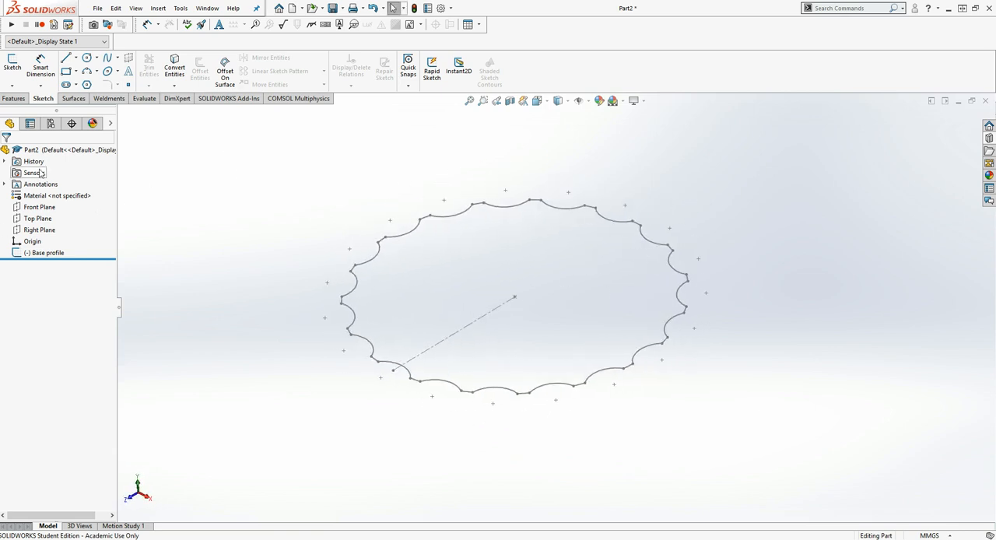
{"action": "left_click", "coordinate": [37, 218]}
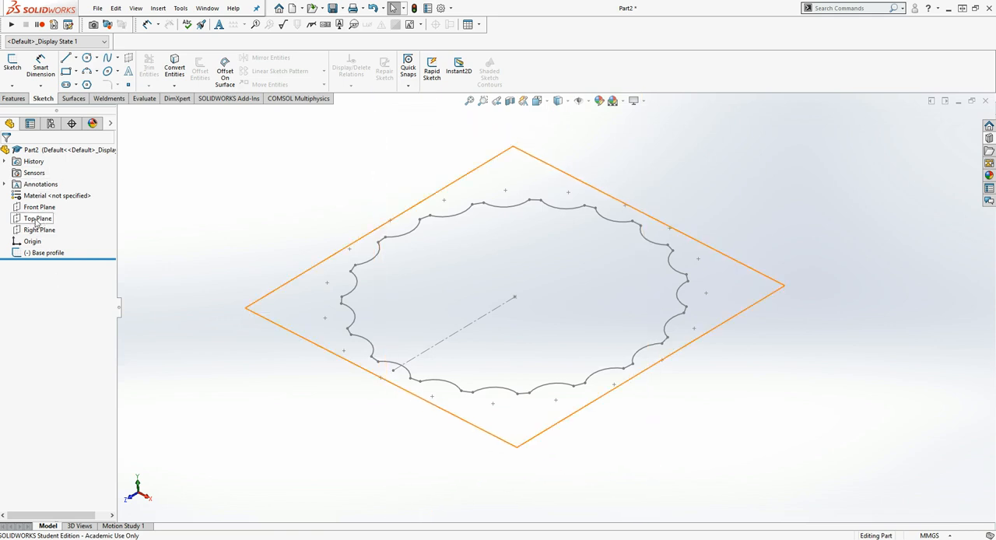
Create a reference plane offset 30 mm above Top Plane
{"action": "left_click", "coordinate": [37, 218]}
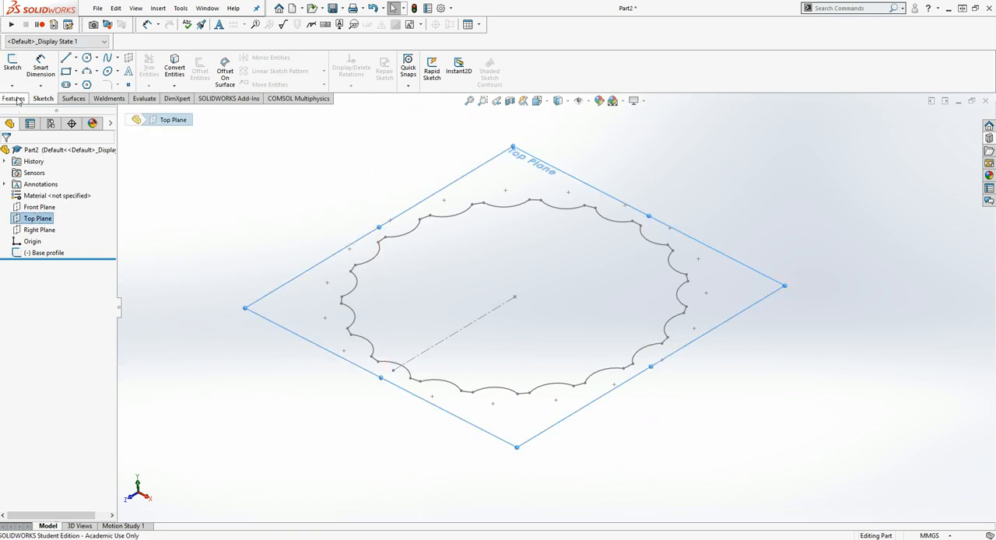
{"action": "left_click", "coordinate": [416, 69]}
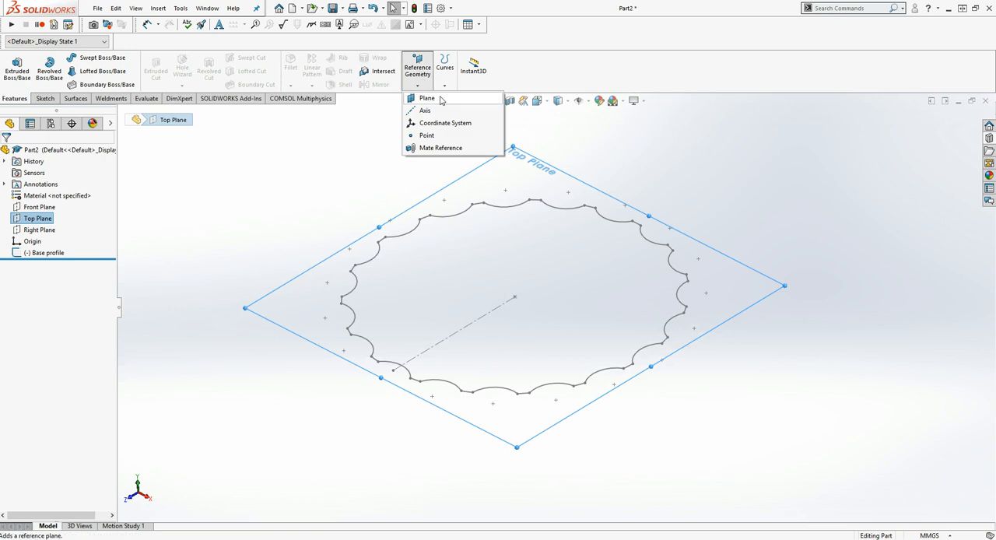
{"action": "left_click", "coordinate": [427, 98]}
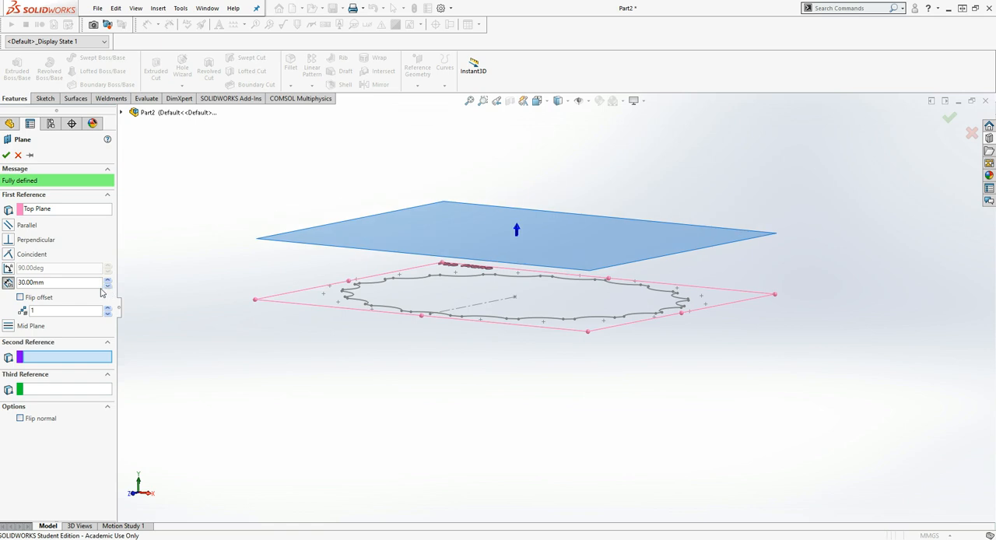
{"action": "left_click", "coordinate": [8, 156]}
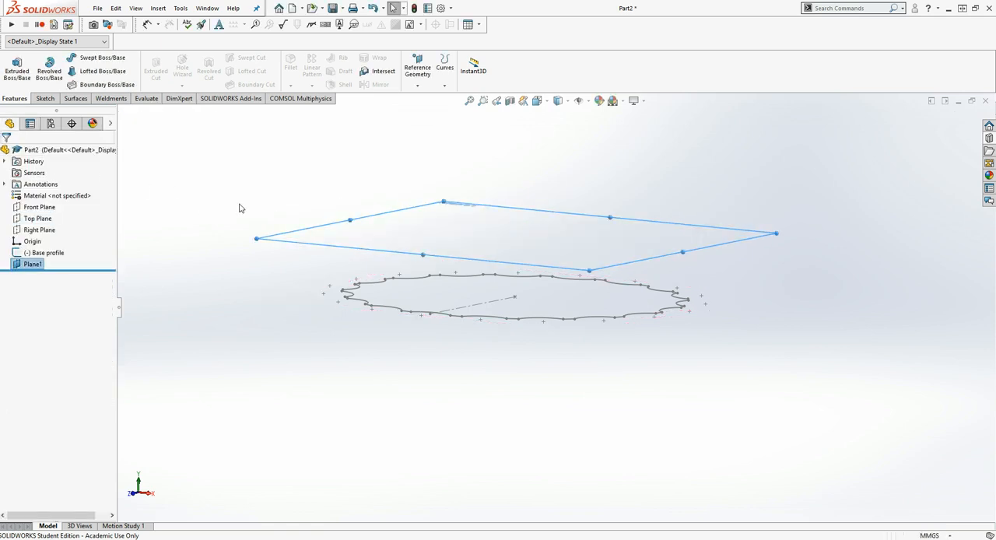
{"action": "mouse_move", "coordinate": [224, 191]}
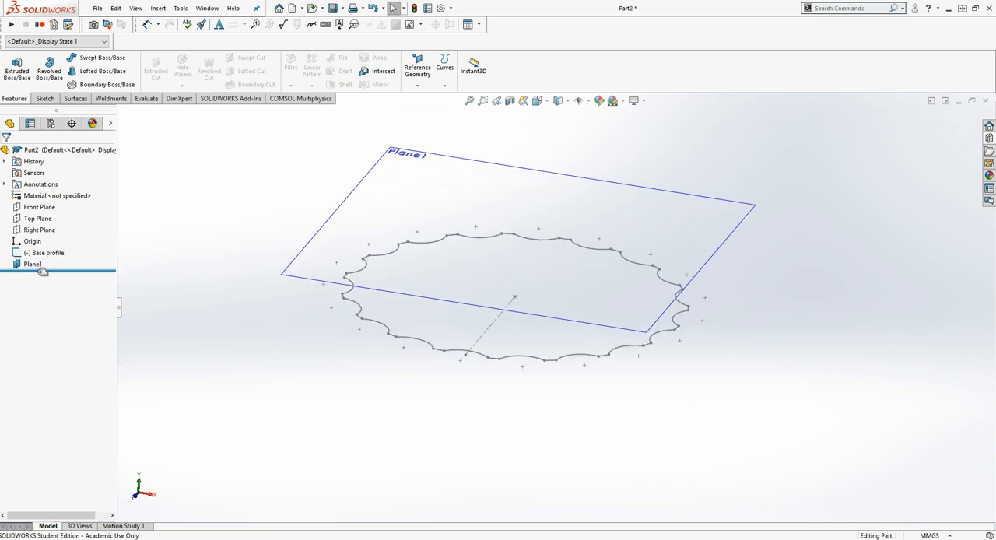
Rename Plane1 to 'Bottle top plane' in the feature tree
{"action": "left_click", "coordinate": [32, 264]}
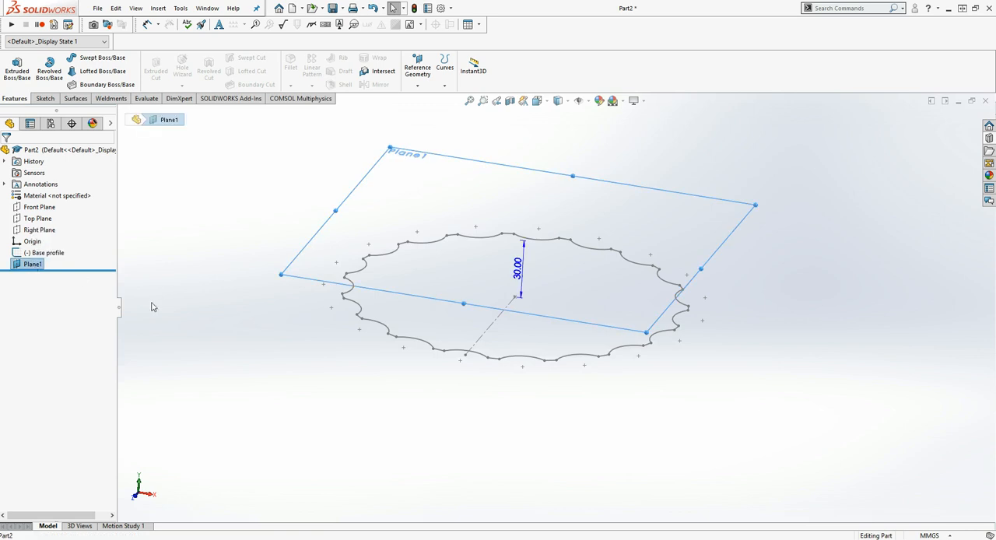
{"action": "left_click", "coordinate": [33, 264]}
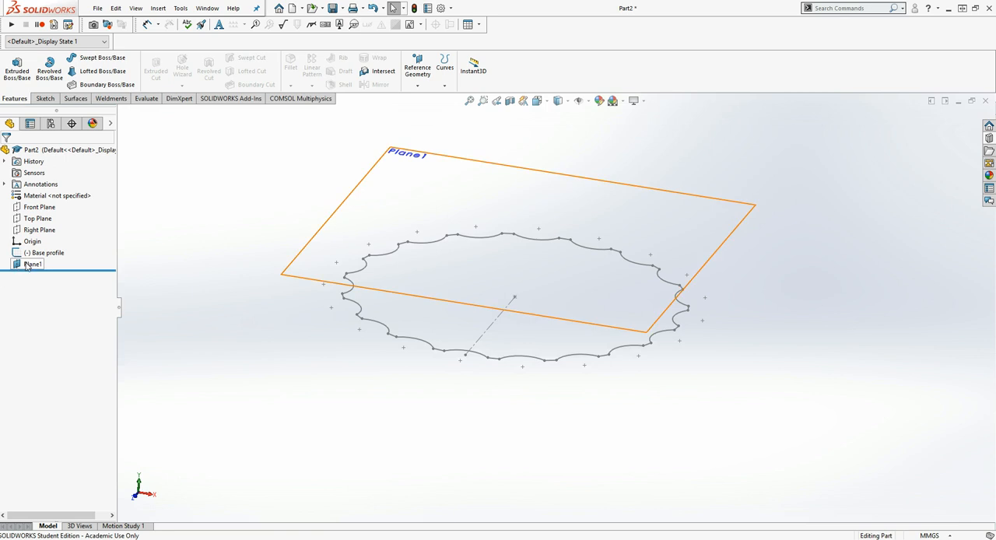
{"action": "left_click", "coordinate": [32, 263]}
{"action": "type", "text": "Bottle to"}
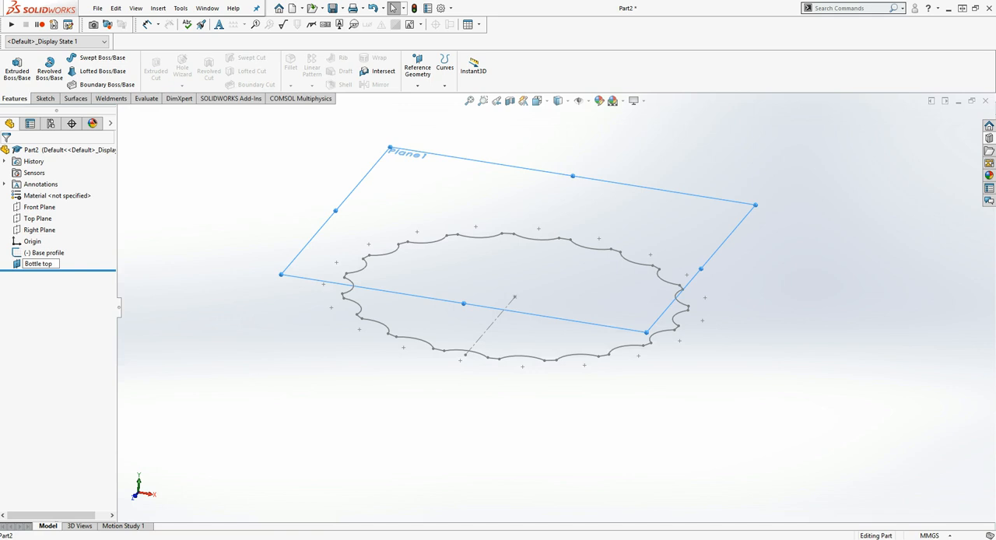
{"action": "type", "text": "plane"}
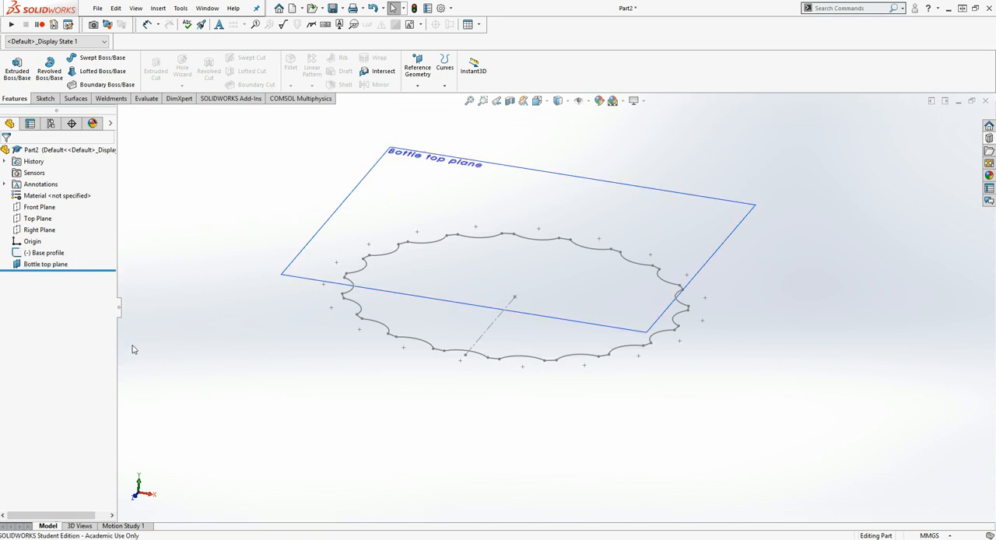
{"action": "mouse_move", "coordinate": [221, 239]}
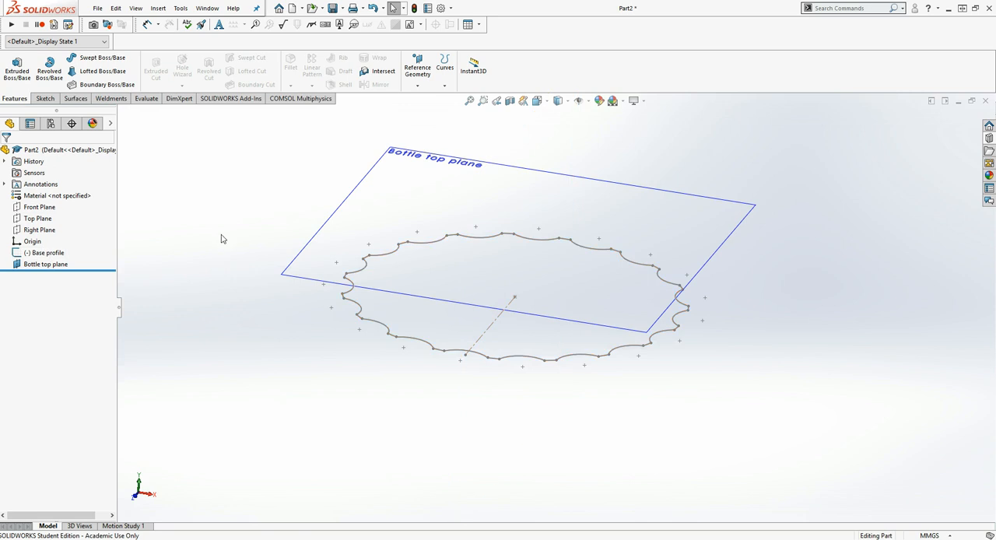
{"action": "mouse_move", "coordinate": [515, 163]}
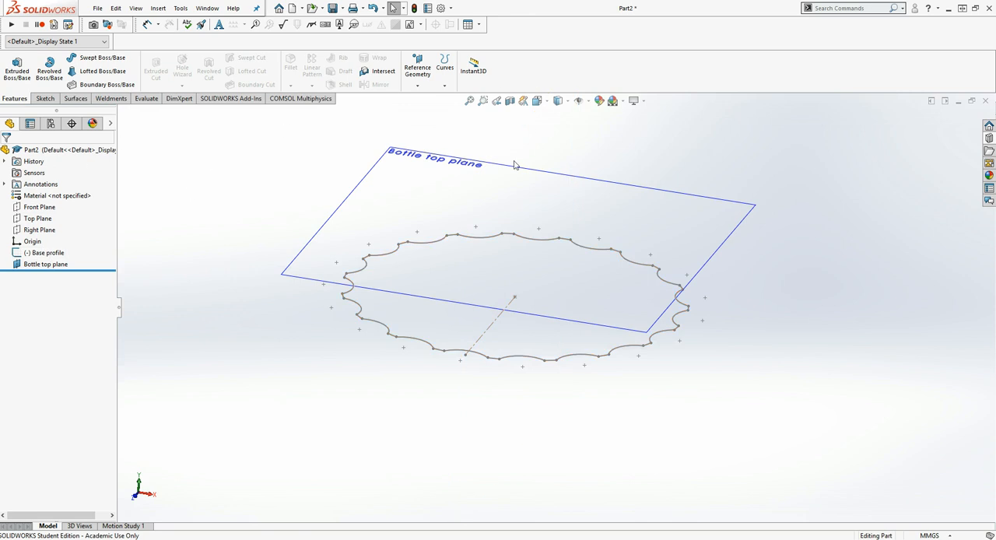
Sketch a circle centred at the origin on Bottle top plane, dimensioned 20 mm from the profile
{"action": "left_click", "coordinate": [45, 263]}
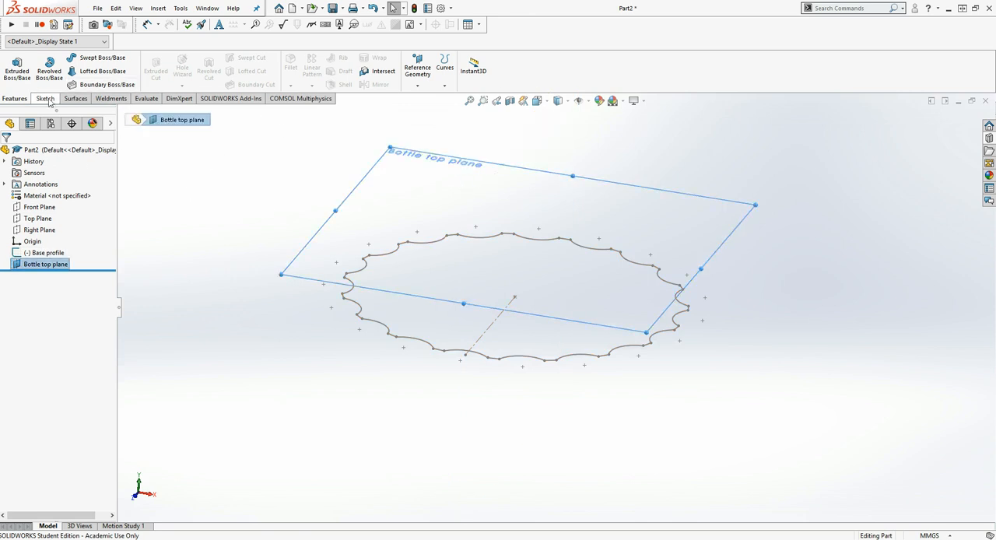
{"action": "left_click", "coordinate": [43, 99]}
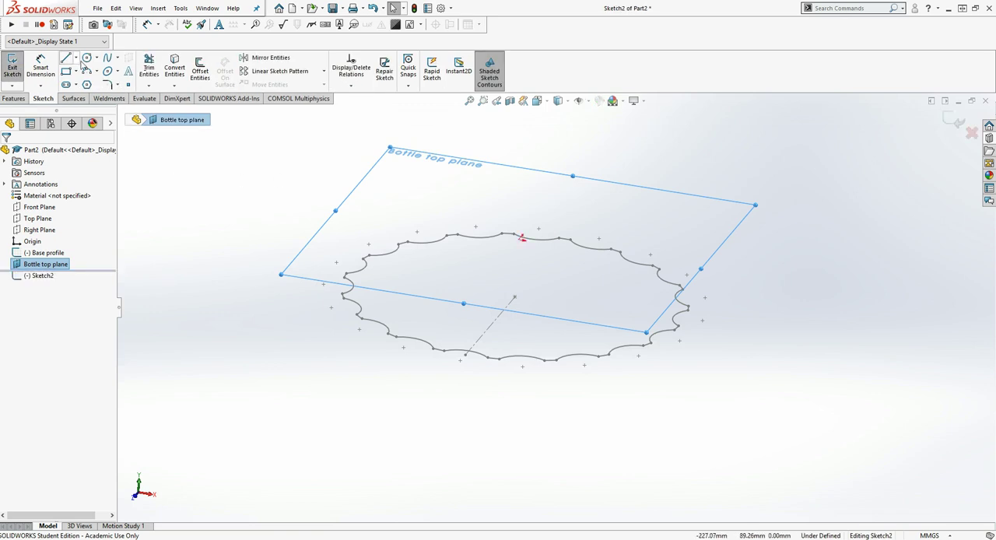
{"action": "left_click", "coordinate": [87, 57]}
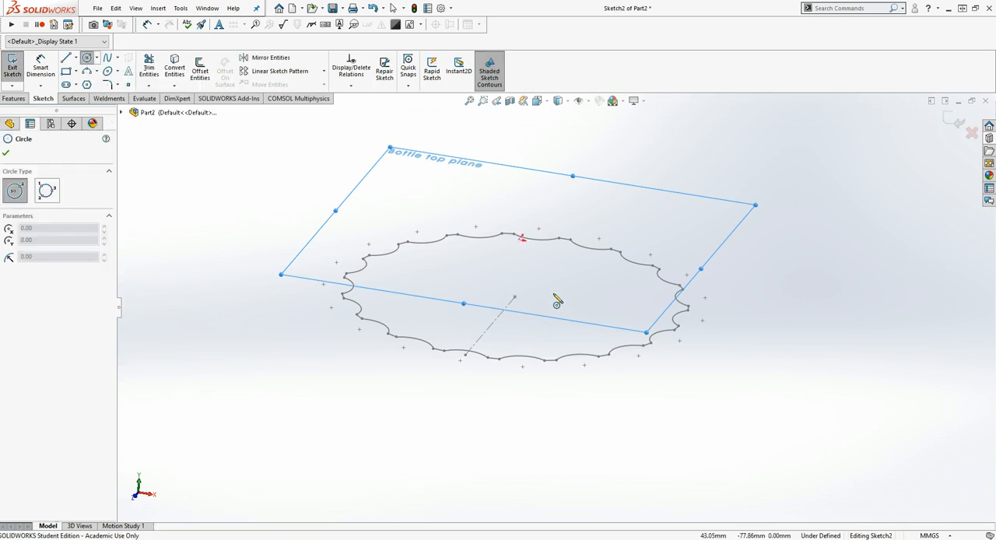
{"action": "left_click_drag", "start_coordinate": [521, 237], "coordinate": [544, 280]}
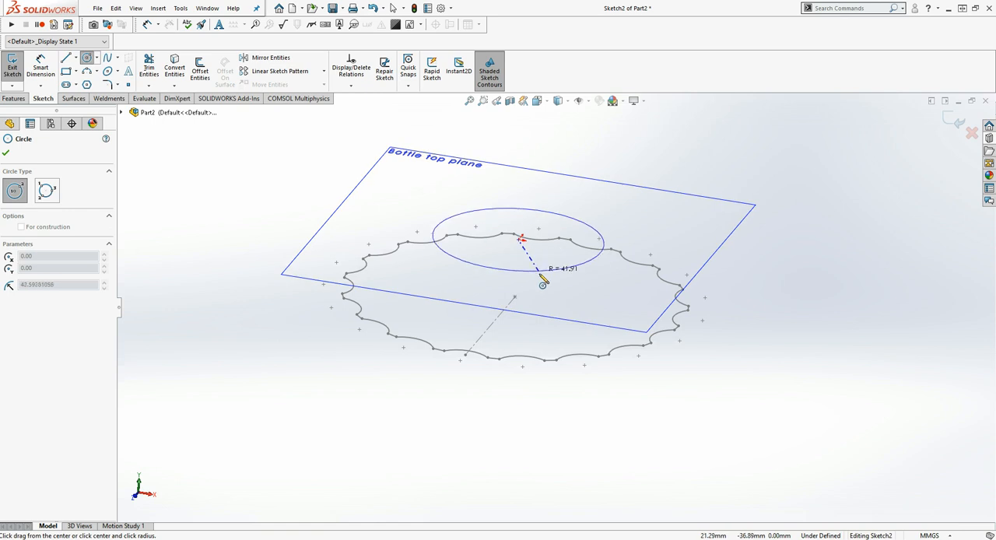
{"action": "left_click_drag", "start_coordinate": [522, 239], "coordinate": [543, 295]}
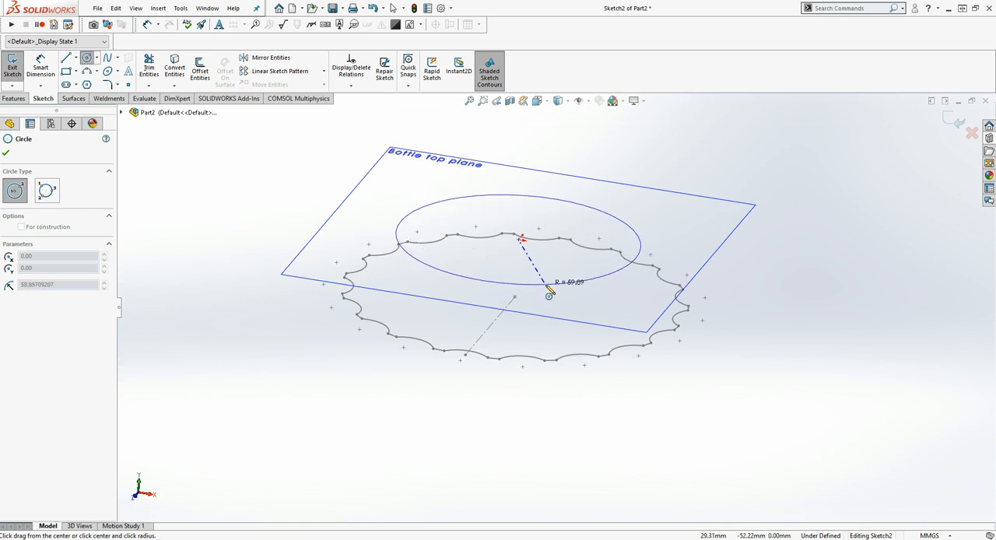
{"action": "left_click_drag", "start_coordinate": [548, 292], "coordinate": [494, 294]}
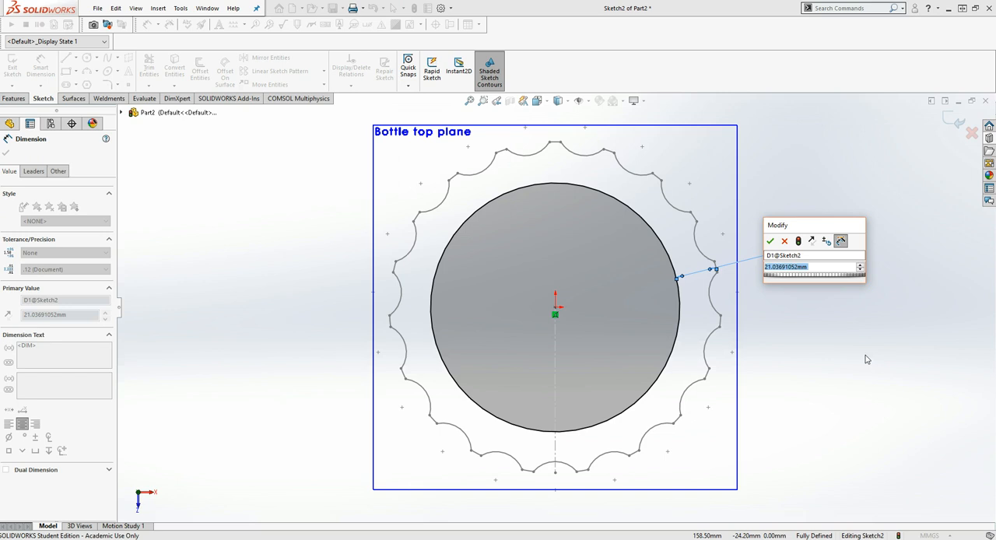
{"action": "type", "text": "20"}
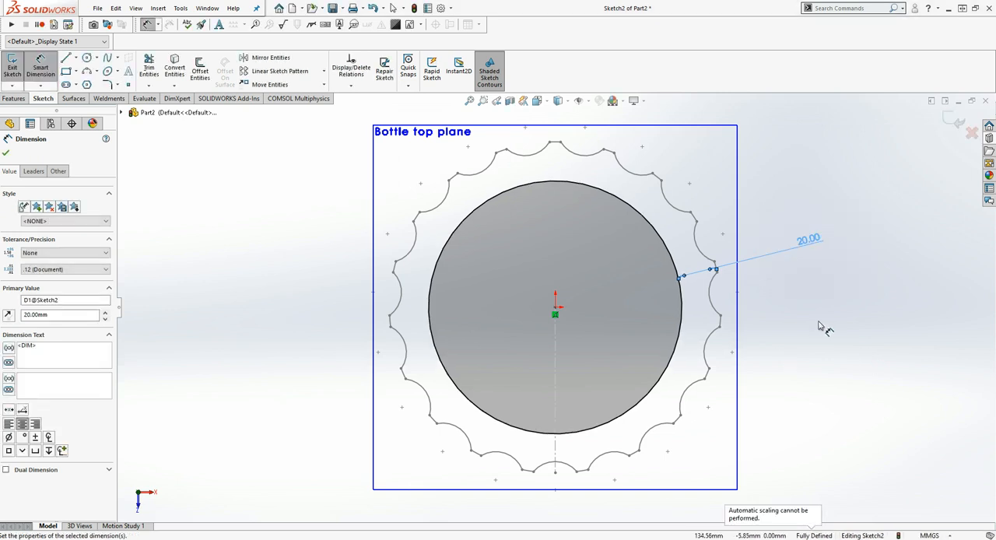
{"action": "mouse_move", "coordinate": [728, 317]}
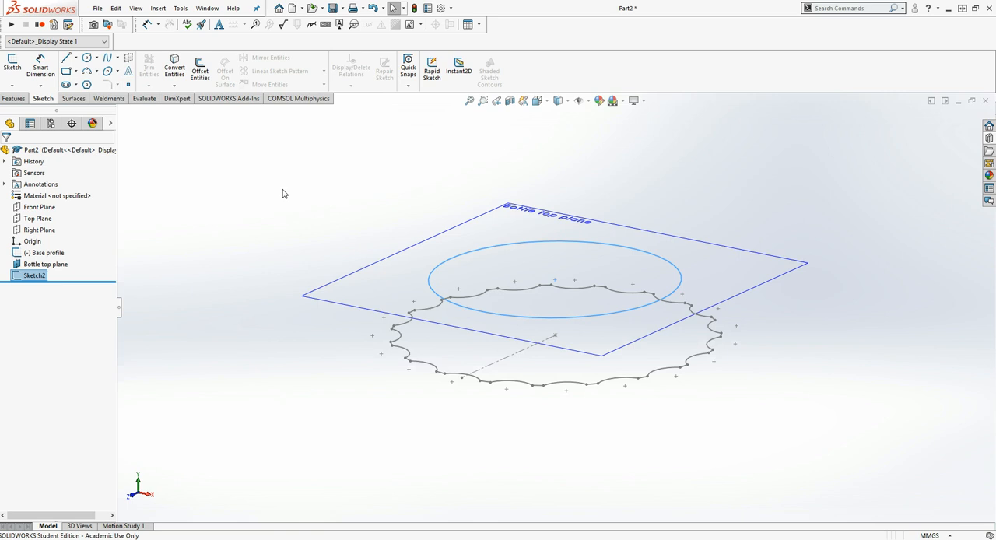
{"action": "mouse_move", "coordinate": [280, 194]}
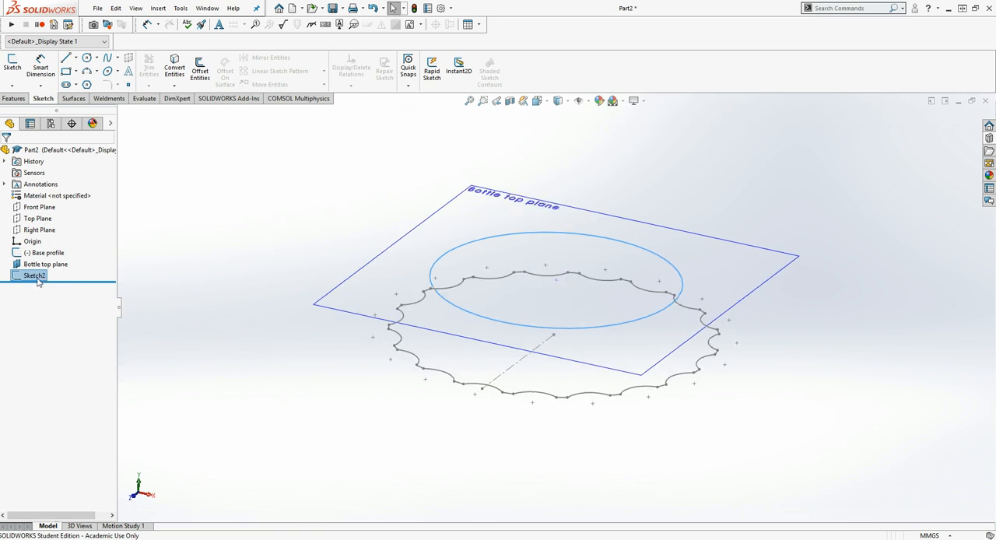
Rename Sketch2 to 'Top profile' and hide Bottle top plane
{"action": "double_click", "coordinate": [35, 276]}
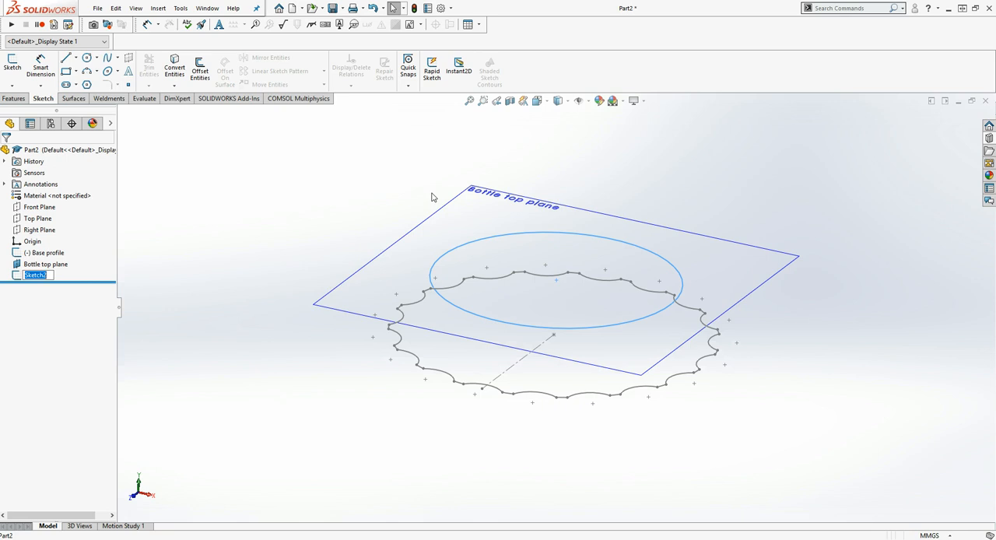
{"action": "type", "text": "Top"}
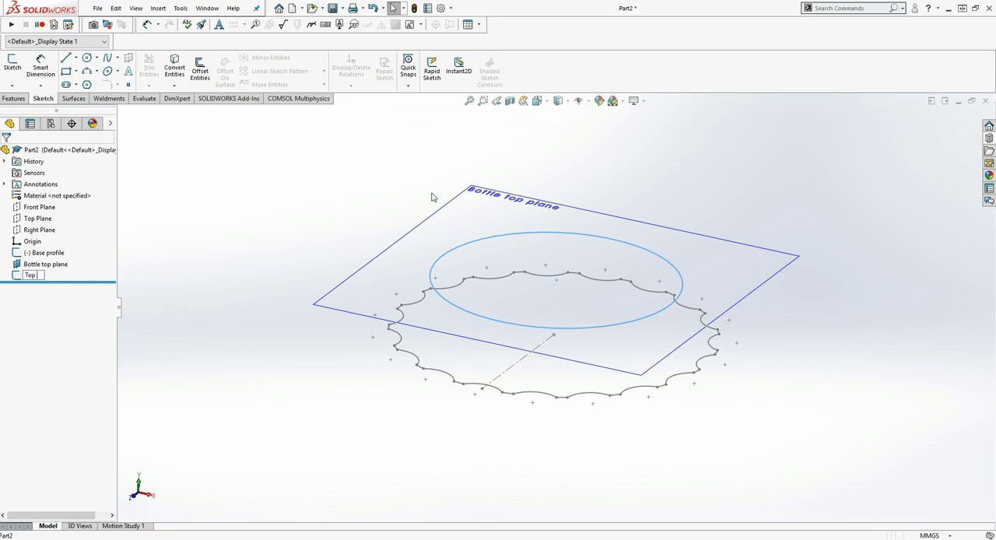
{"action": "type", "text": "Pro"}
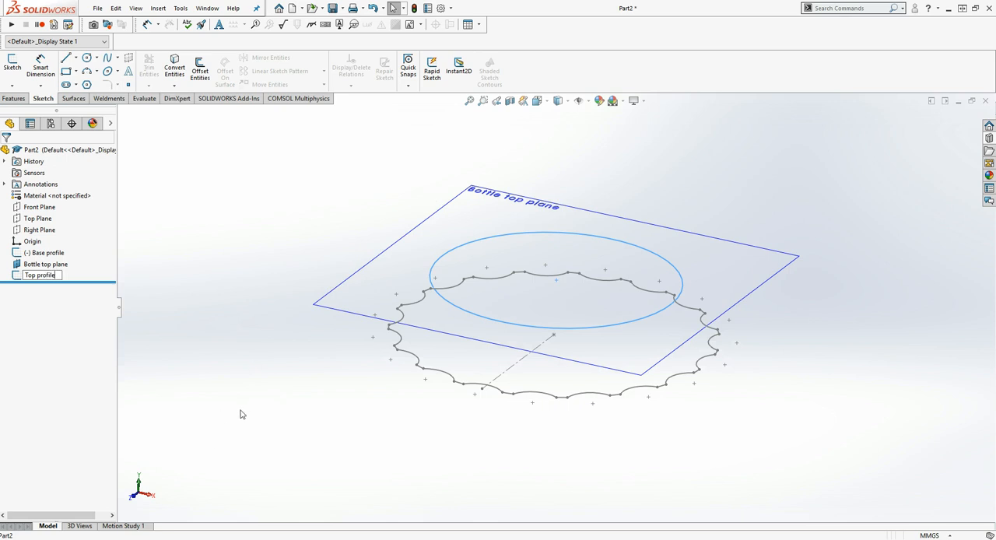
{"action": "mouse_move", "coordinate": [228, 256]}
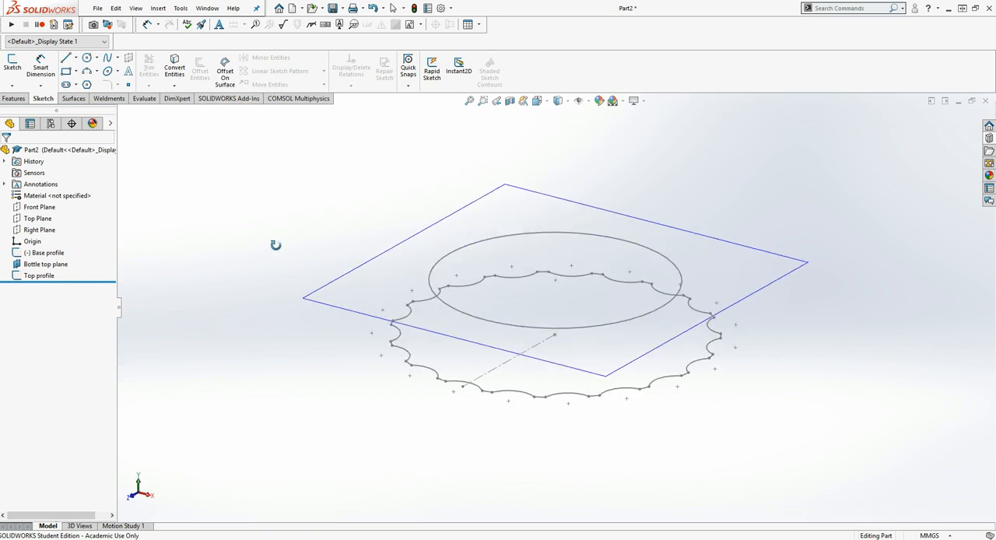
{"action": "right_click", "coordinate": [46, 263]}
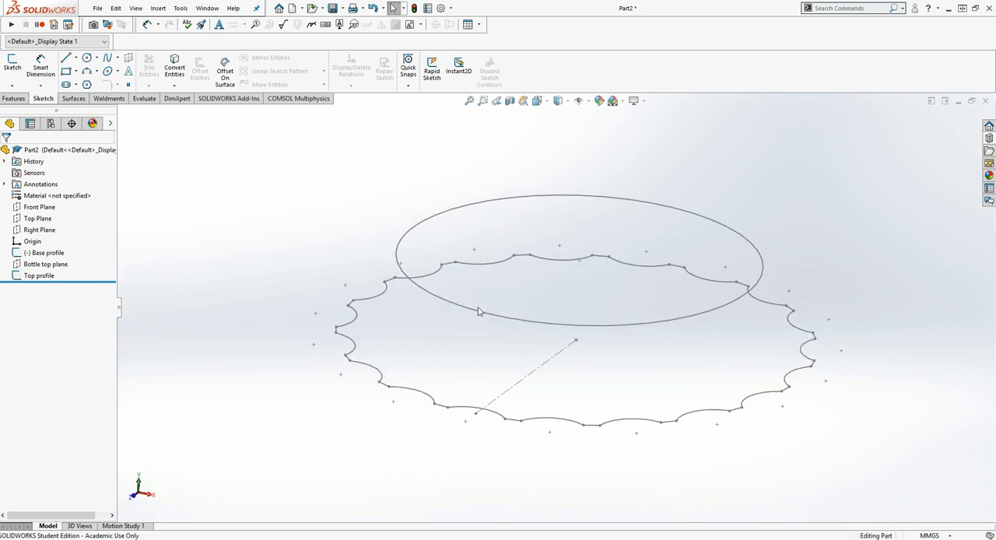
{"action": "mouse_move", "coordinate": [210, 197]}
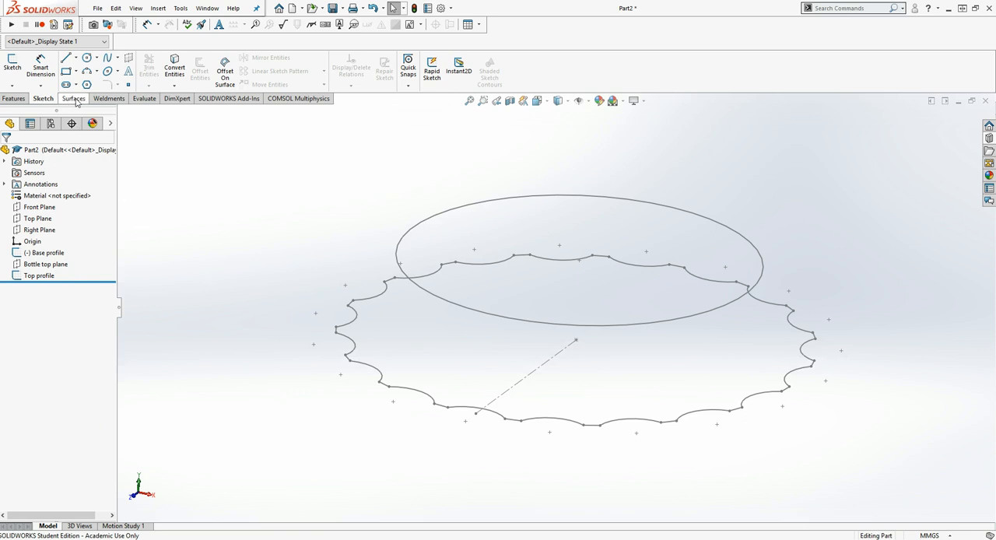
Create a boundary surface joining the Top profile circle to the Base profile outline
{"action": "left_click", "coordinate": [73, 98]}
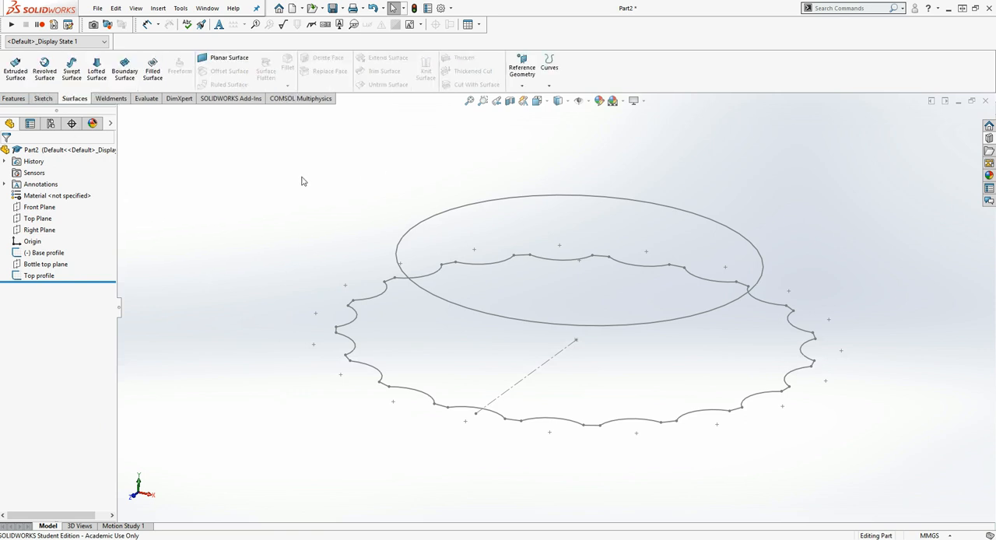
{"action": "mouse_move", "coordinate": [153, 66]}
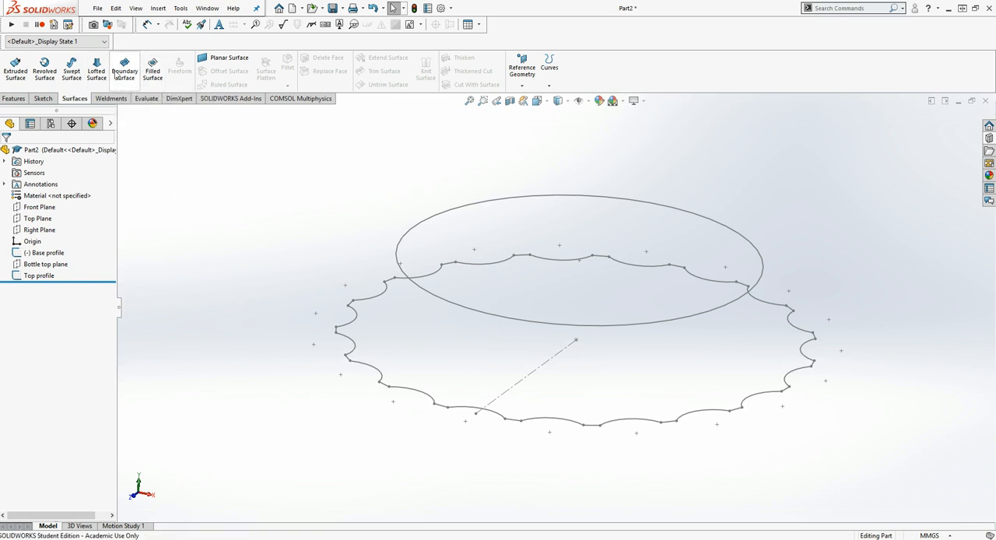
{"action": "left_click", "coordinate": [126, 68]}
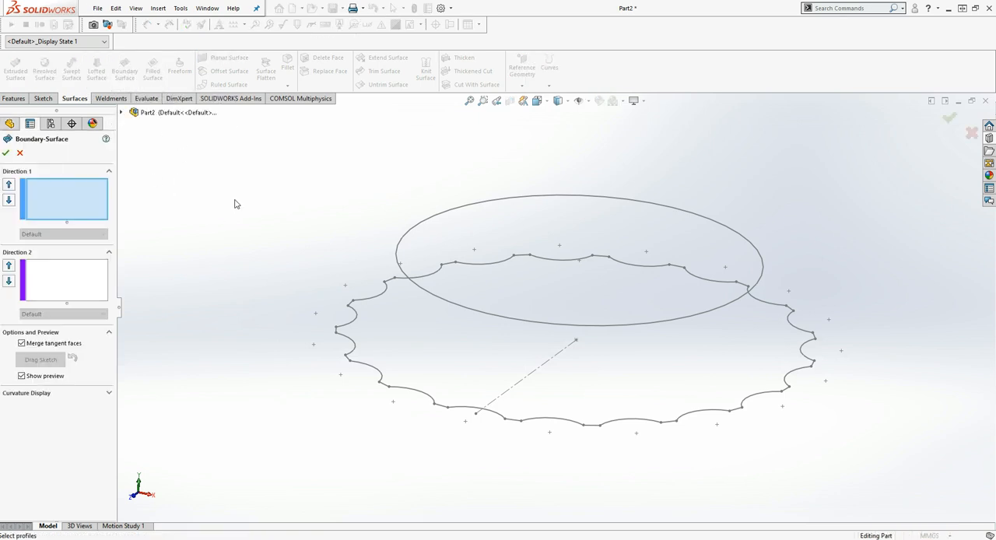
{"action": "mouse_move", "coordinate": [546, 329]}
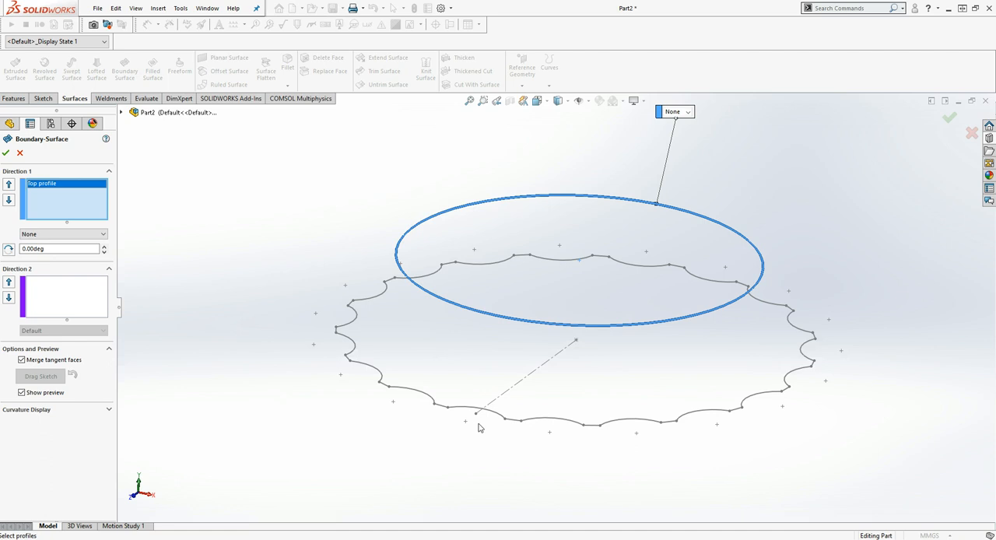
{"action": "mouse_move", "coordinate": [443, 419]}
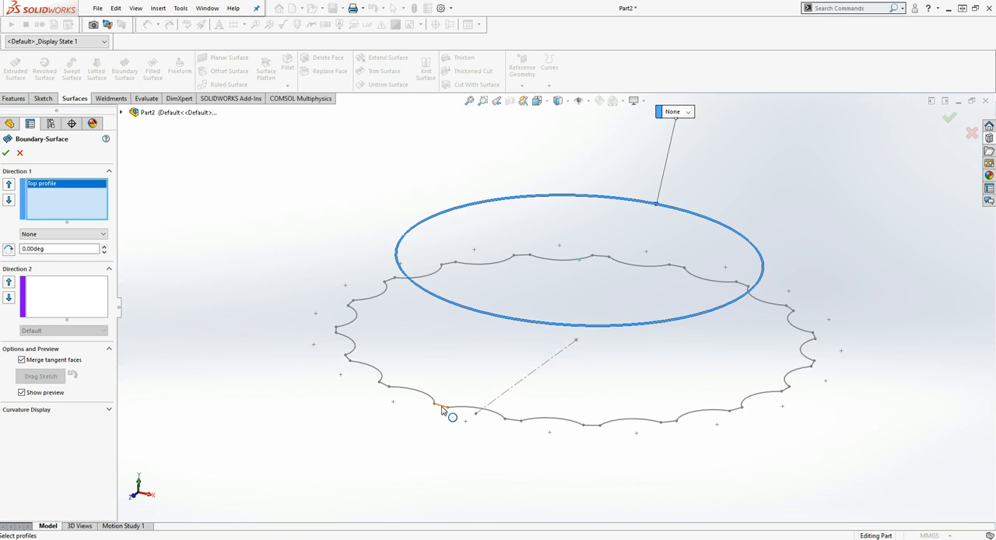
{"action": "left_click", "coordinate": [443, 408]}
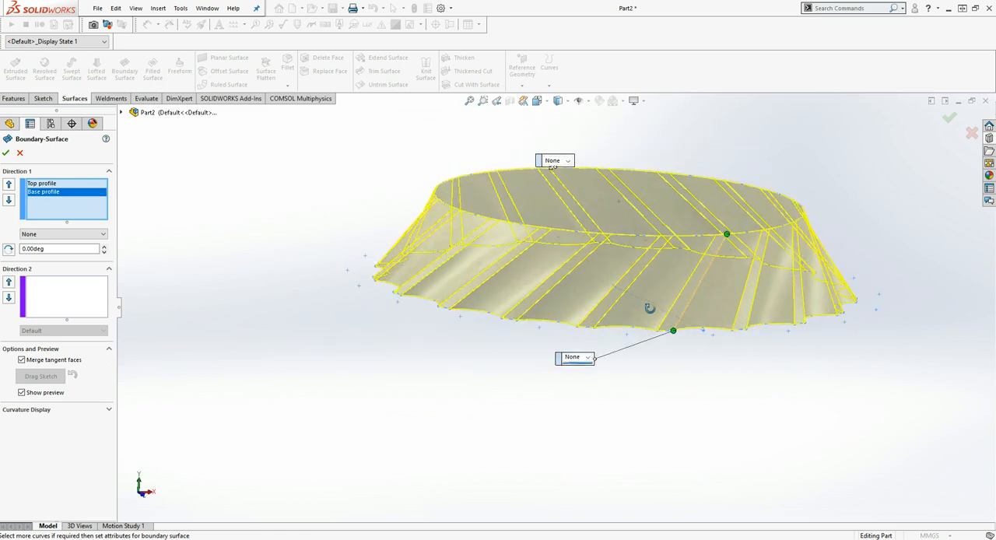
{"action": "left_click_drag", "start_coordinate": [650, 307], "coordinate": [589, 377]}
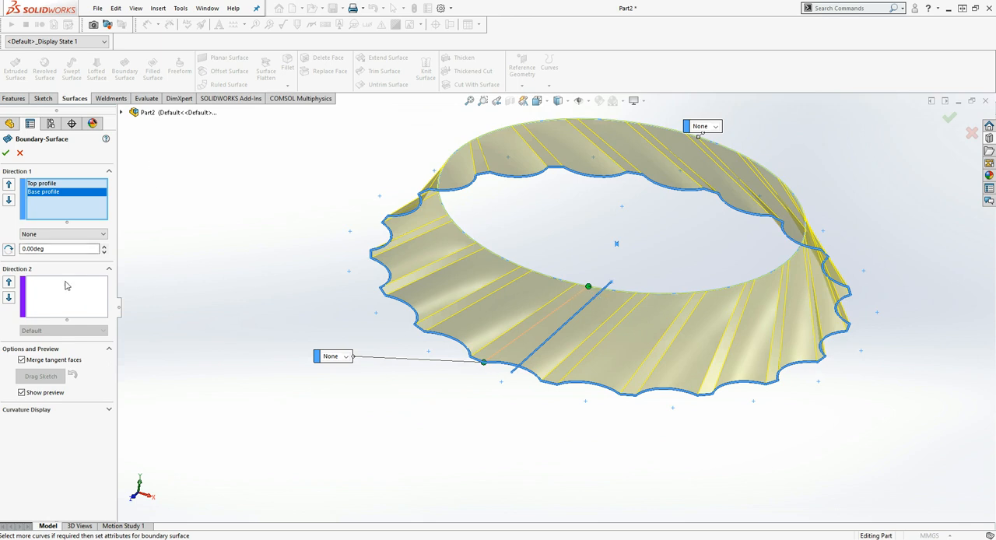
{"action": "mouse_move", "coordinate": [54, 291]}
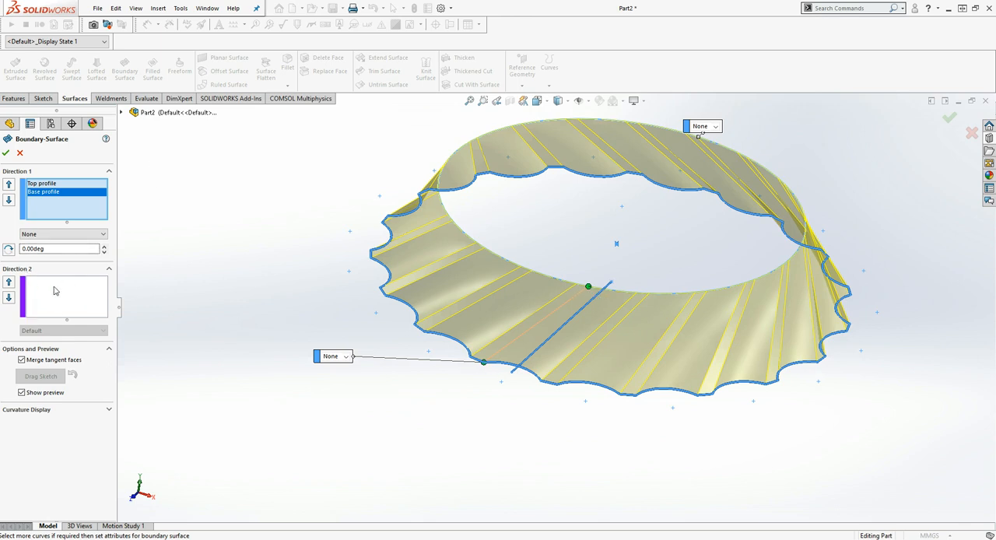
{"action": "mouse_move", "coordinate": [403, 263]}
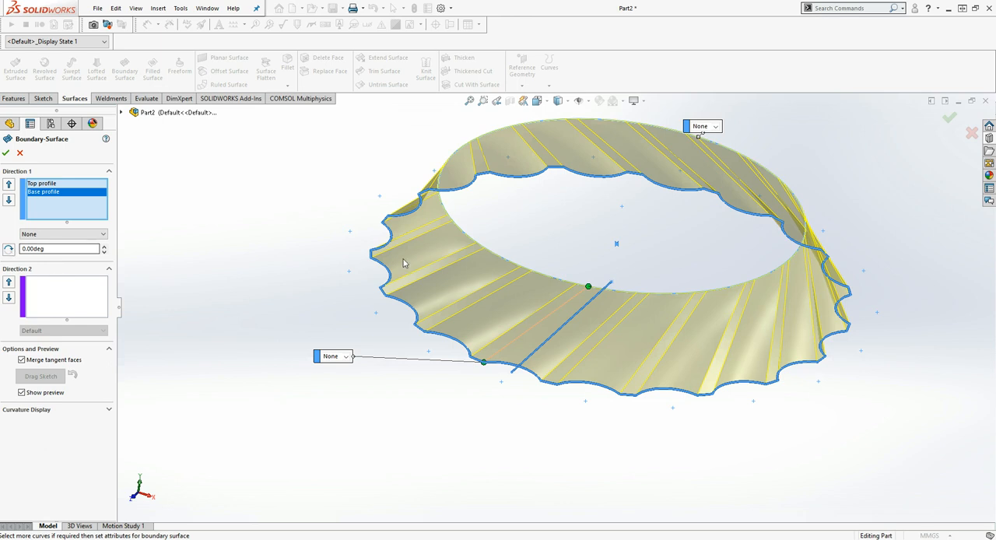
{"action": "mouse_move", "coordinate": [367, 290]}
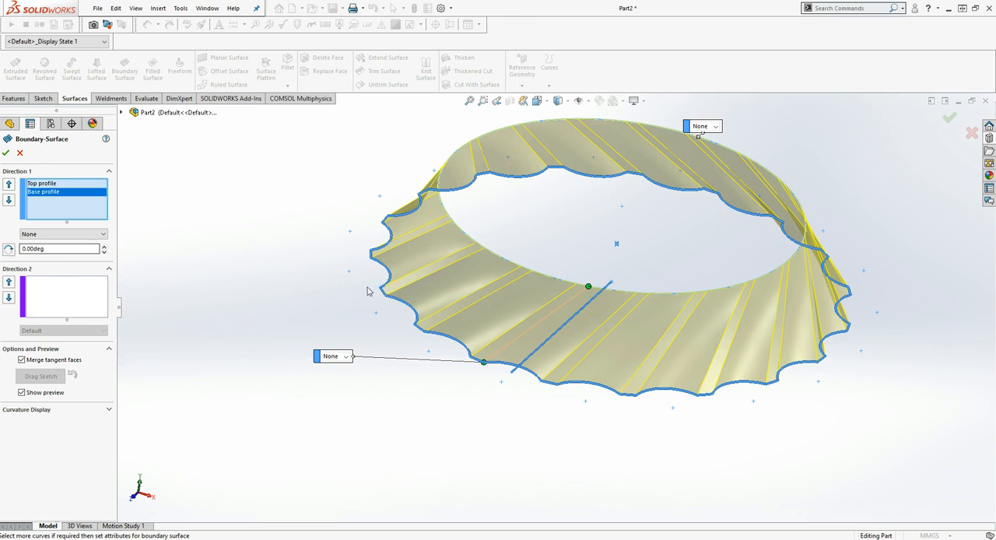
{"action": "mouse_move", "coordinate": [593, 292]}
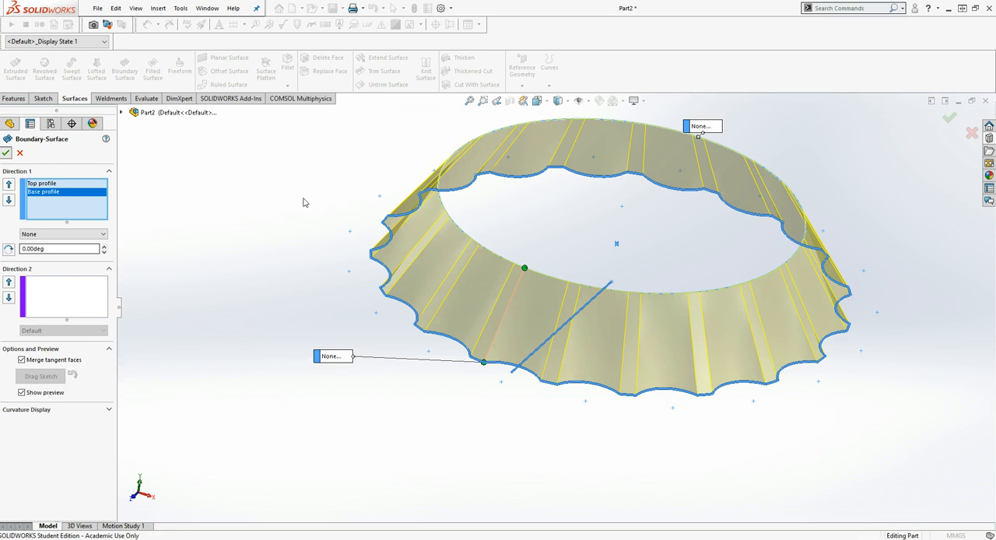
{"action": "left_click", "coordinate": [8, 153]}
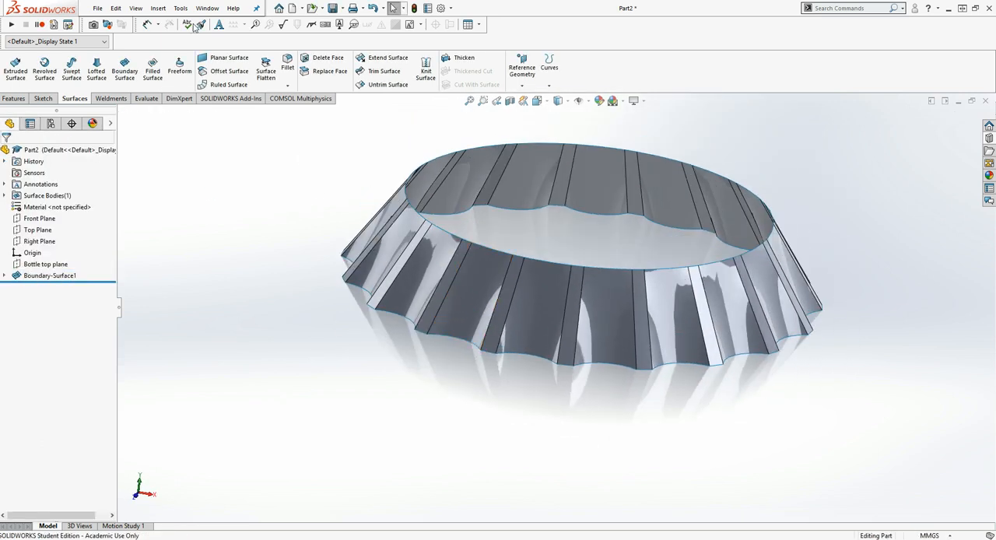
Start a Filled Surface bounded by all tangent edges of the skirt's top rim
{"action": "left_click", "coordinate": [226, 57]}
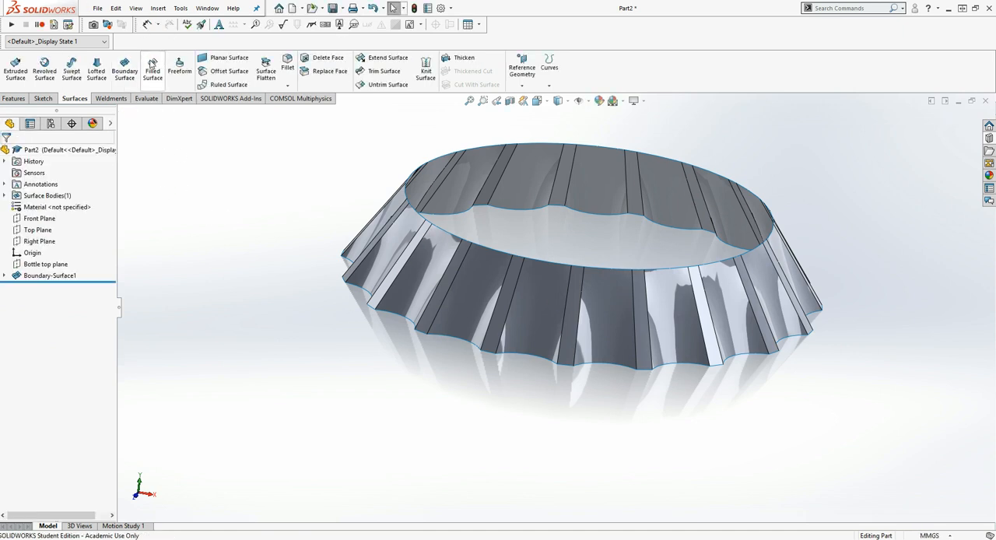
{"action": "left_click", "coordinate": [152, 68]}
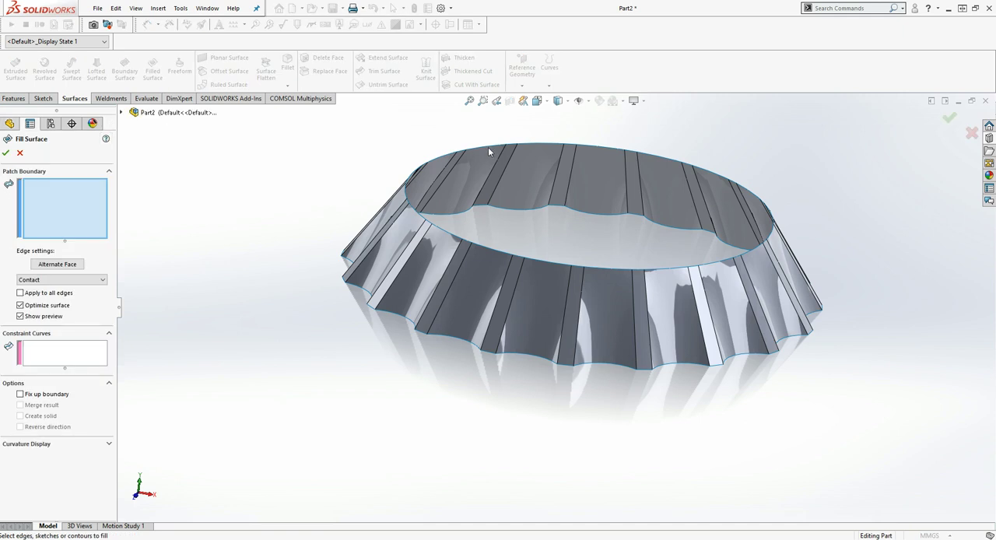
{"action": "mouse_move", "coordinate": [486, 151]}
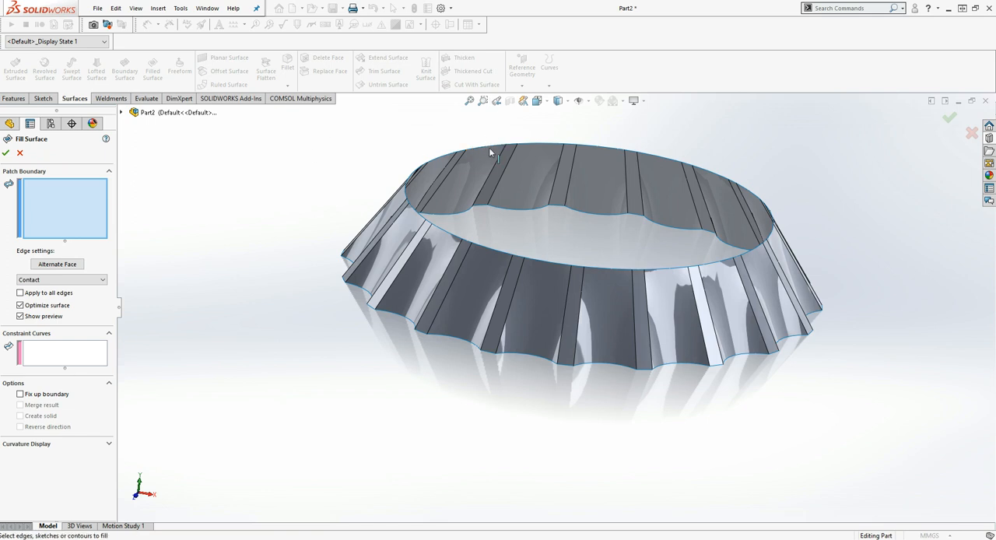
{"action": "mouse_move", "coordinate": [537, 255]}
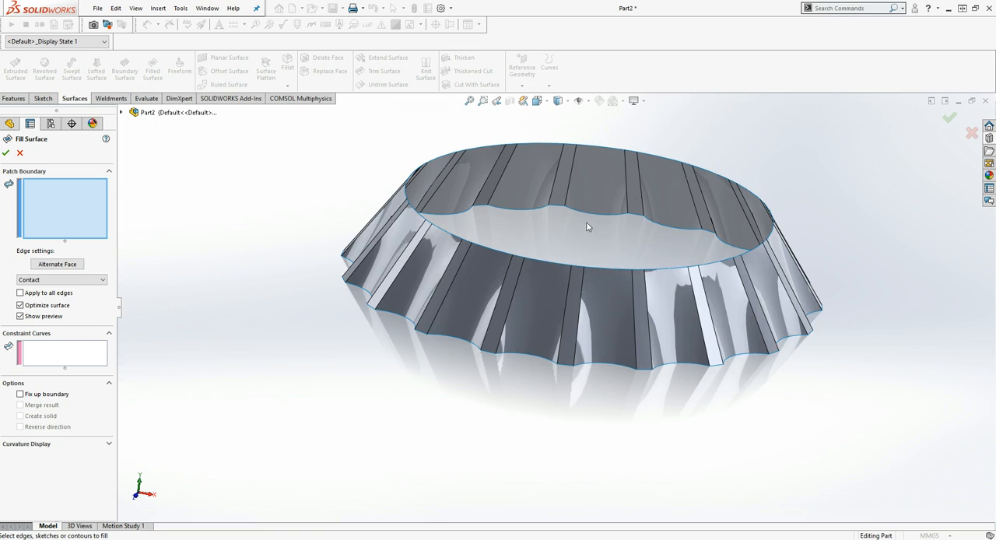
{"action": "mouse_move", "coordinate": [490, 150]}
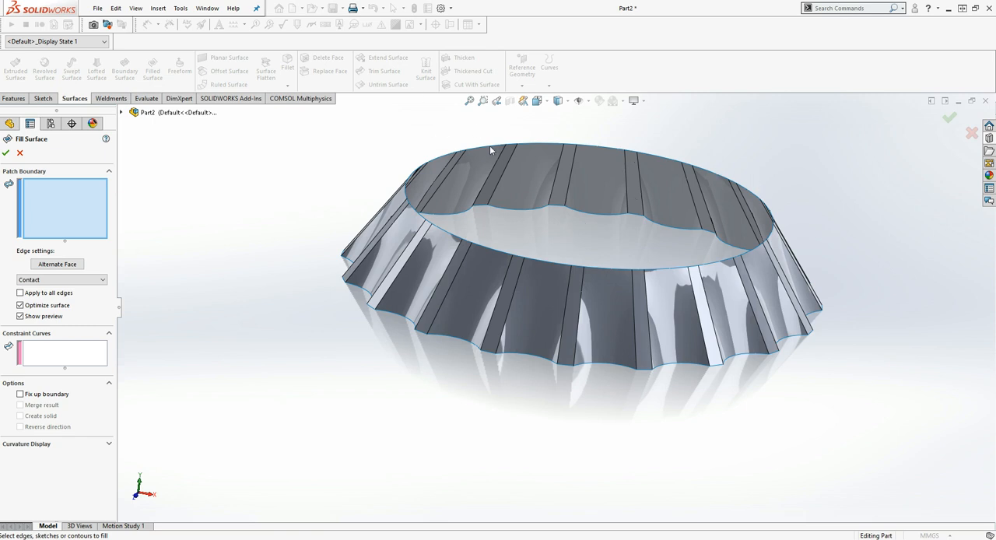
{"action": "mouse_move", "coordinate": [462, 153]}
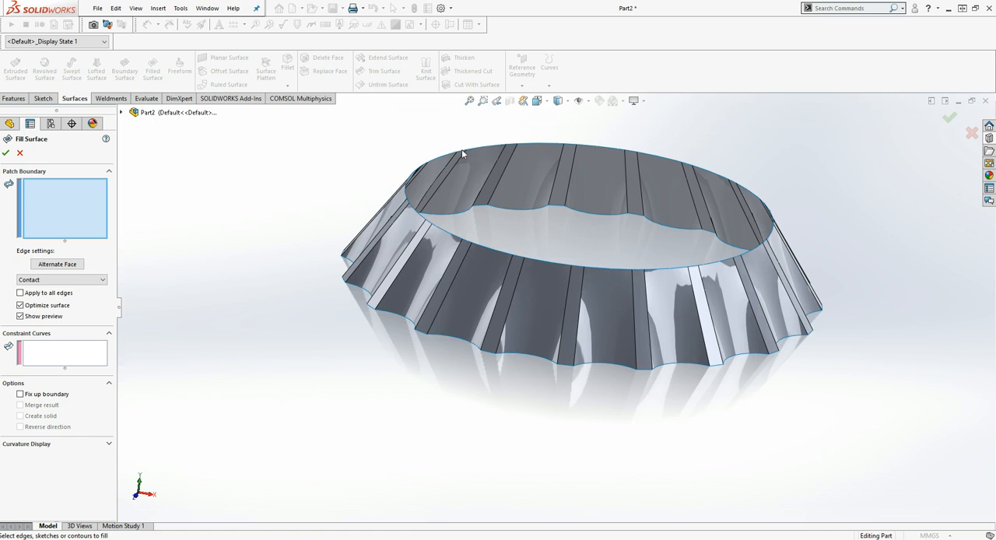
{"action": "mouse_move", "coordinate": [495, 189]}
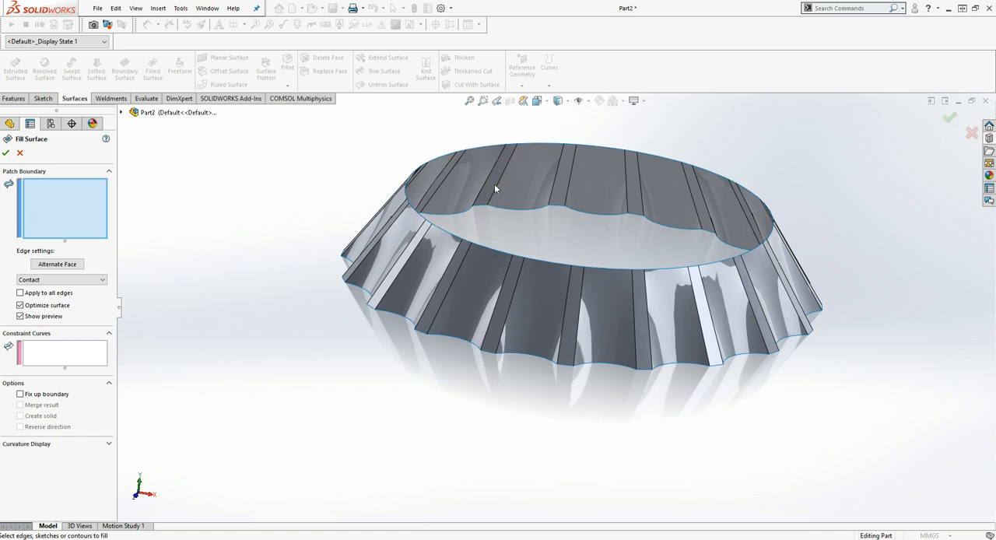
{"action": "mouse_move", "coordinate": [507, 143]}
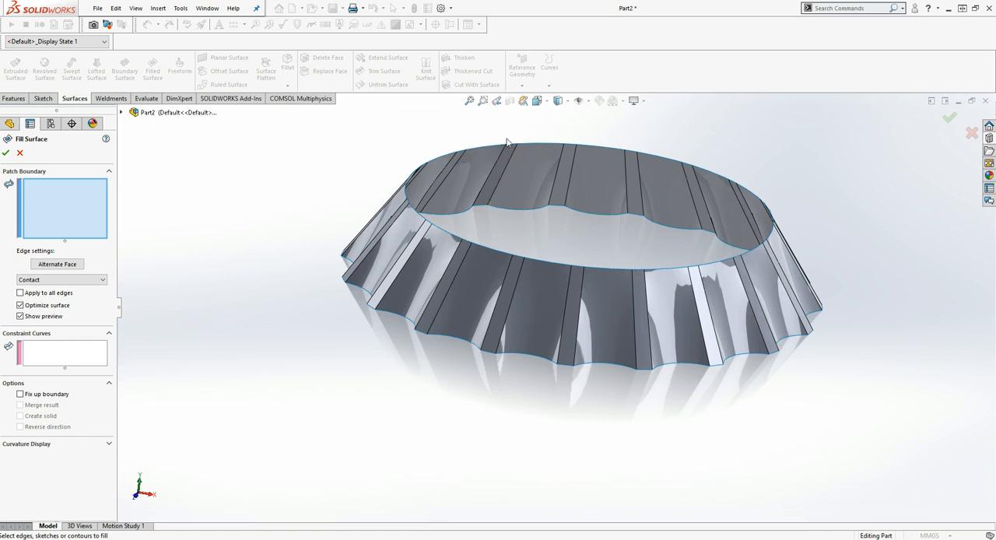
{"action": "right_click", "coordinate": [494, 147]}
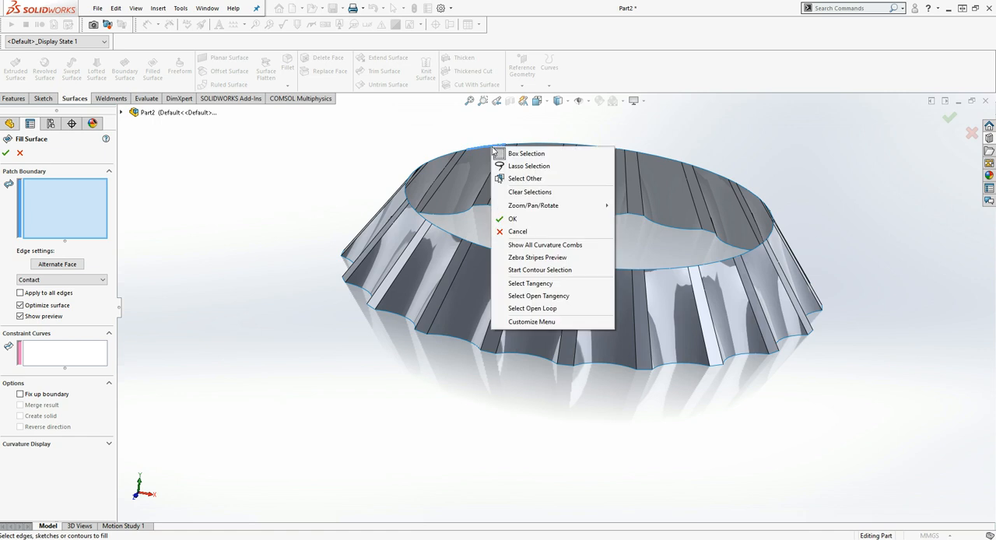
{"action": "mouse_move", "coordinate": [537, 257]}
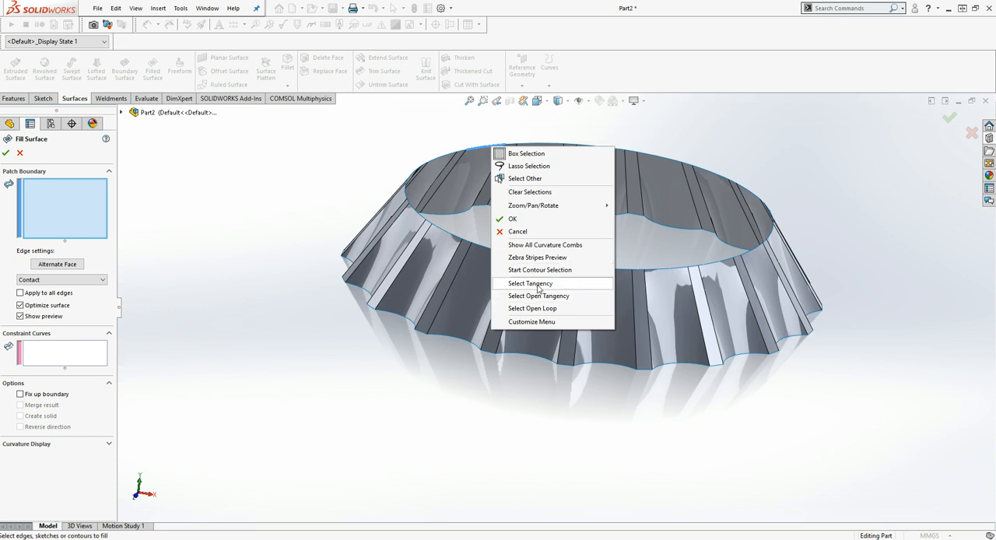
{"action": "mouse_move", "coordinate": [558, 288]}
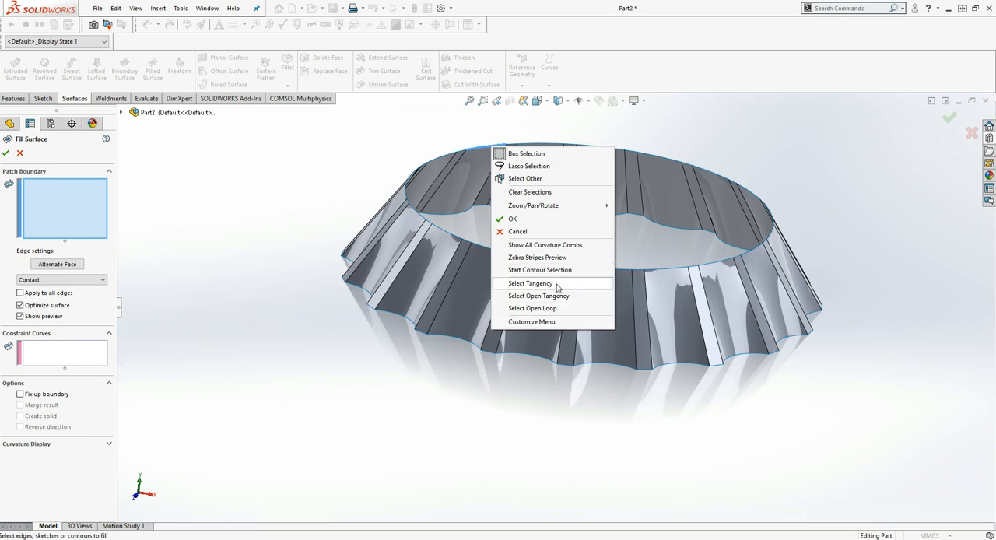
{"action": "mouse_move", "coordinate": [545, 288]}
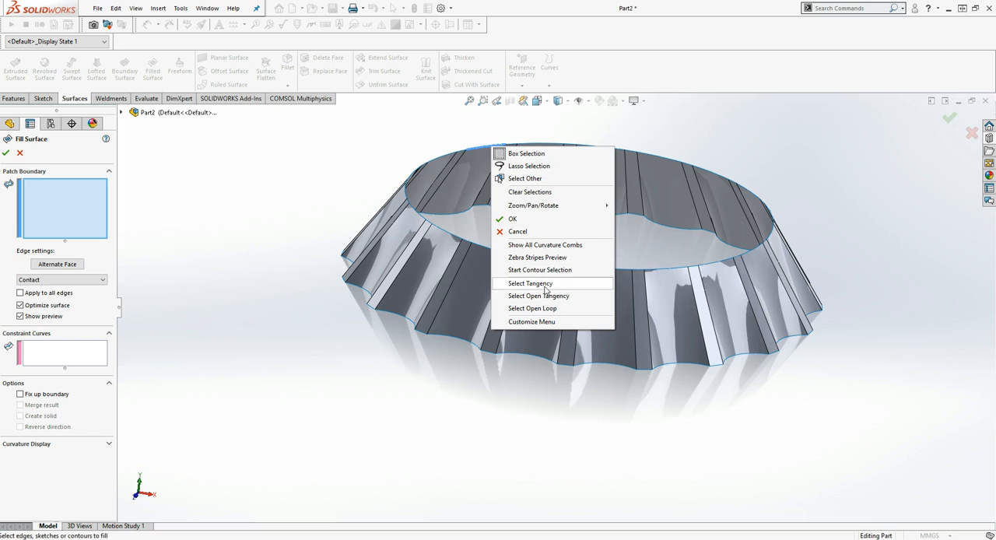
{"action": "left_click", "coordinate": [529, 283]}
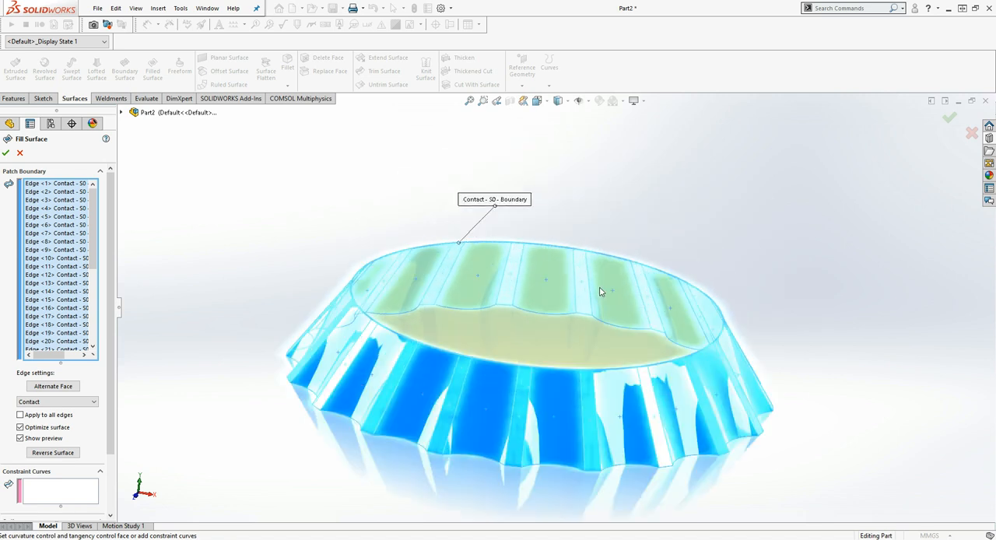
{"action": "left_click_drag", "start_coordinate": [599, 292], "coordinate": [523, 478]}
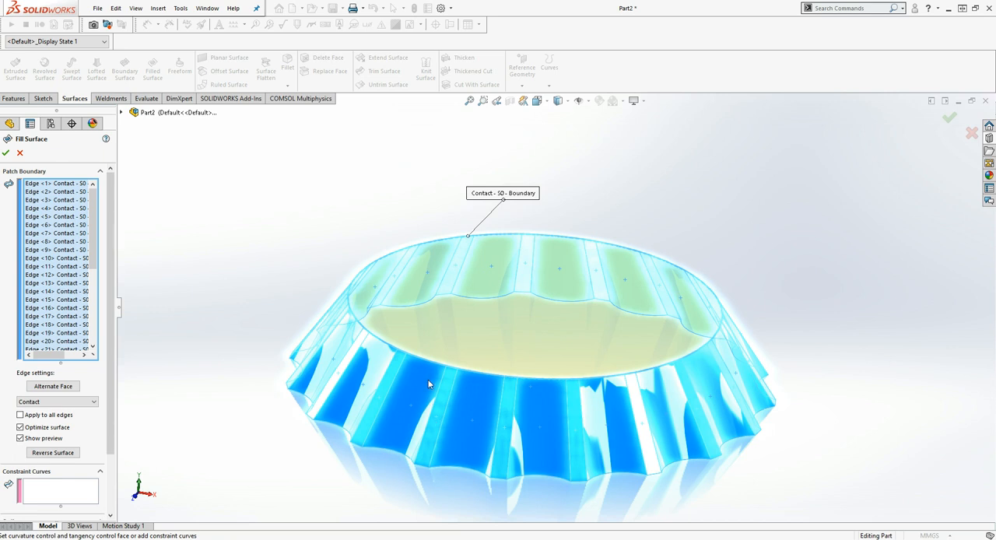
{"action": "mouse_move", "coordinate": [490, 406]}
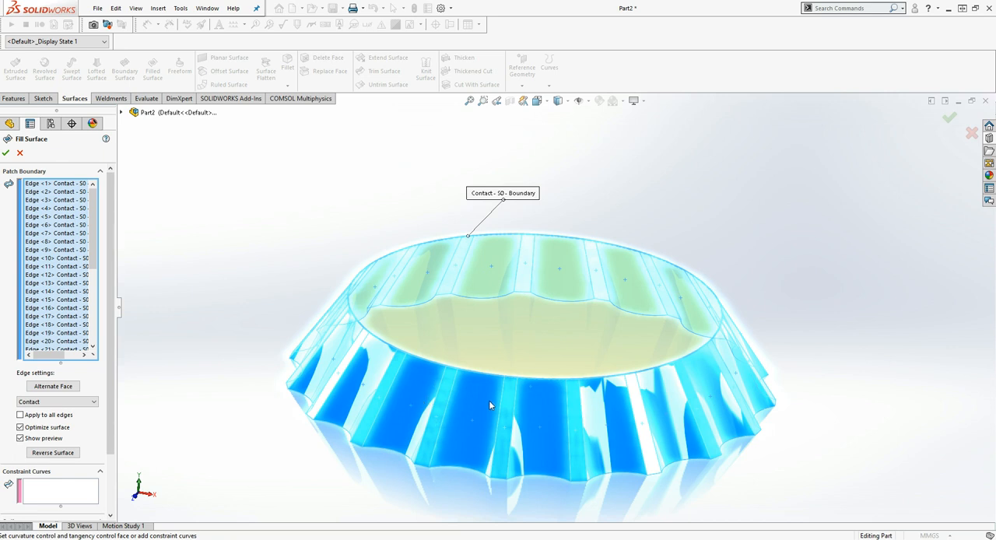
{"action": "mouse_move", "coordinate": [247, 255]}
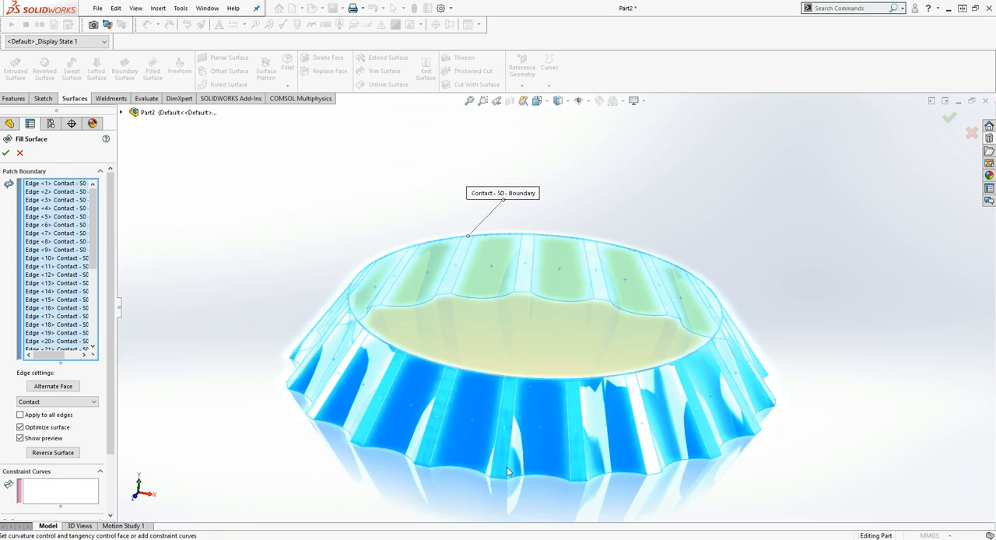
{"action": "mouse_move", "coordinate": [506, 314]}
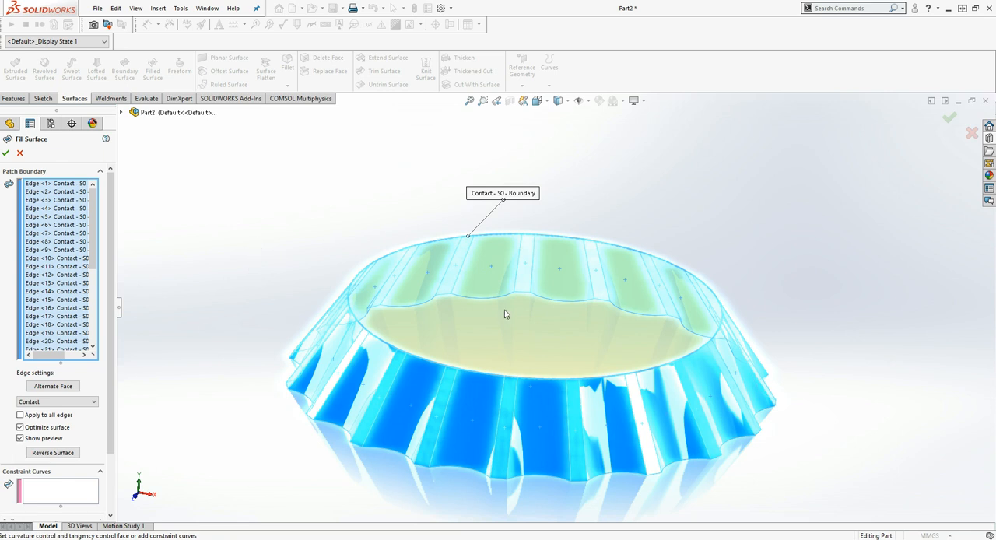
{"action": "mouse_move", "coordinate": [238, 208]}
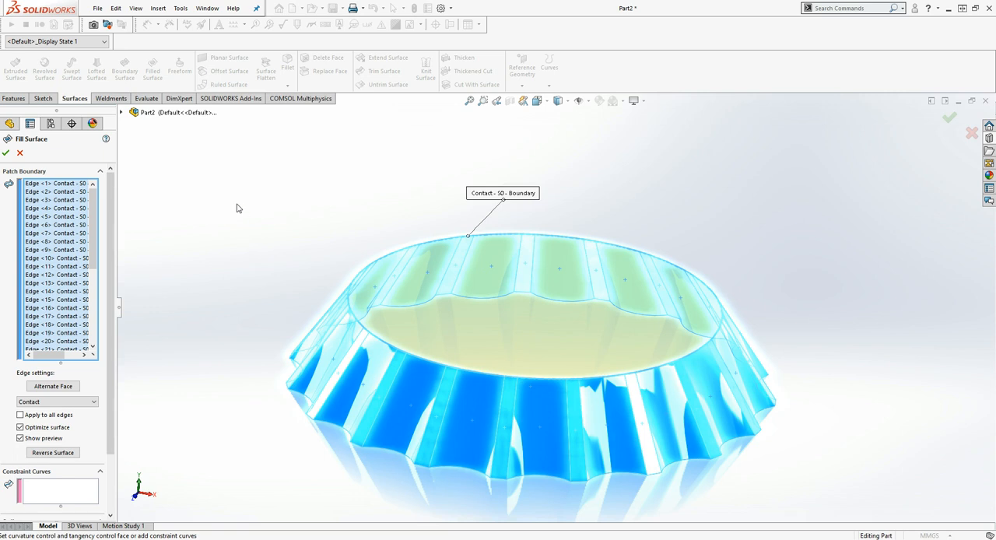
{"action": "mouse_move", "coordinate": [126, 193]}
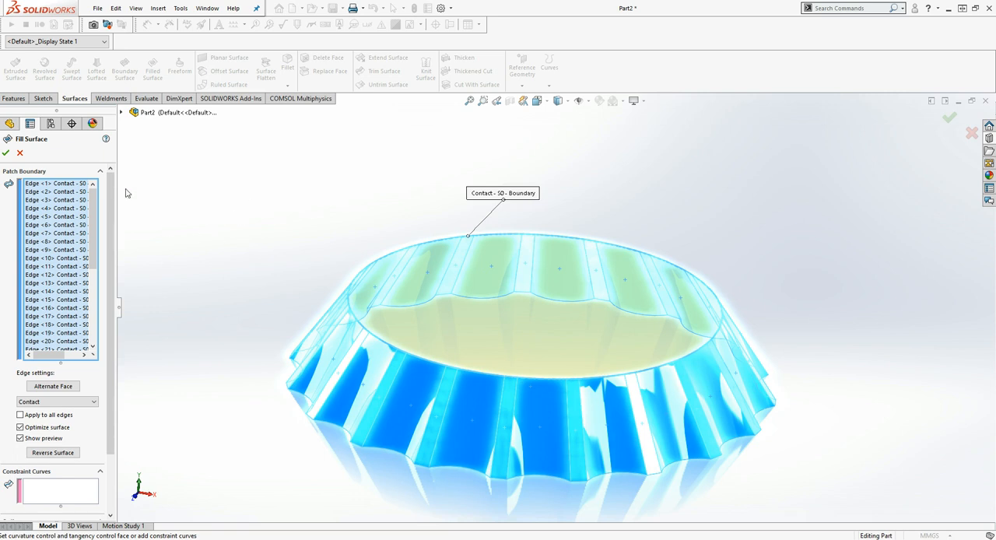
{"action": "mouse_move", "coordinate": [121, 108]}
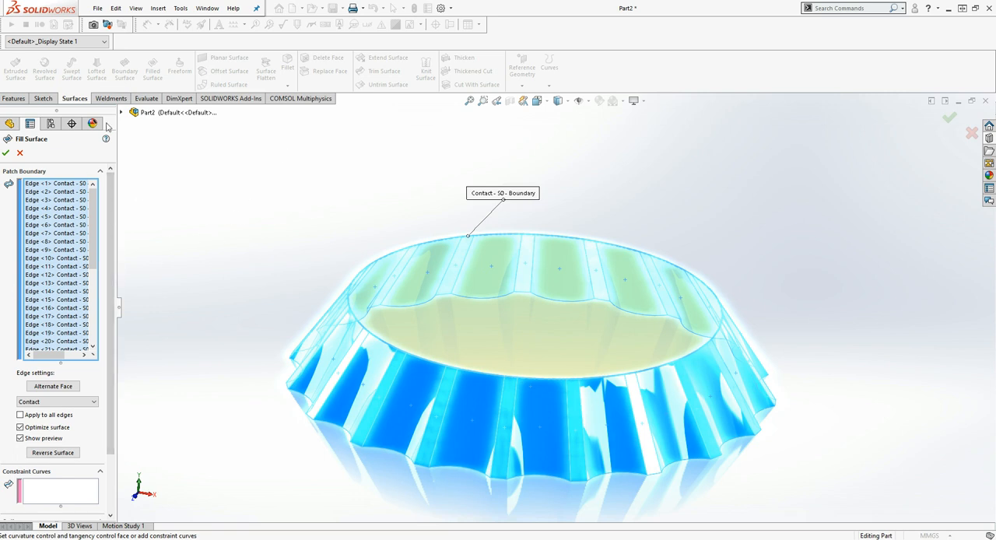
{"action": "mouse_move", "coordinate": [12, 98]}
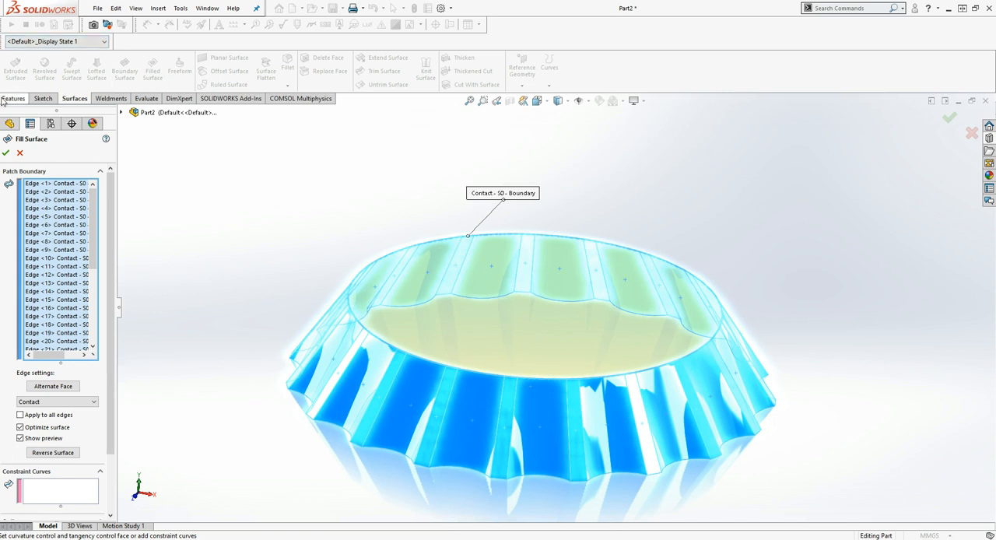
Accept the fill surface, rename Boundary-Surface1 'Bottle Skirt' and Surface-Fill1 'bottle cap top'
{"action": "left_click", "coordinate": [14, 153]}
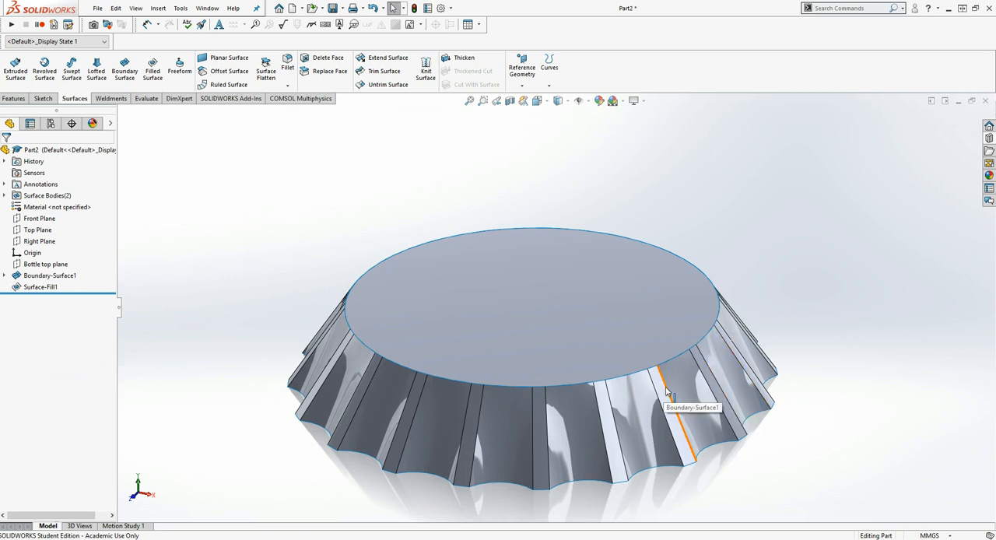
{"action": "mouse_move", "coordinate": [284, 223]}
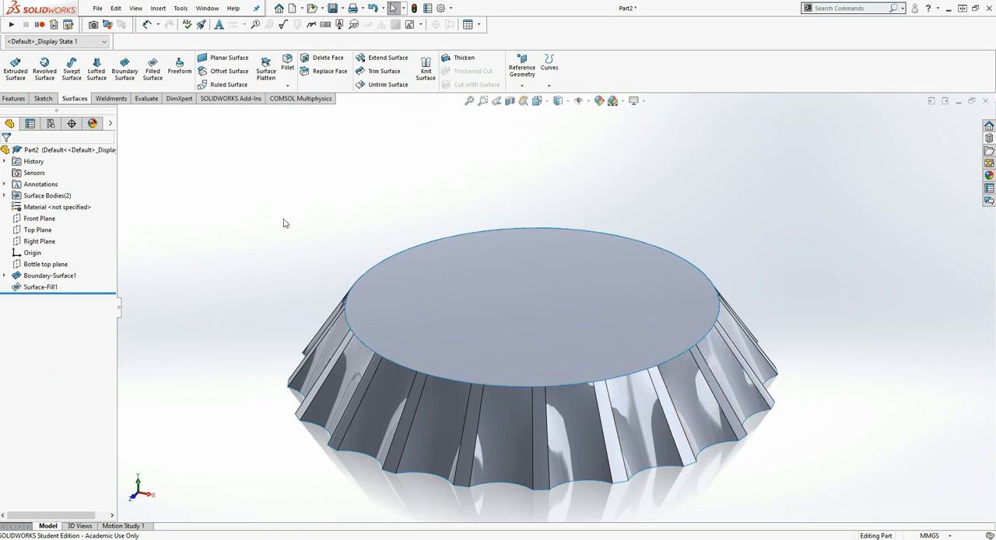
{"action": "left_click", "coordinate": [49, 275]}
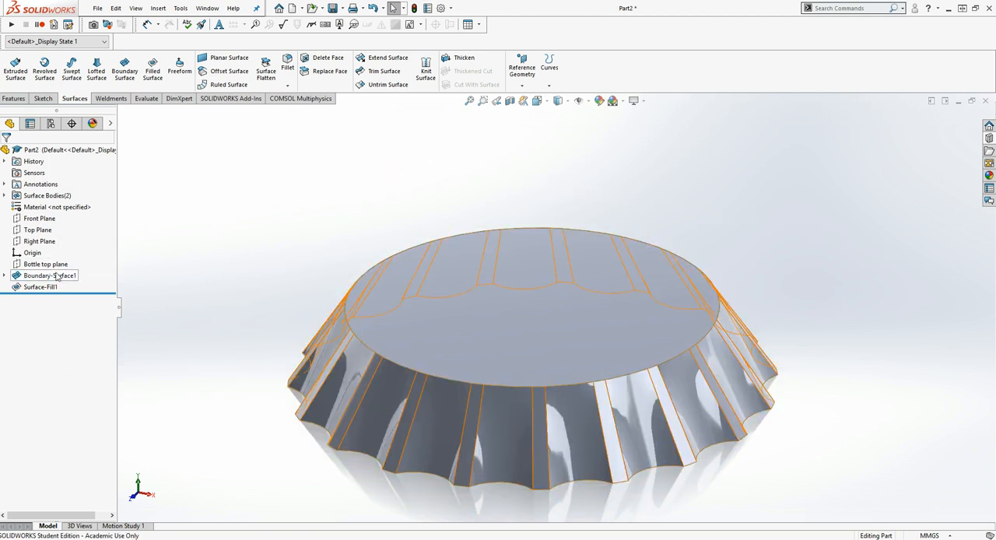
{"action": "left_click", "coordinate": [49, 275]}
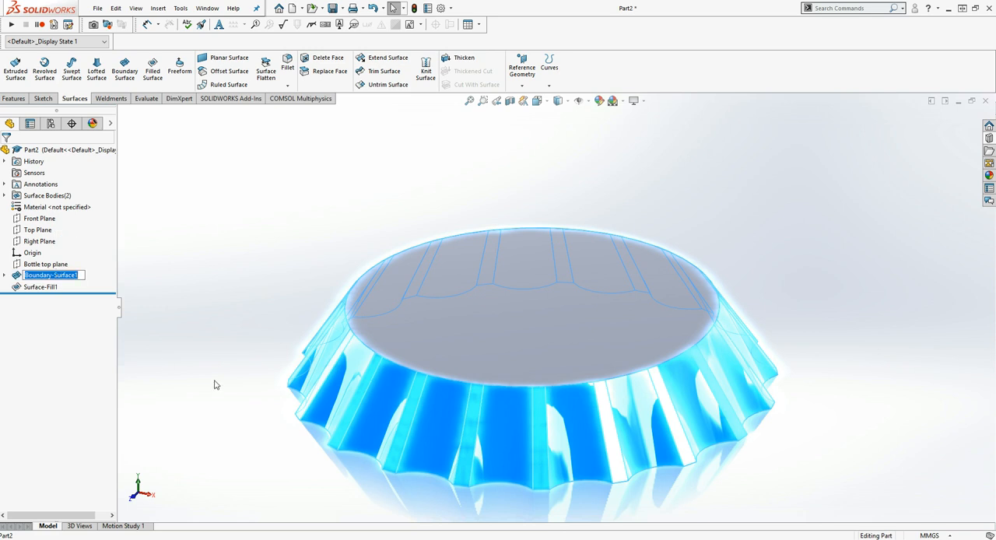
{"action": "type", "text": "Bot"}
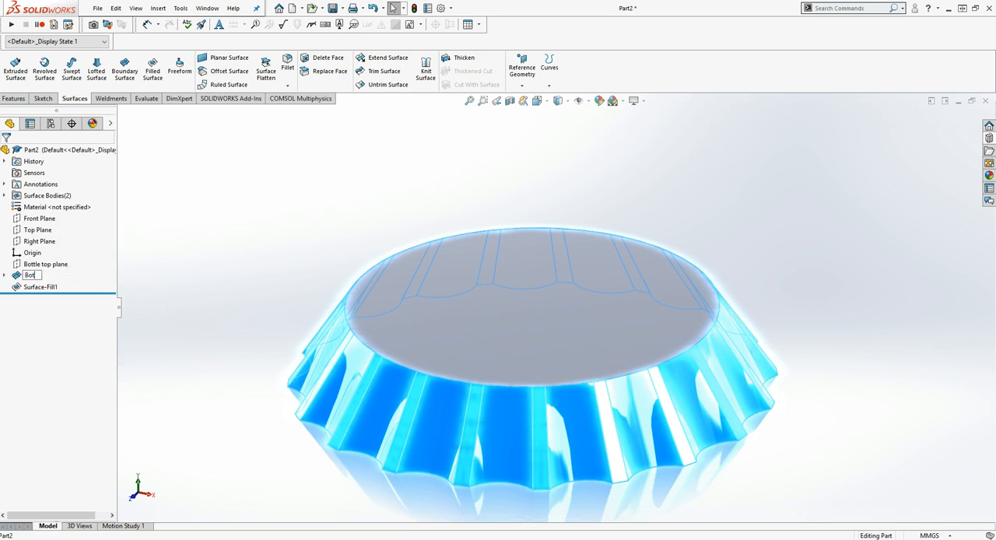
{"action": "type", "text": "Bottle Skirt"}
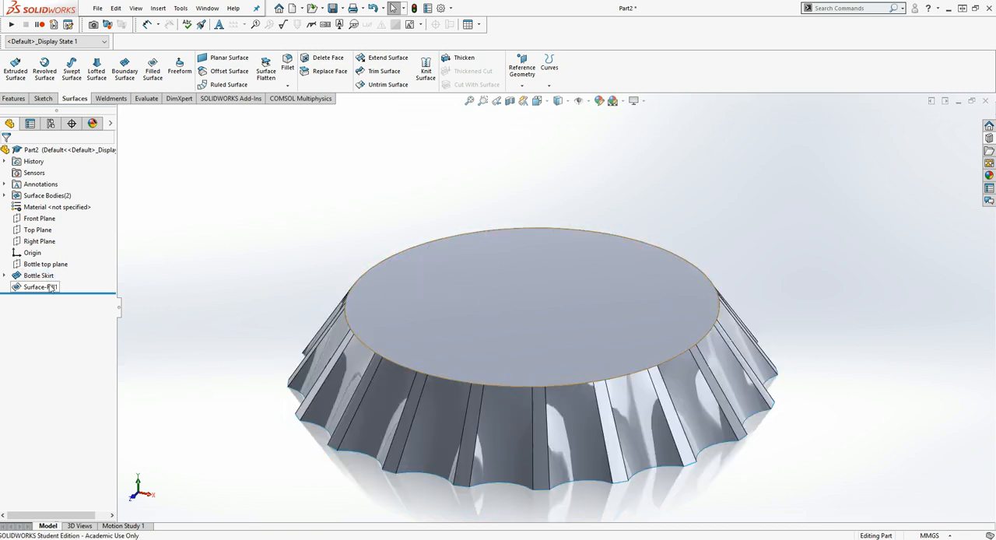
{"action": "left_click", "coordinate": [41, 286]}
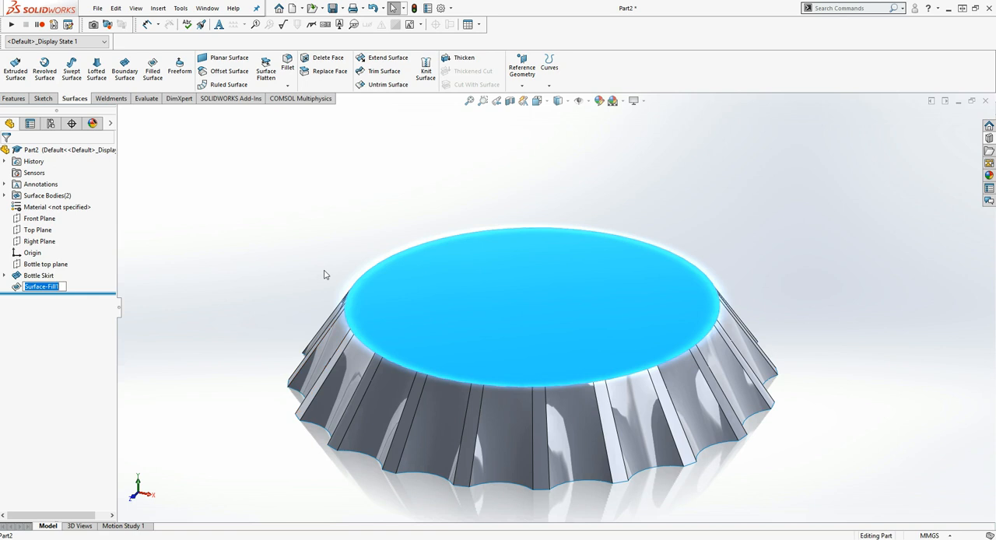
{"action": "type", "text": "bottle cap top"}
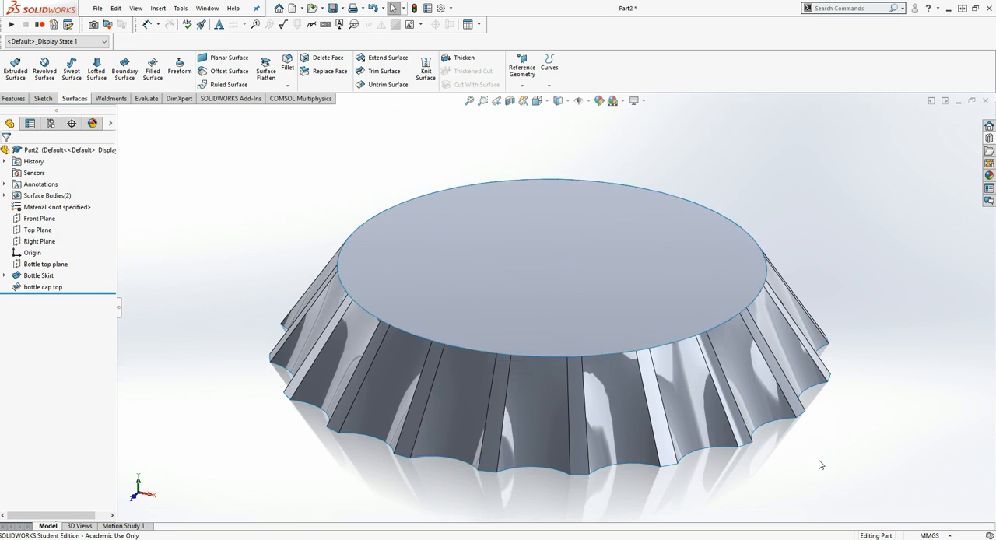
{"action": "left_click", "coordinate": [47, 195]}
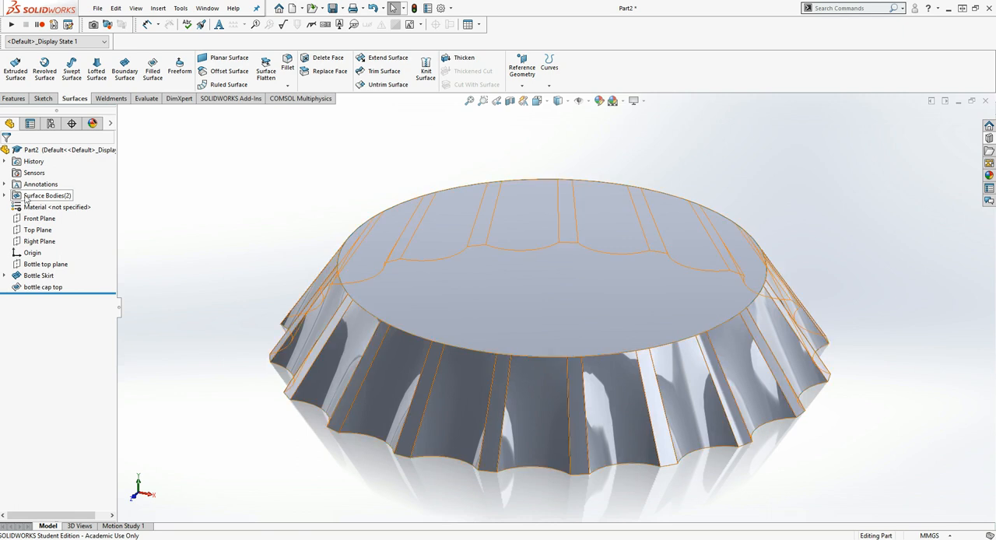
{"action": "left_click", "coordinate": [6, 195]}
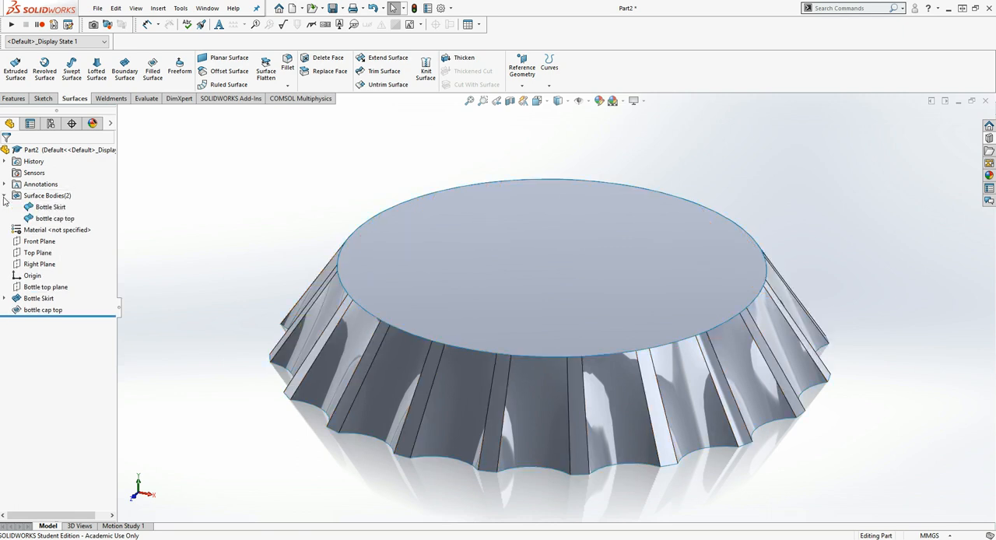
{"action": "mouse_move", "coordinate": [264, 182]}
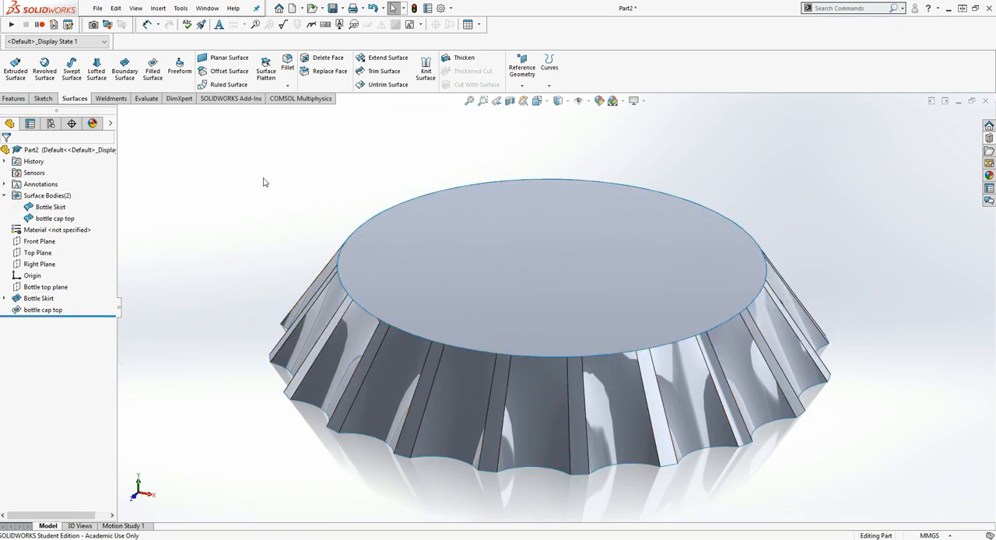
{"action": "left_click", "coordinate": [55, 218]}
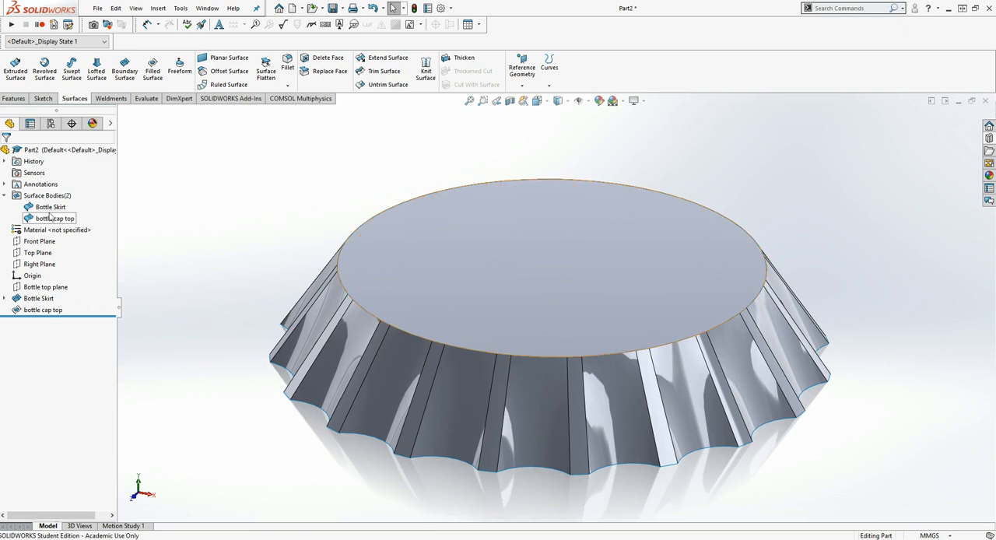
{"action": "left_click", "coordinate": [49, 206]}
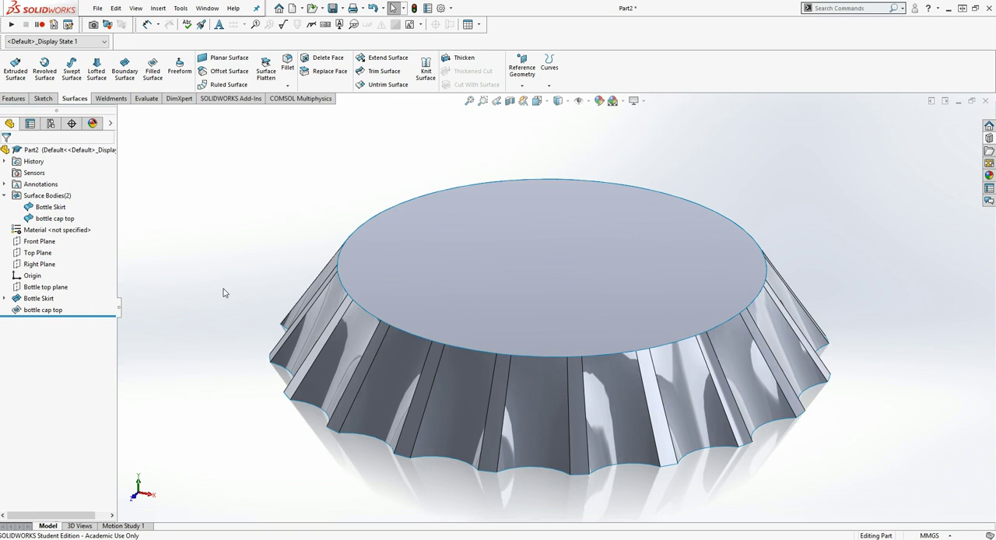
{"action": "mouse_move", "coordinate": [250, 237]}
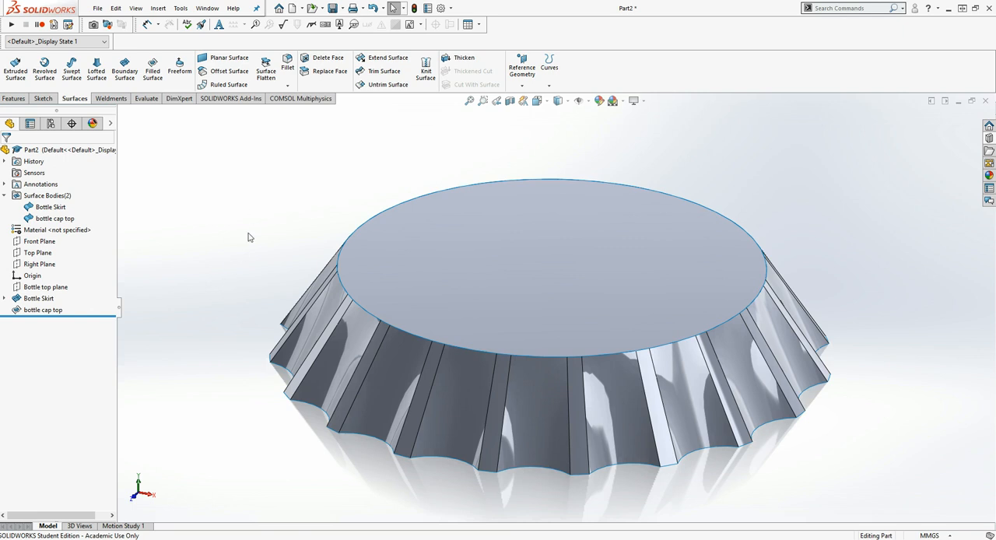
{"action": "mouse_move", "coordinate": [250, 268]}
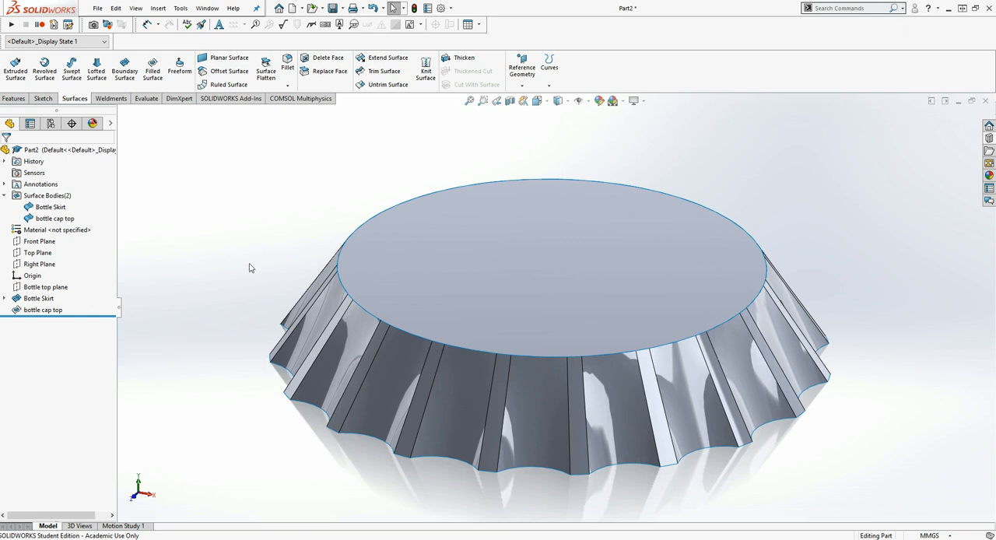
{"action": "left_click", "coordinate": [407, 278]}
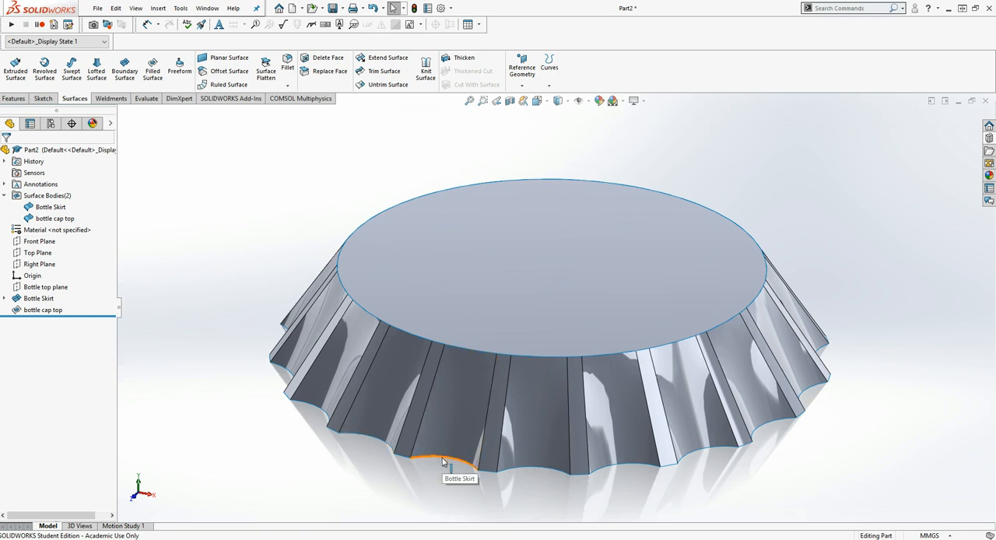
{"action": "mouse_move", "coordinate": [271, 223]}
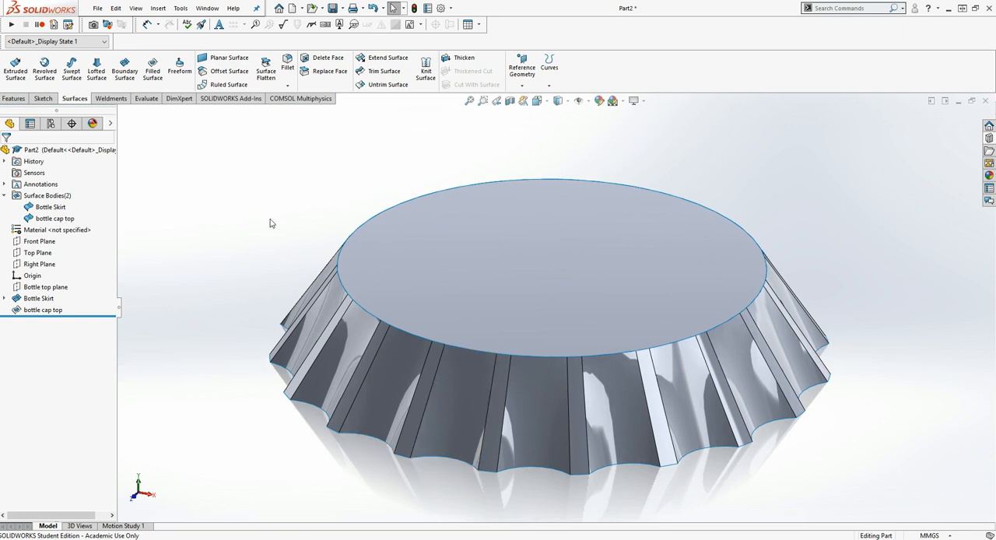
Knit bottle cap top and Bottle Skirt into one surface with Merge entities enabled
{"action": "left_click", "coordinate": [423, 64]}
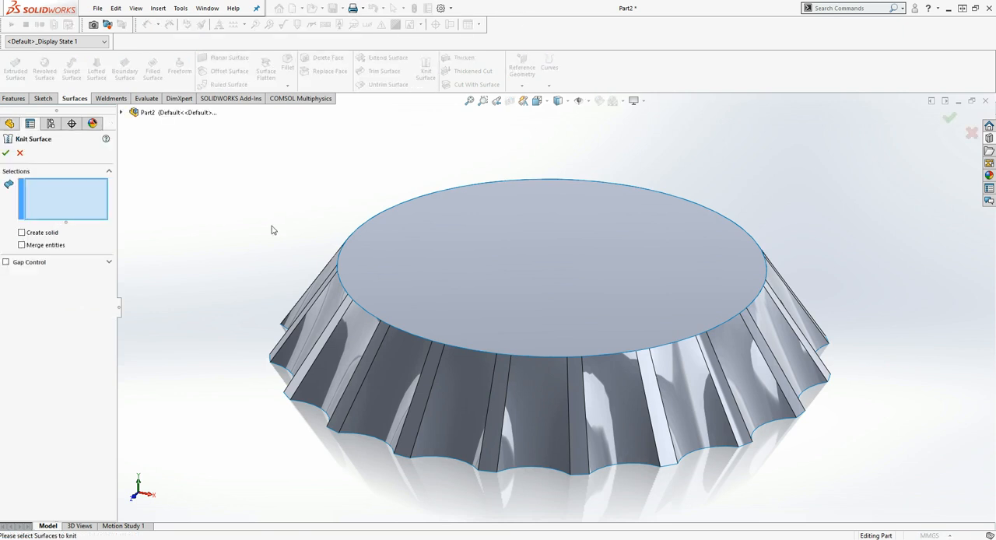
{"action": "mouse_move", "coordinate": [382, 190]}
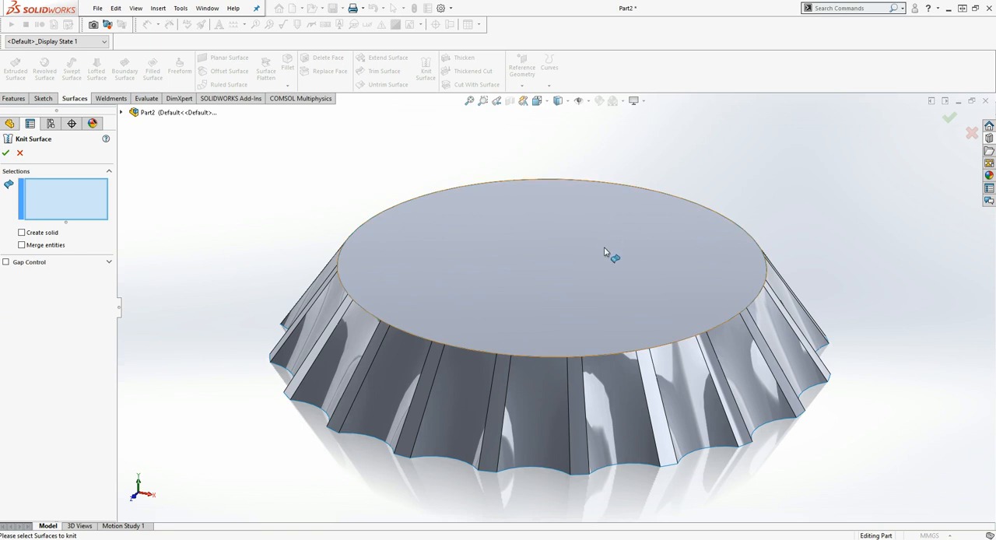
{"action": "left_click", "coordinate": [603, 253]}
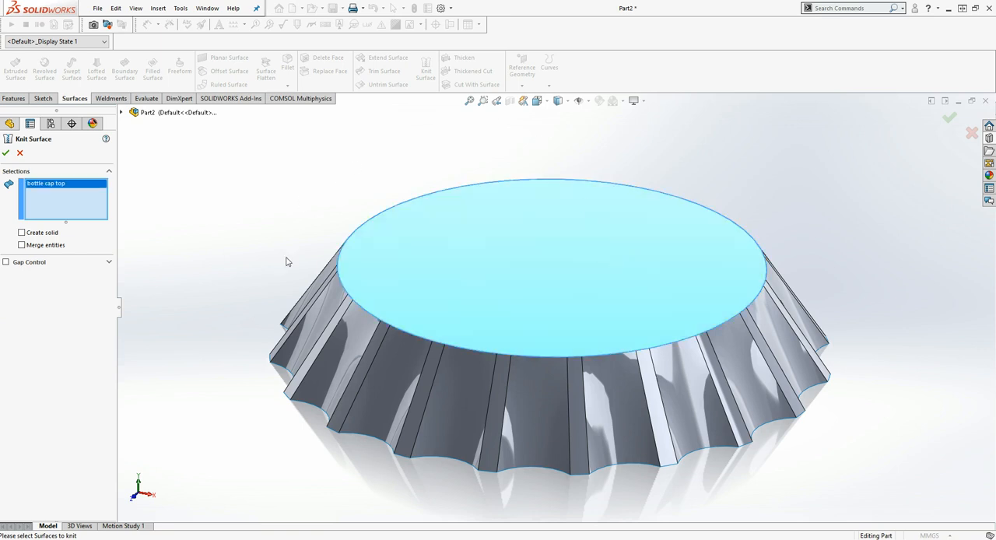
{"action": "left_click", "coordinate": [378, 378]}
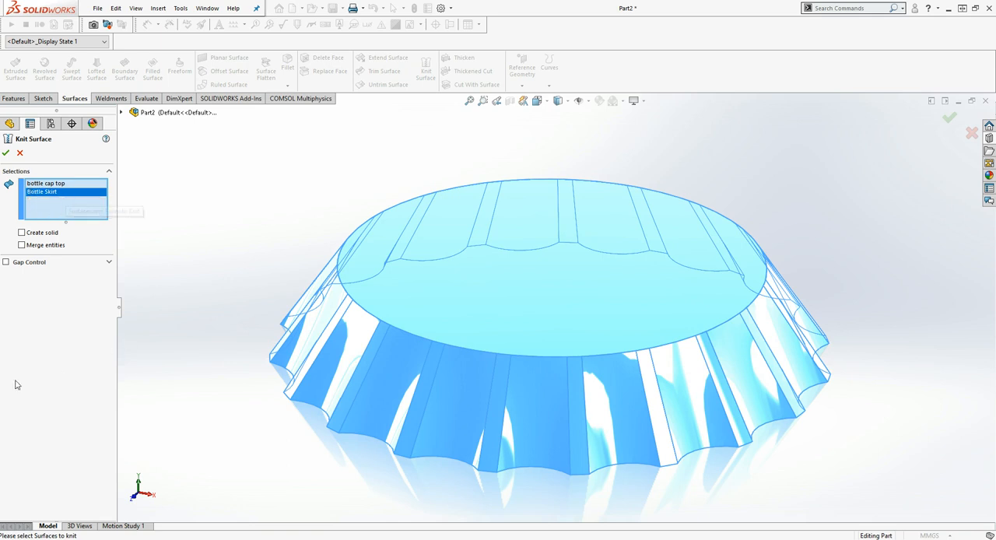
{"action": "left_click", "coordinate": [22, 244]}
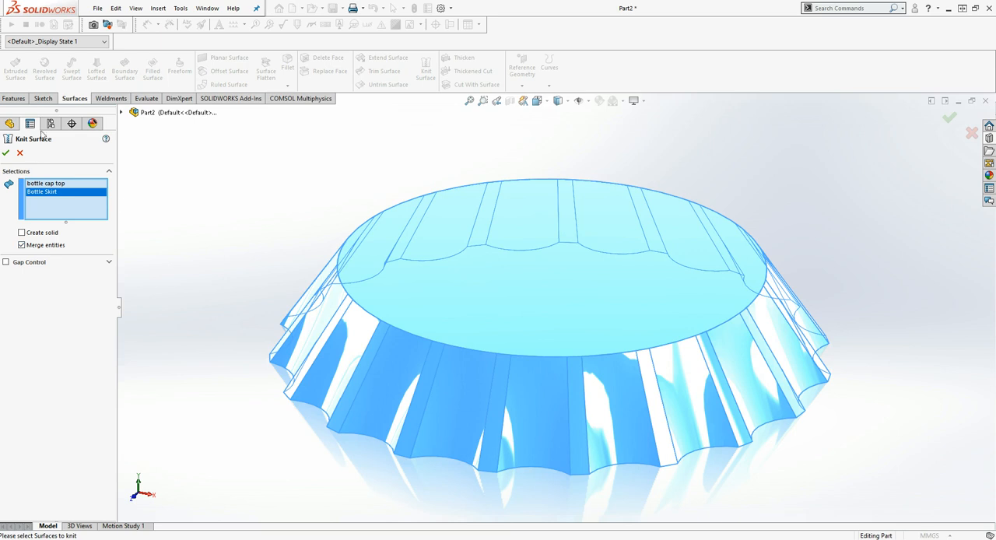
{"action": "left_click", "coordinate": [8, 153]}
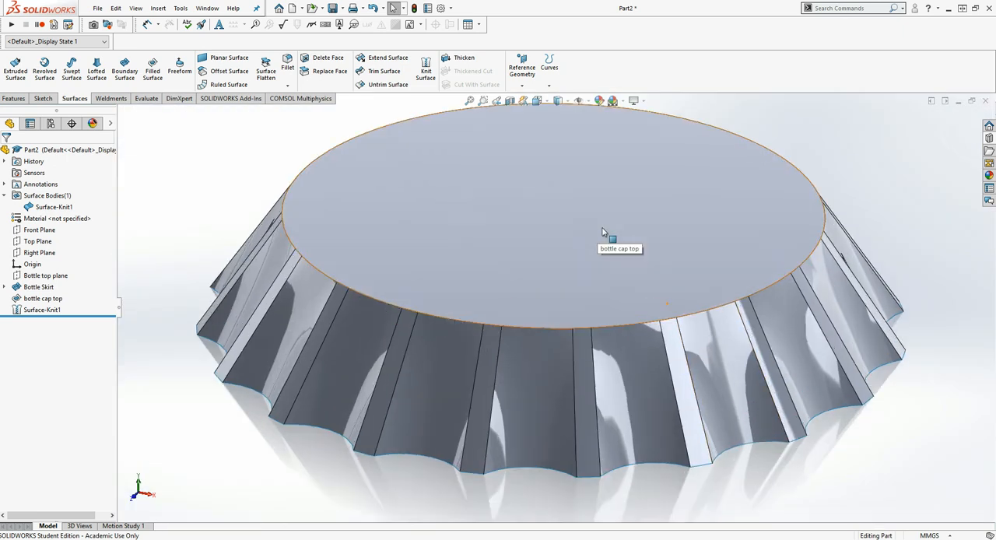
{"action": "left_click", "coordinate": [46, 195]}
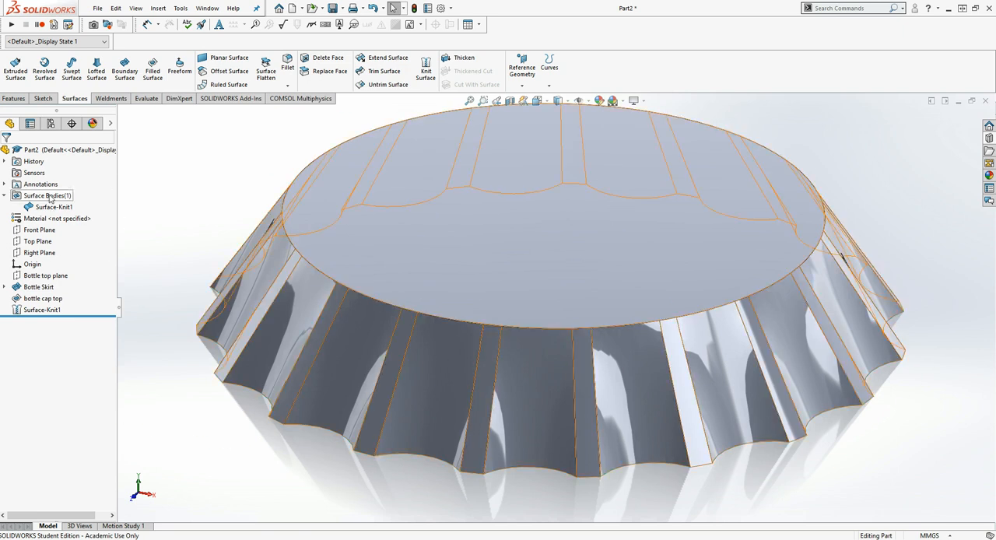
{"action": "left_click", "coordinate": [53, 206]}
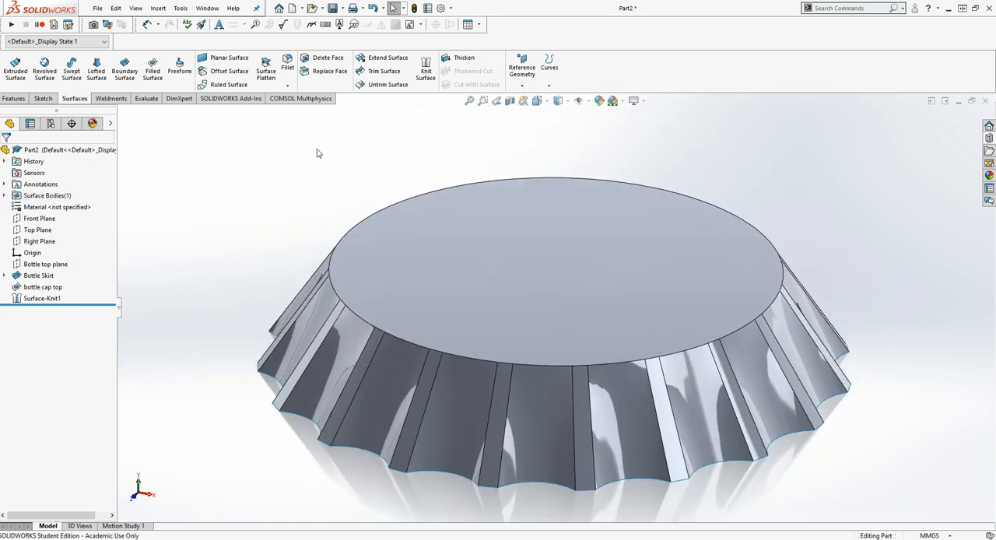
{"action": "mouse_move", "coordinate": [624, 343]}
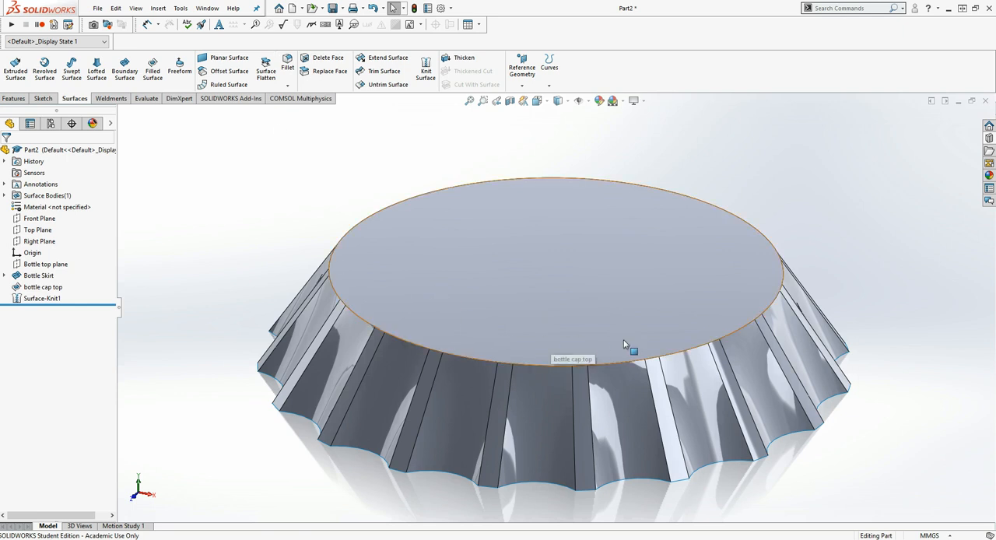
{"action": "mouse_move", "coordinate": [557, 336]}
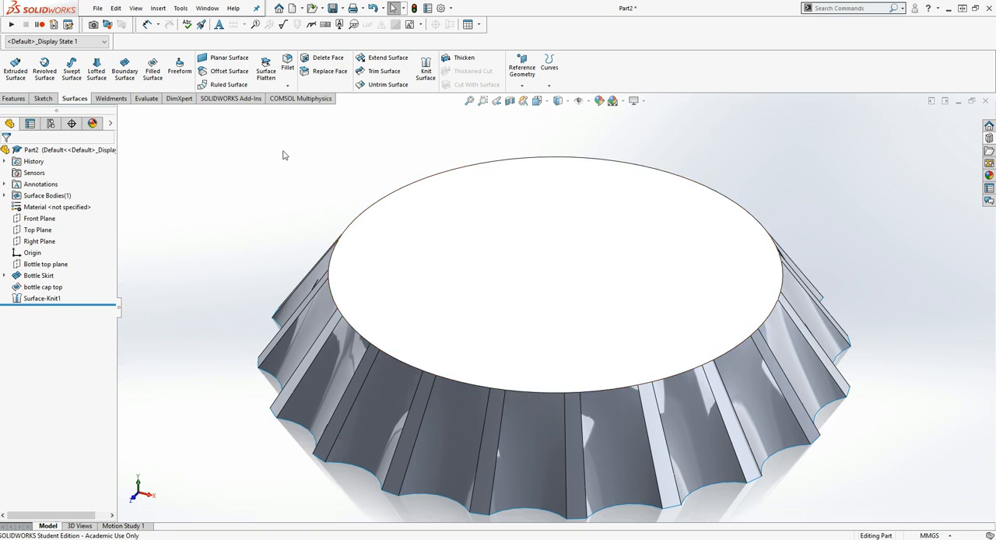
{"action": "mouse_move", "coordinate": [231, 117]}
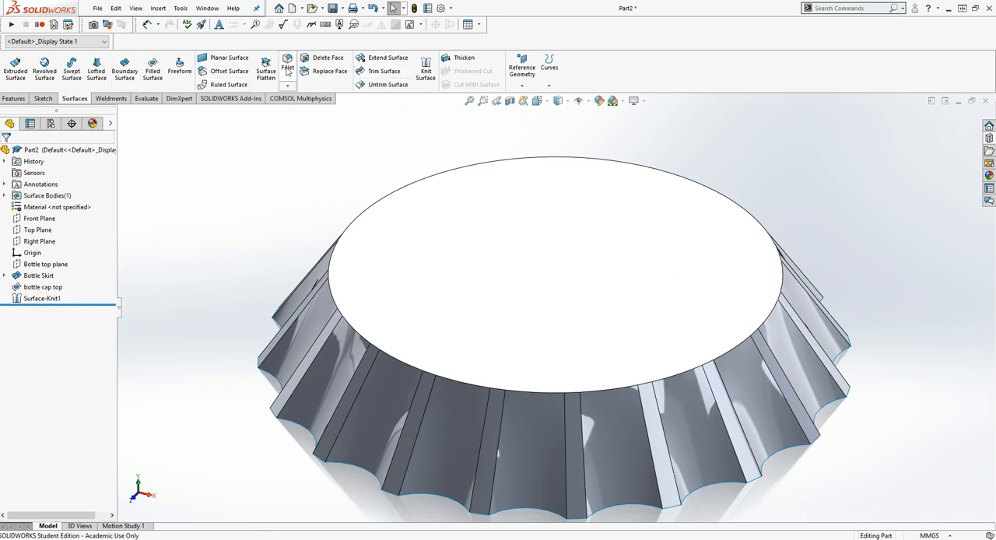
Fillet the top-to-skirt edge with a 15 mm radius
{"action": "left_click", "coordinate": [292, 63]}
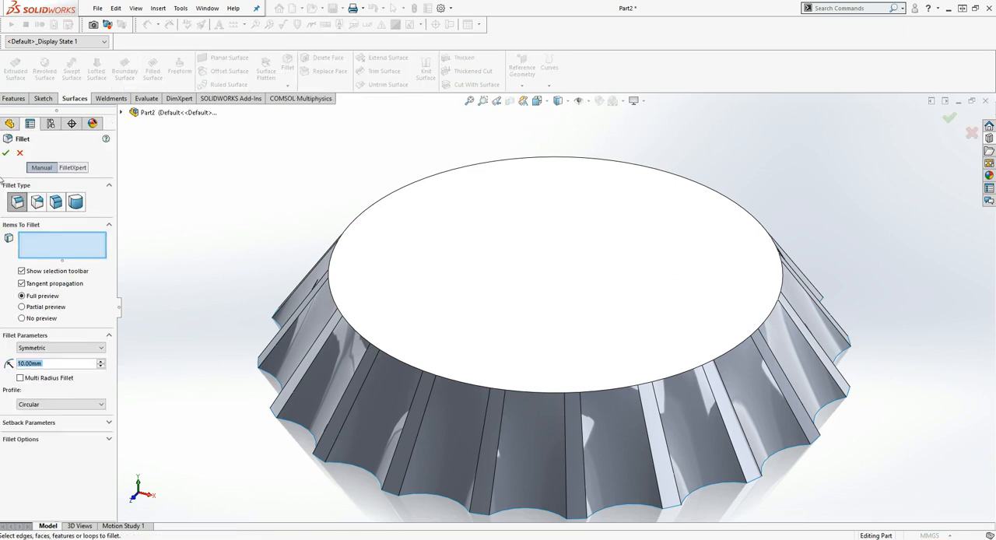
{"action": "mouse_move", "coordinate": [18, 201]}
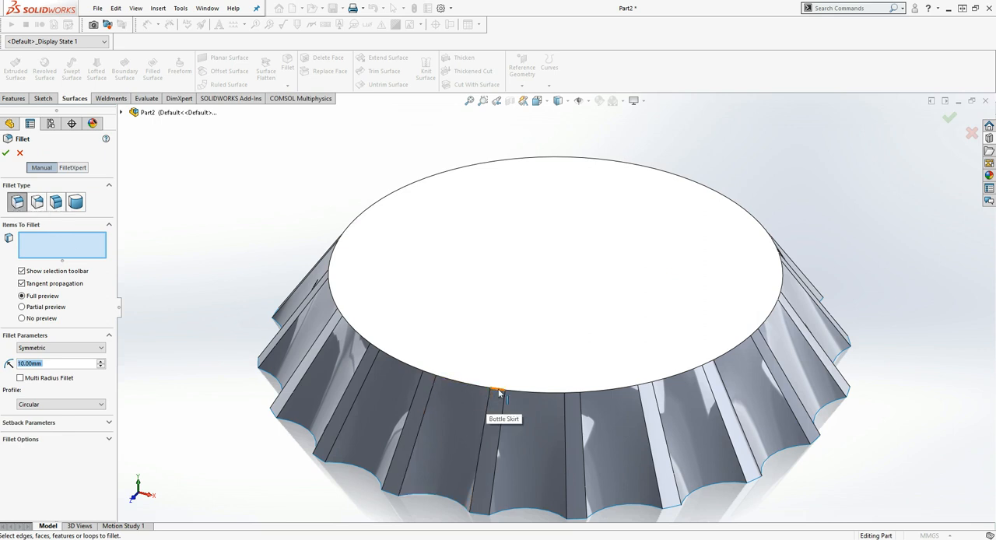
{"action": "left_click", "coordinate": [495, 390]}
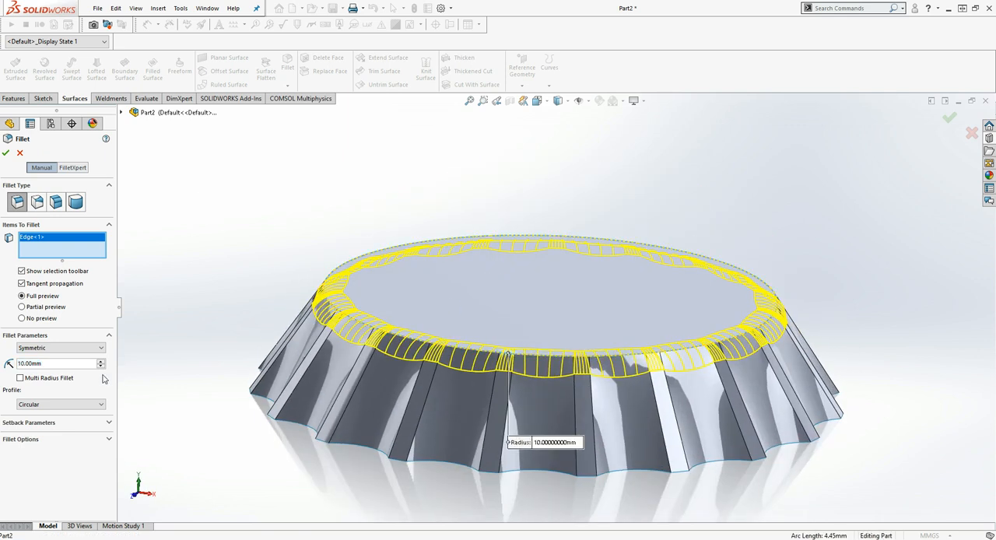
{"action": "left_click", "coordinate": [55, 364]}
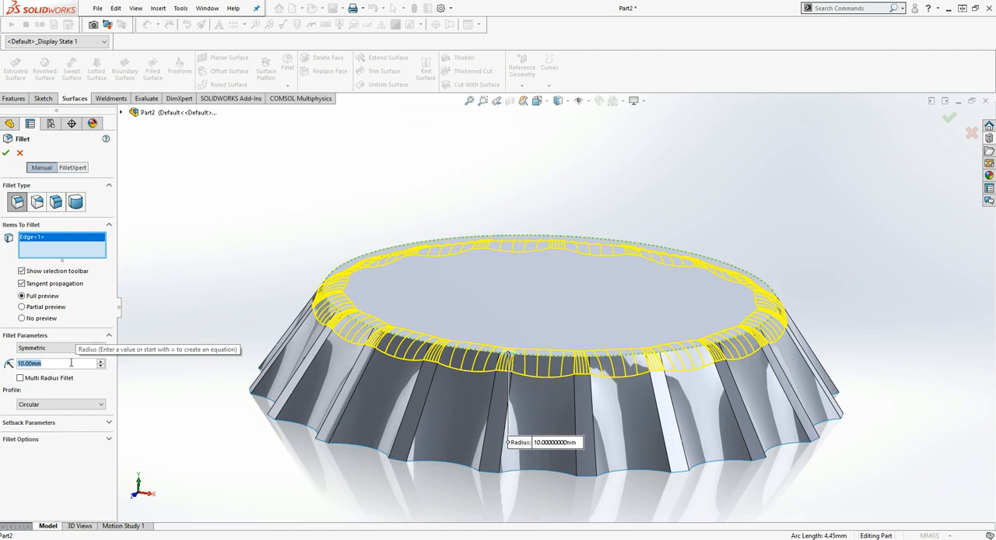
{"action": "type", "text": "15"}
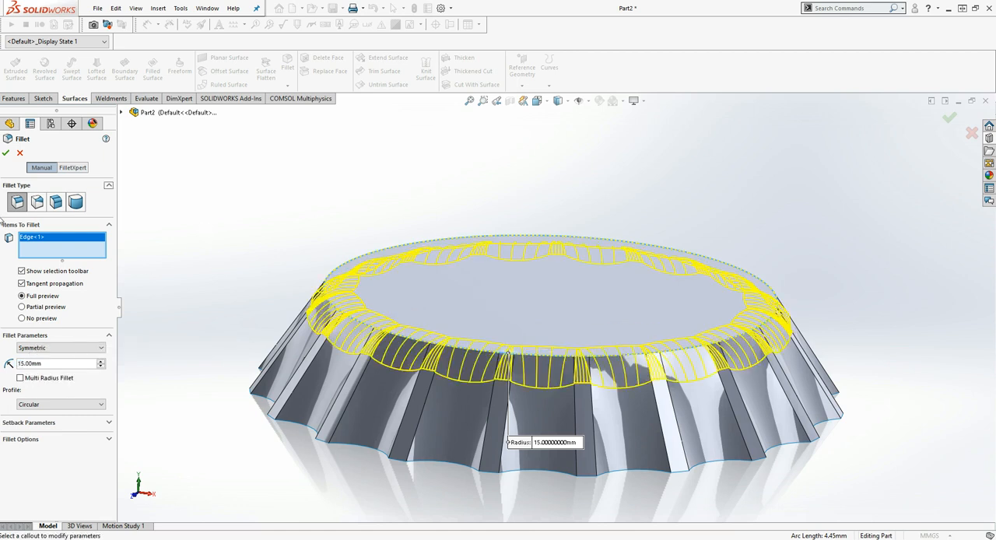
{"action": "left_click", "coordinate": [7, 152]}
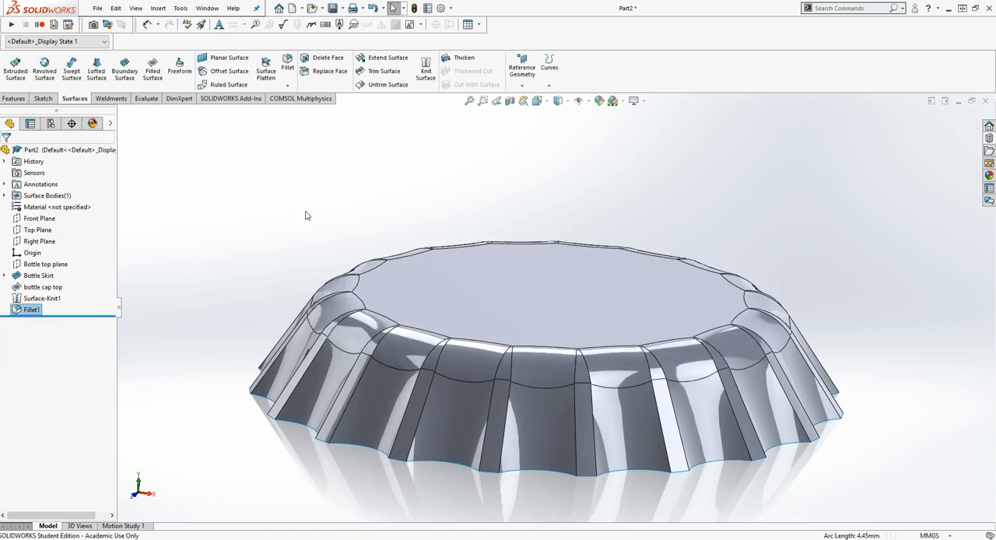
{"action": "left_click_drag", "start_coordinate": [305, 216], "coordinate": [519, 311]}
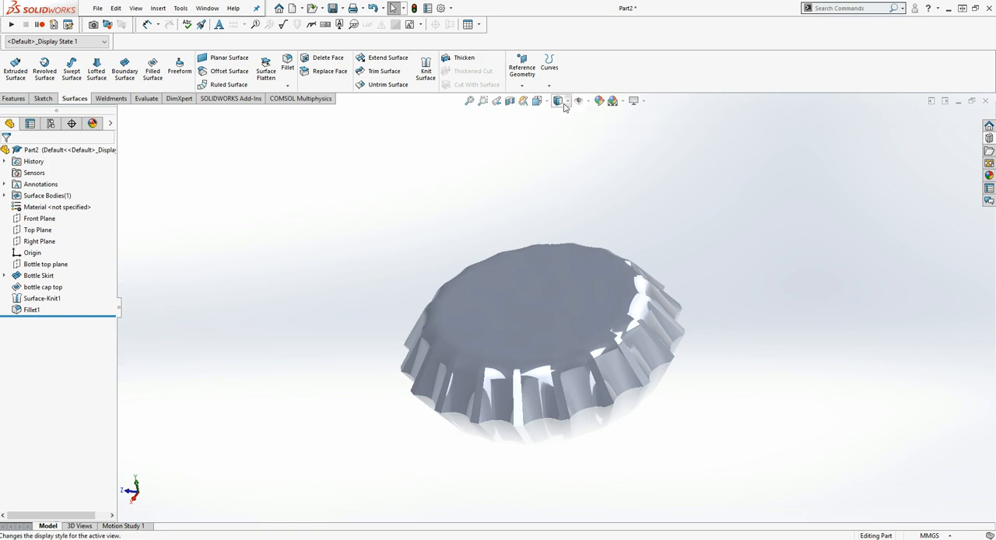
{"action": "left_click", "coordinate": [560, 100]}
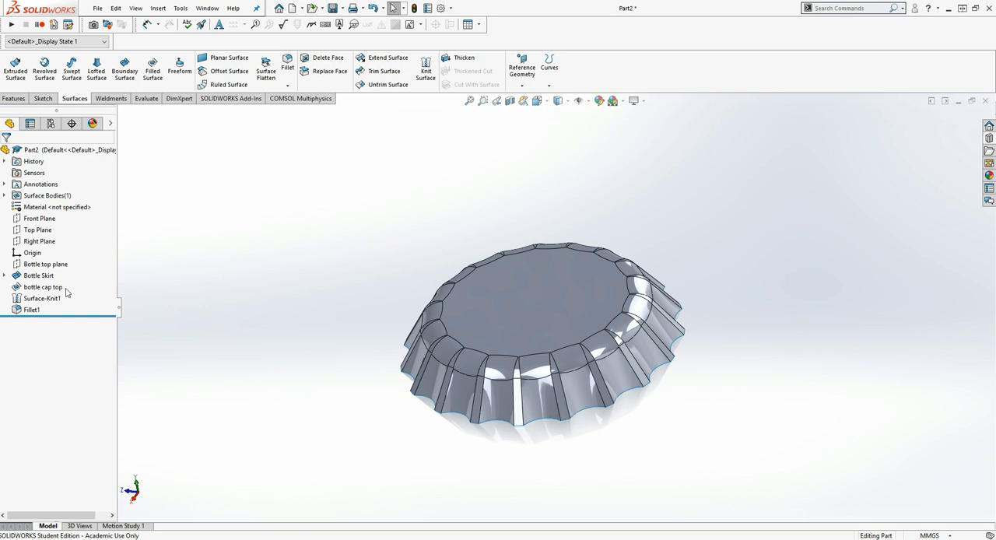
{"action": "left_click", "coordinate": [5, 275]}
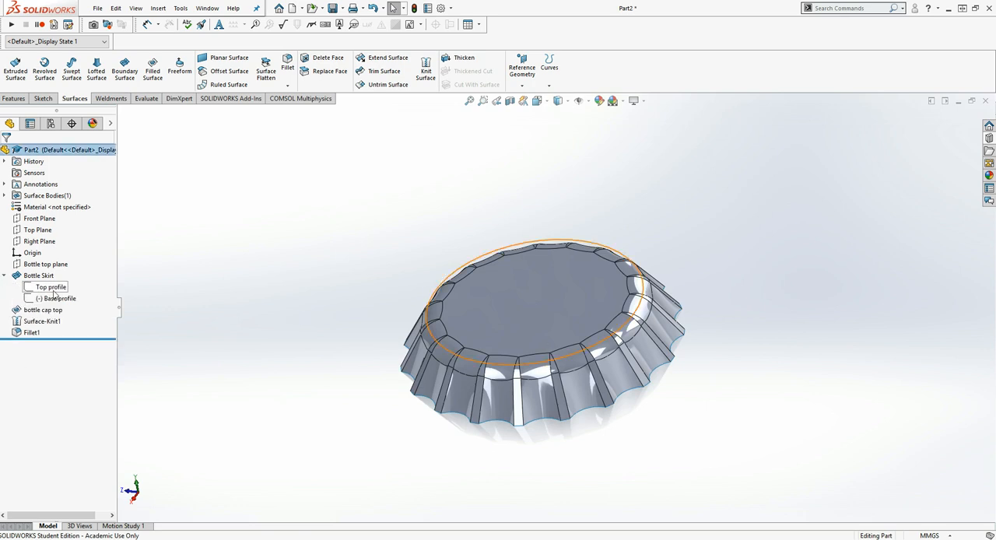
{"action": "left_click", "coordinate": [58, 298]}
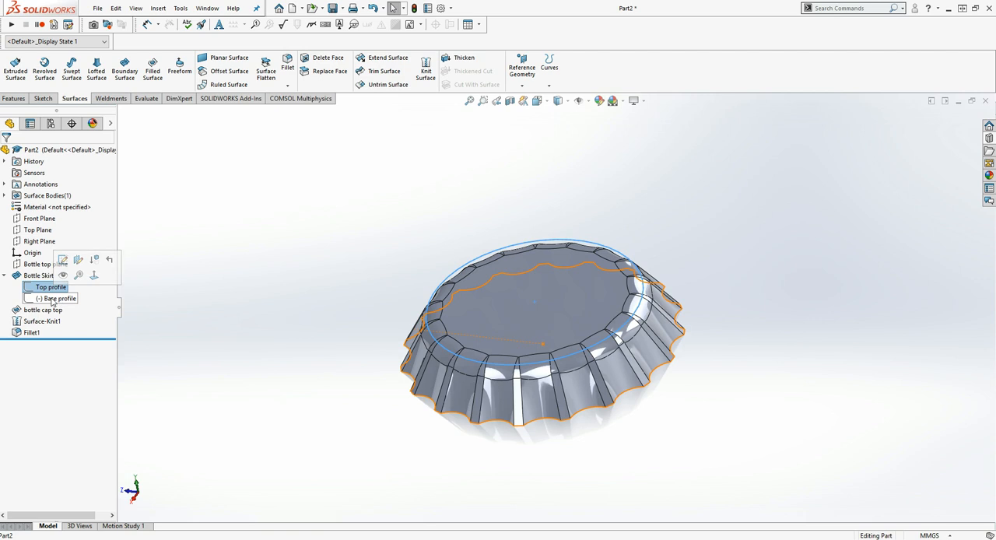
{"action": "left_click", "coordinate": [55, 297]}
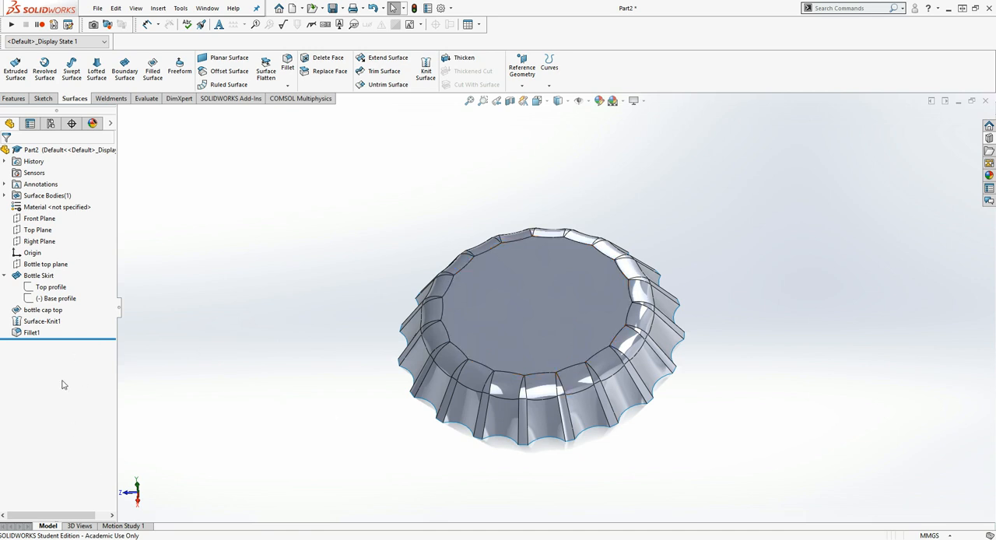
Edit Fillet1 from the feature tree and reapply it at 10 mm radius
{"action": "right_click", "coordinate": [31, 332]}
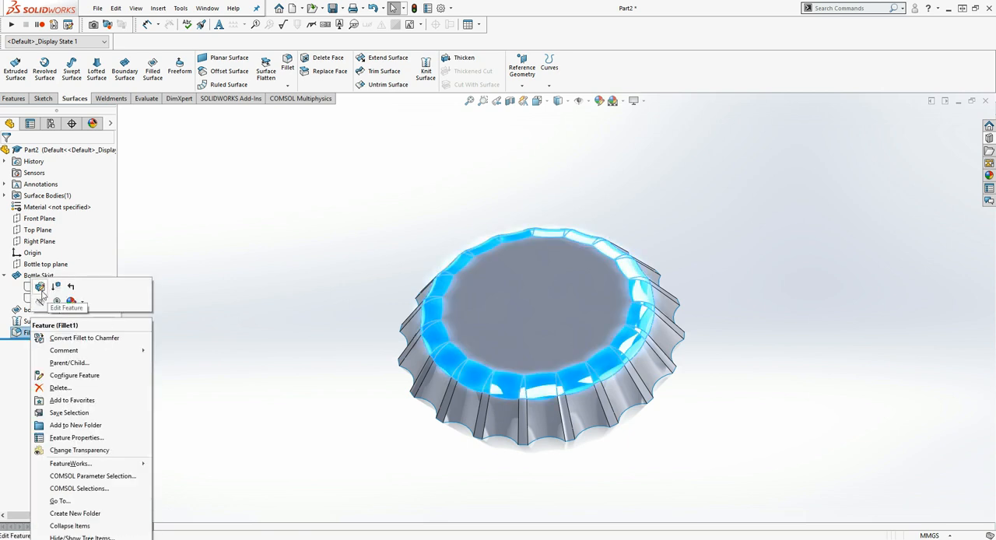
{"action": "left_click", "coordinate": [39, 288]}
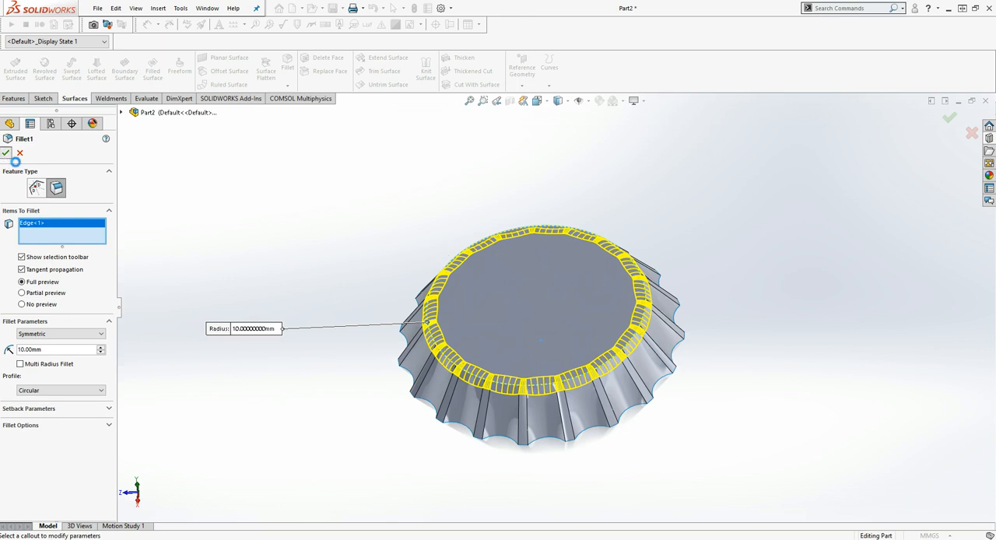
{"action": "left_click", "coordinate": [7, 151]}
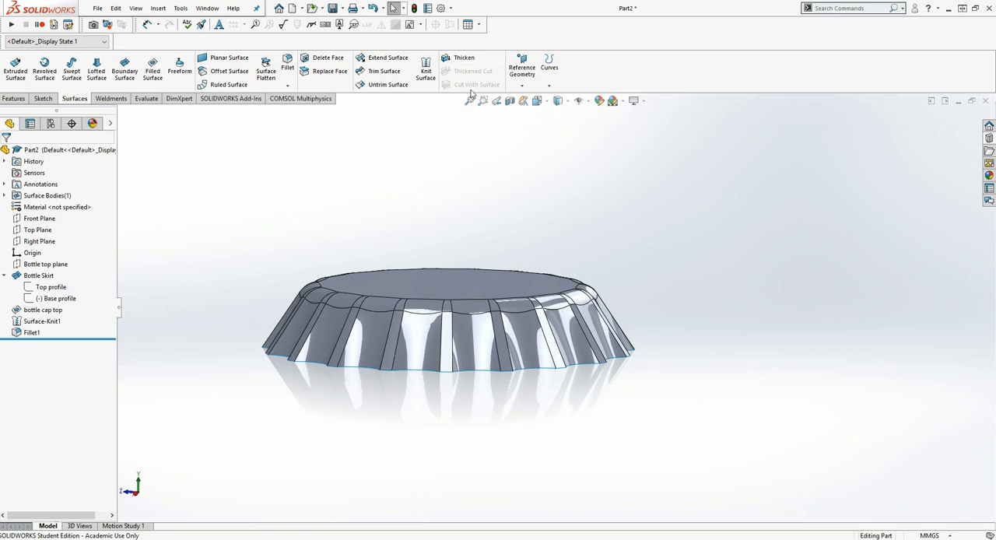
{"action": "mouse_move", "coordinate": [466, 58]}
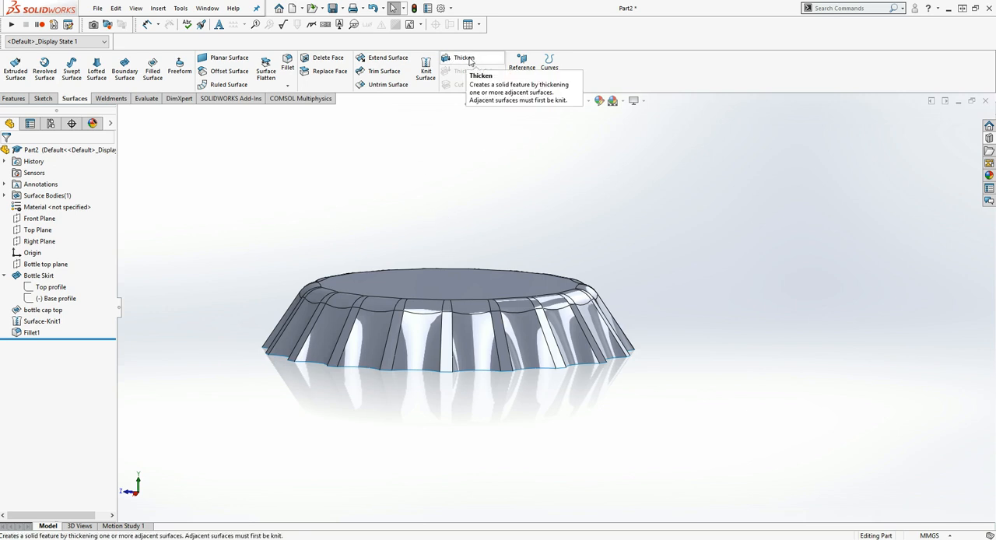
Thicken the Fillet1 surface by 1.00 mm and orbit to inspect the wall
{"action": "left_click", "coordinate": [465, 58]}
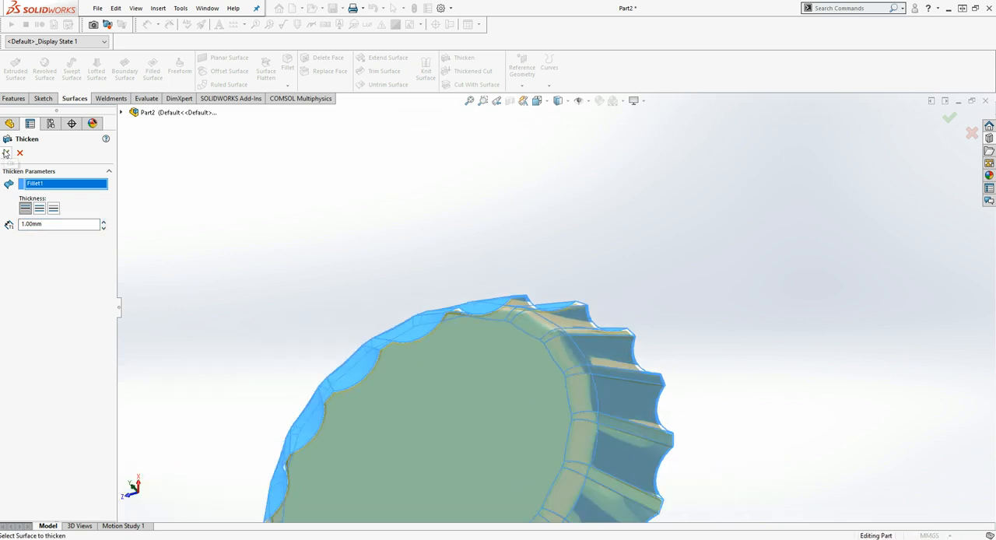
{"action": "left_click", "coordinate": [972, 120]}
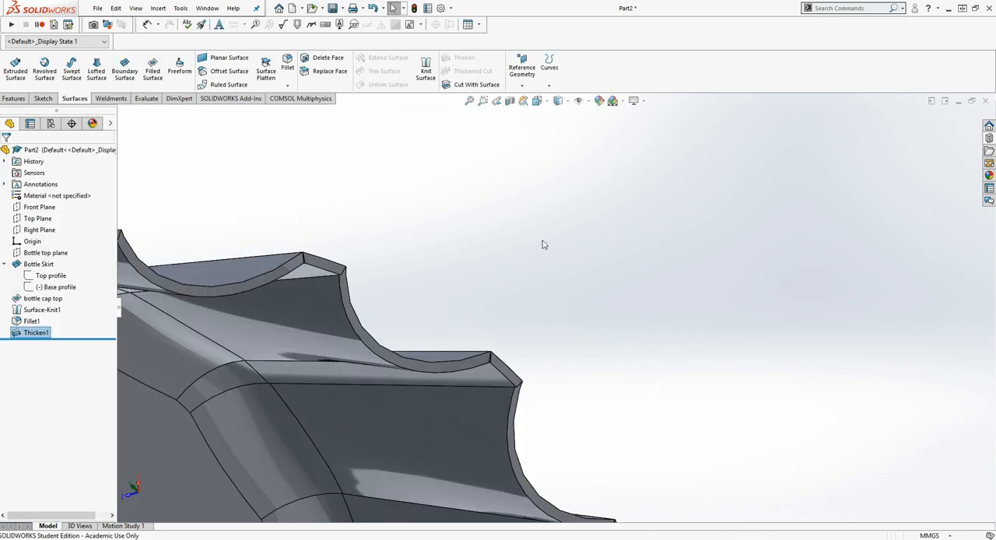
{"action": "left_click_drag", "start_coordinate": [542, 245], "coordinate": [542, 404]}
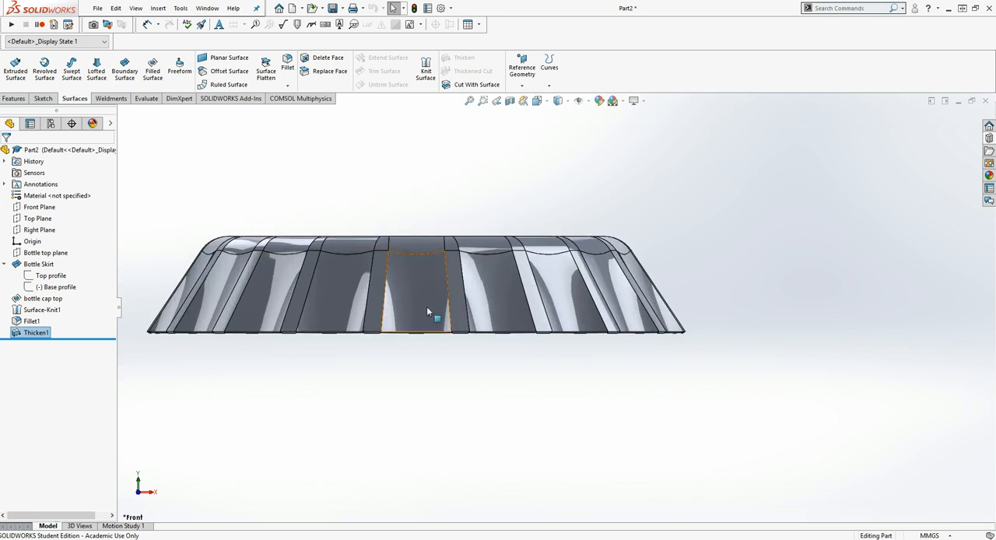
{"action": "mouse_move", "coordinate": [428, 312]}
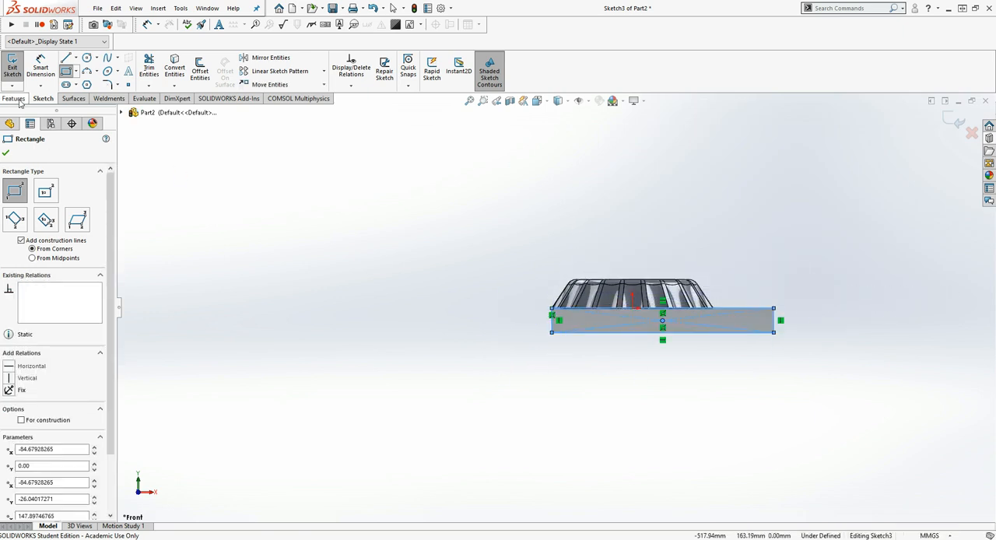
Switch to the solid feature commands in preparation for cutting the cap bottom flat
{"action": "left_click", "coordinate": [14, 98]}
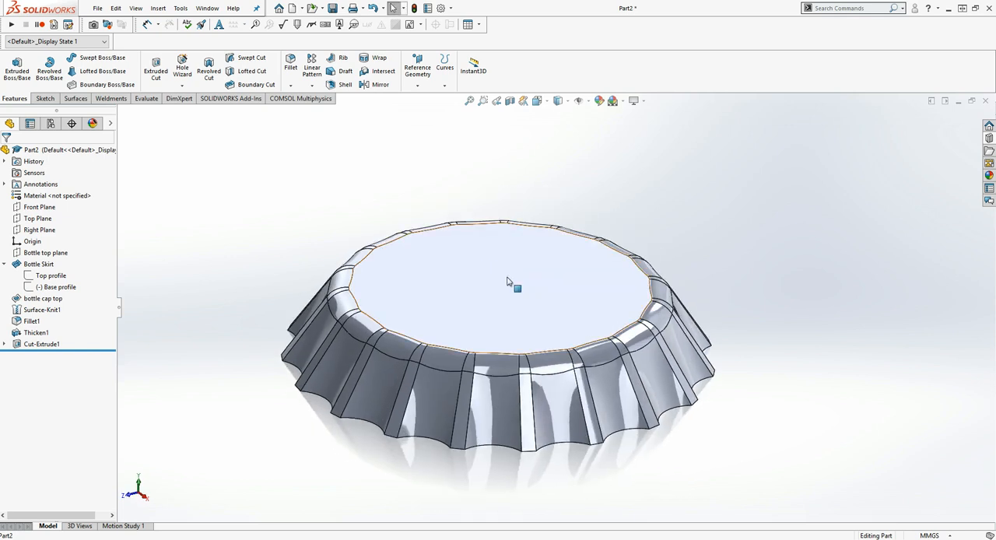
{"action": "mouse_move", "coordinate": [480, 292]}
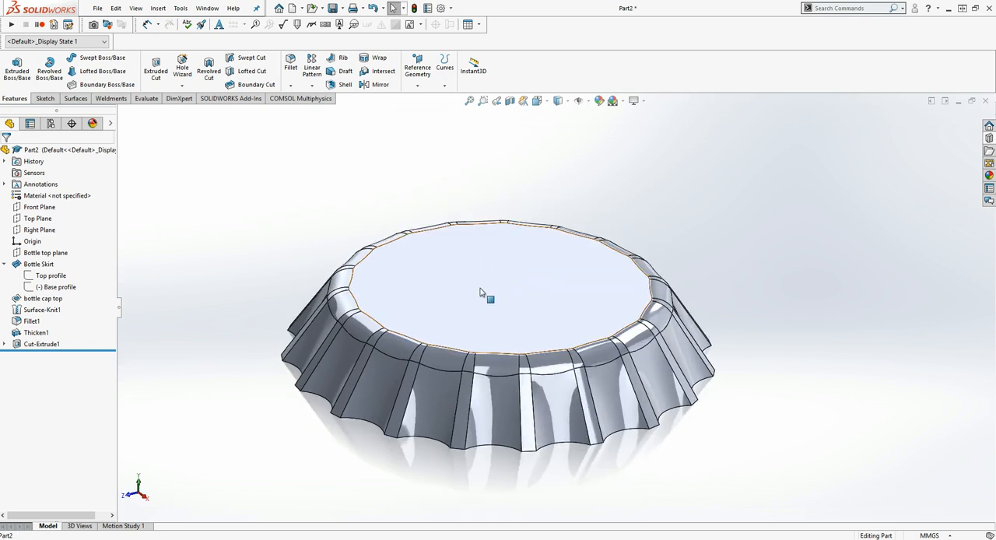
{"action": "mouse_move", "coordinate": [508, 376]}
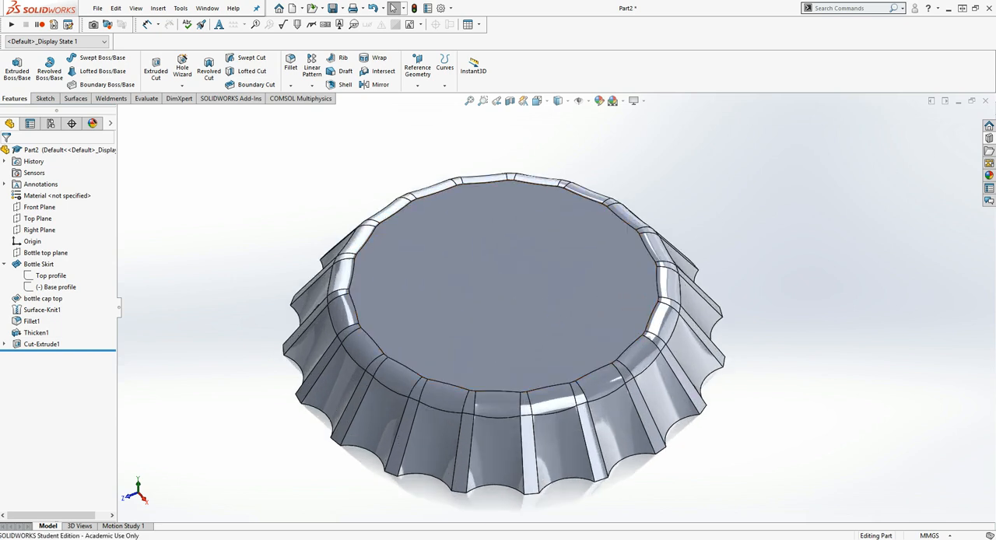
{"action": "mouse_move", "coordinate": [988, 186]}
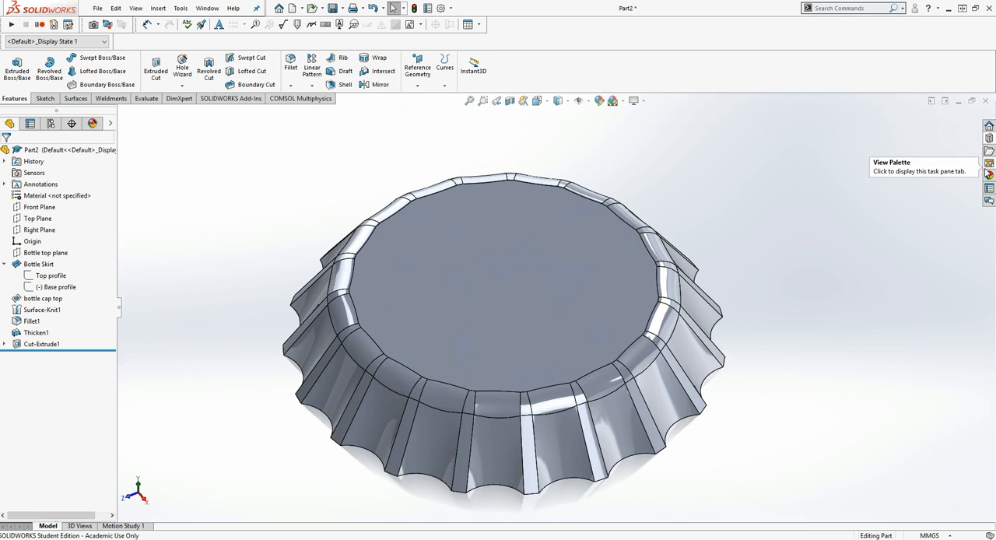
Browse the appearances library's painted categories toward the red spray paint
{"action": "left_click", "coordinate": [990, 174]}
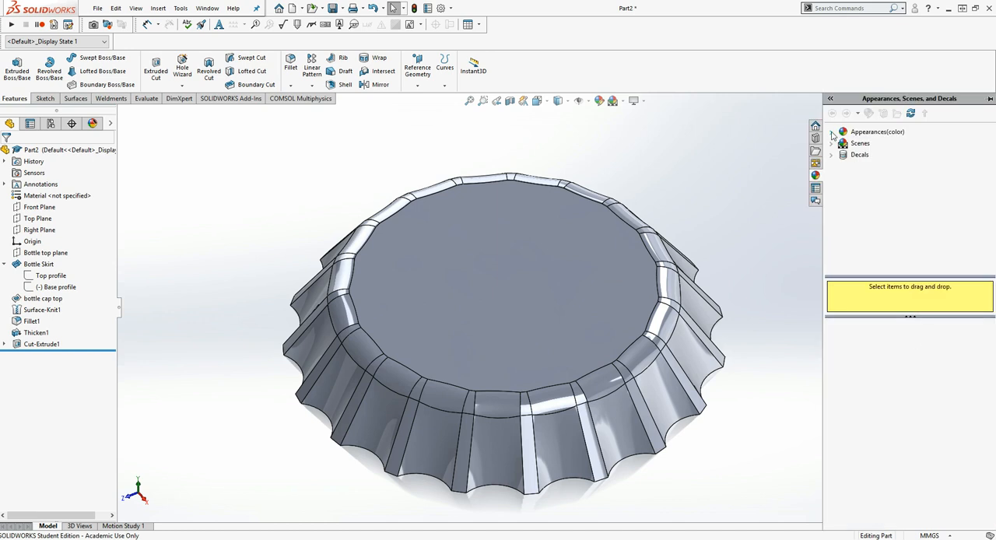
{"action": "left_click", "coordinate": [831, 132]}
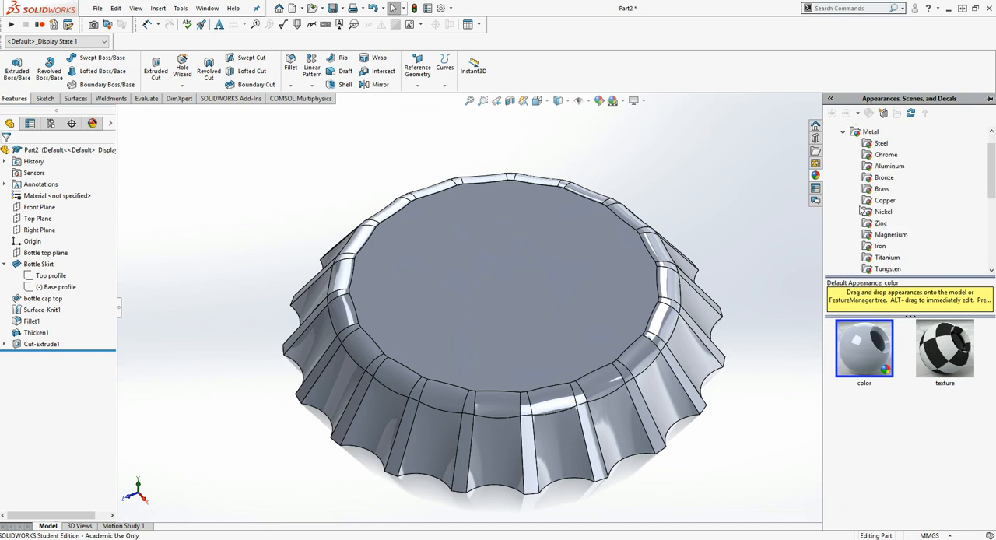
{"action": "scroll", "scroll_direction": "down", "scroll_amount": 3}
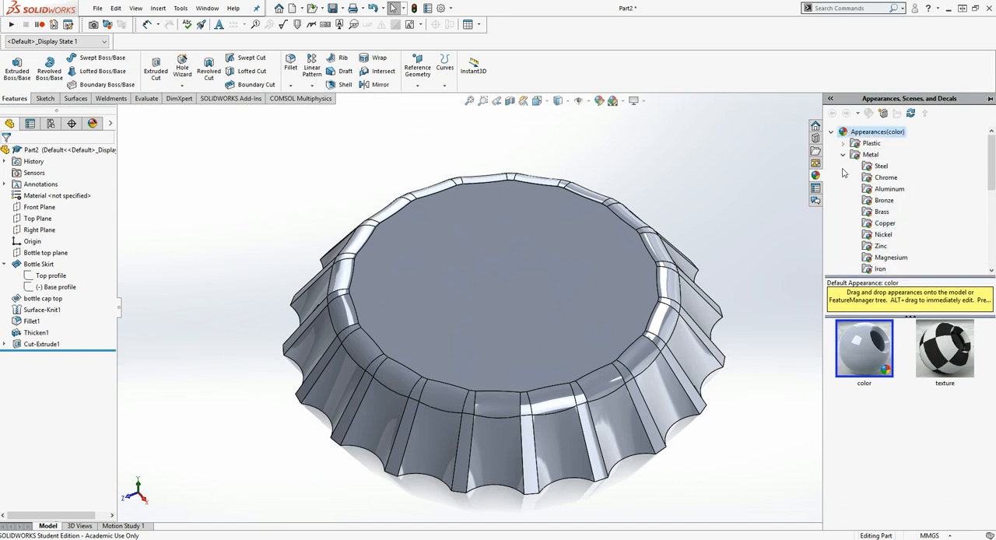
{"action": "scroll", "scroll_direction": "down", "scroll_amount": 3}
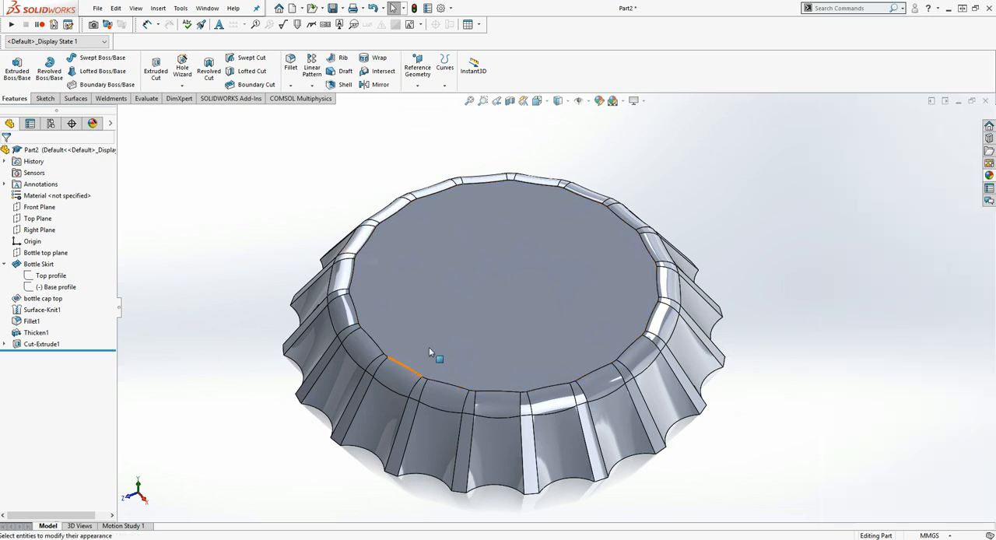
Apply the red spray paint appearance to the thickened cap
{"action": "left_click", "coordinate": [32, 332]}
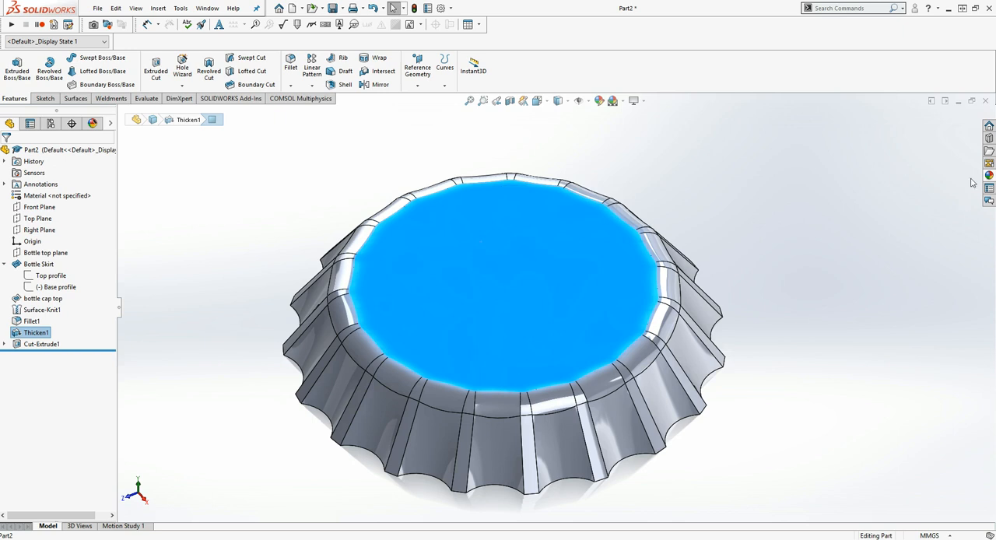
{"action": "left_click", "coordinate": [986, 183]}
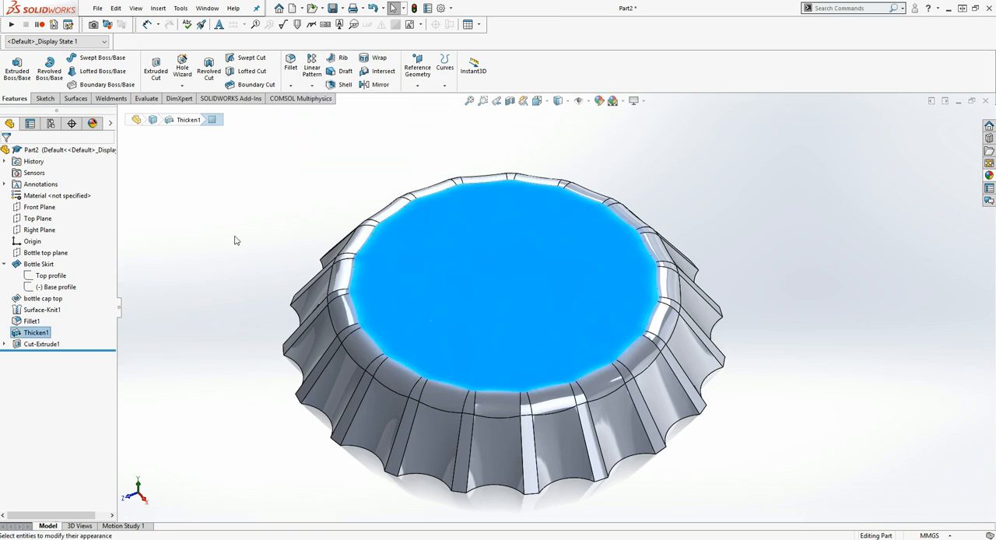
{"action": "left_click", "coordinate": [38, 219]}
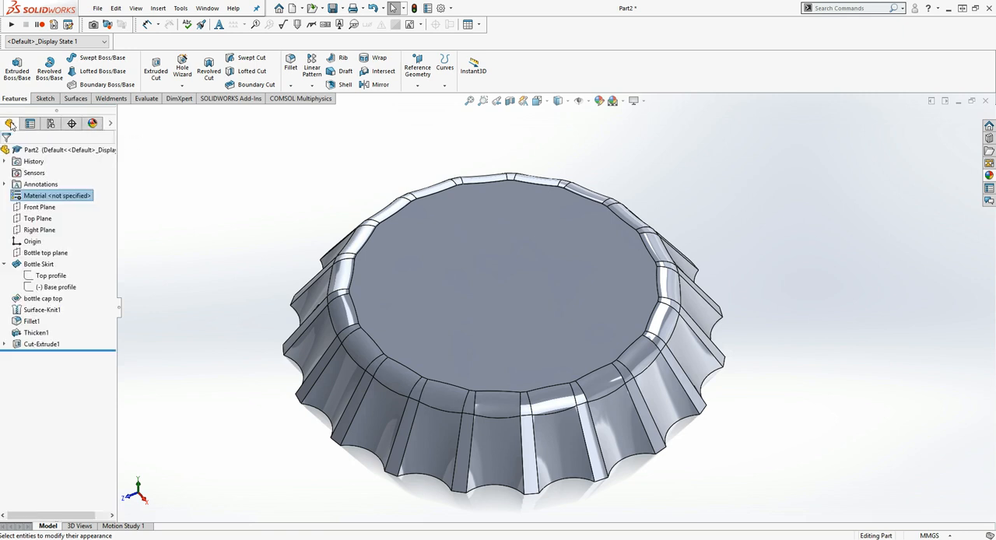
{"action": "right_click", "coordinate": [505, 264]}
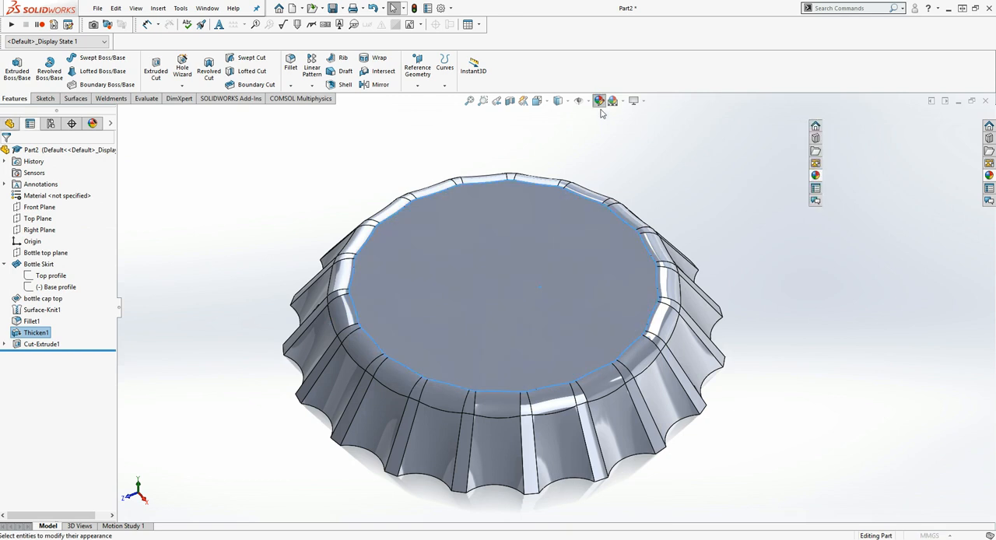
{"action": "left_click", "coordinate": [599, 100]}
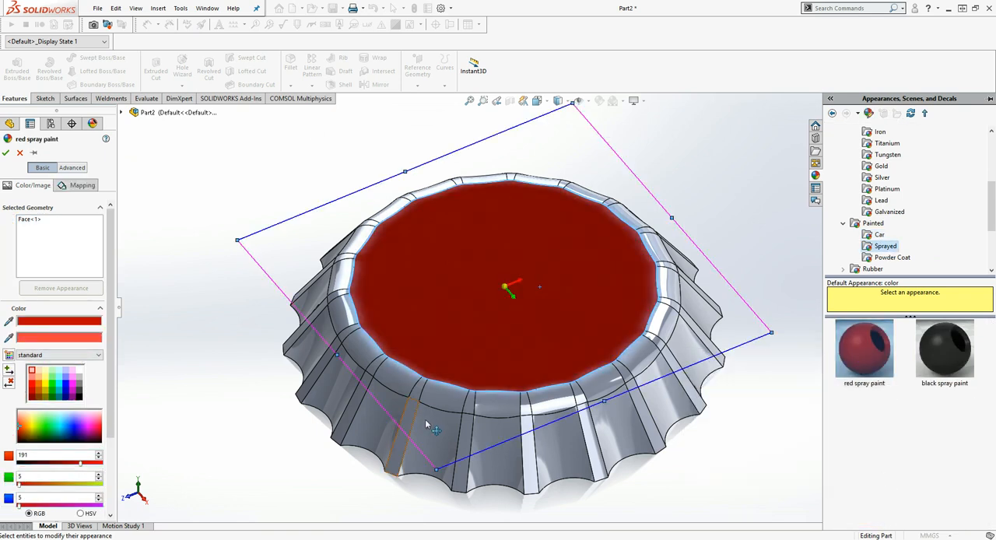
{"action": "left_click", "coordinate": [72, 167]}
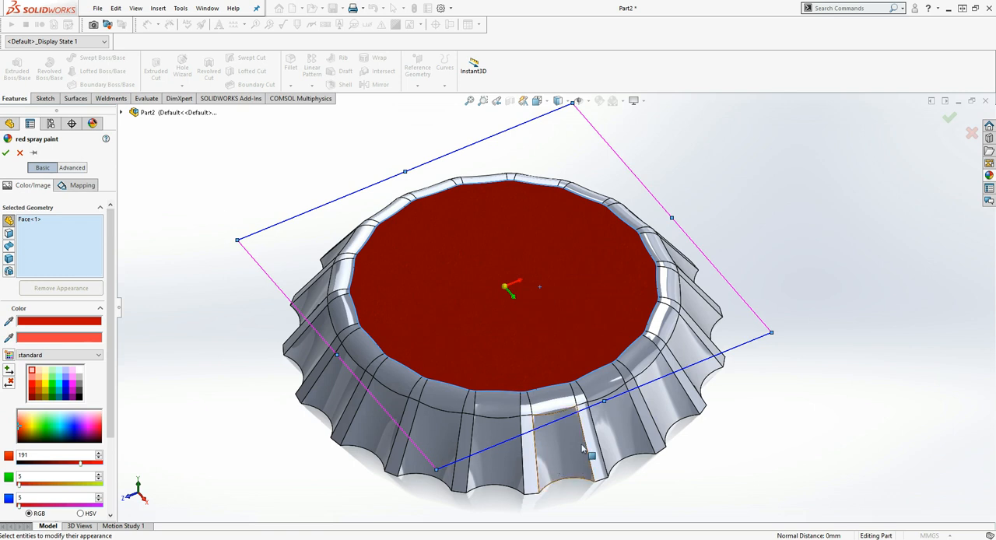
{"action": "mouse_move", "coordinate": [31, 225]}
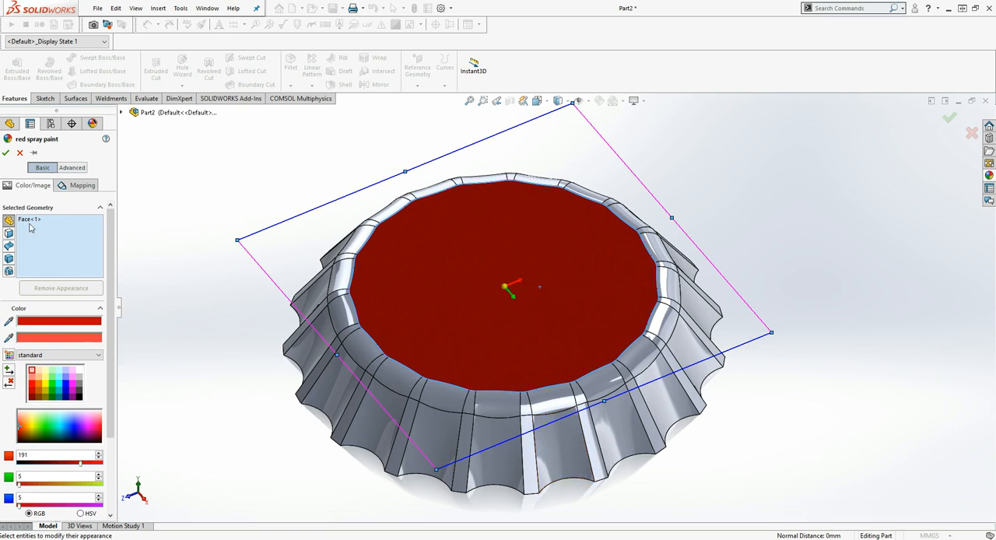
{"action": "mouse_move", "coordinate": [44, 218]}
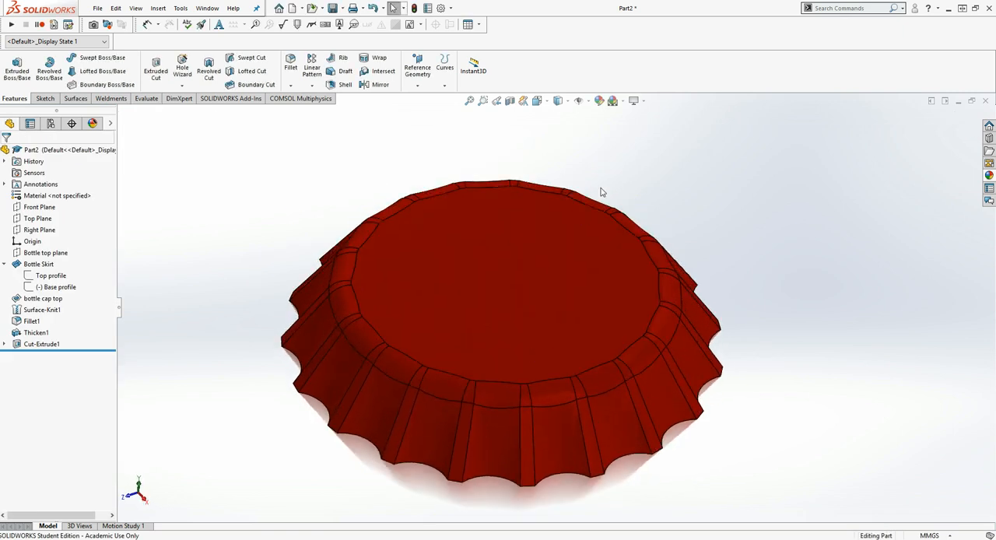
Set the Shaded display style without edges and orbit the red cap to a lower angle
{"action": "left_click", "coordinate": [566, 101]}
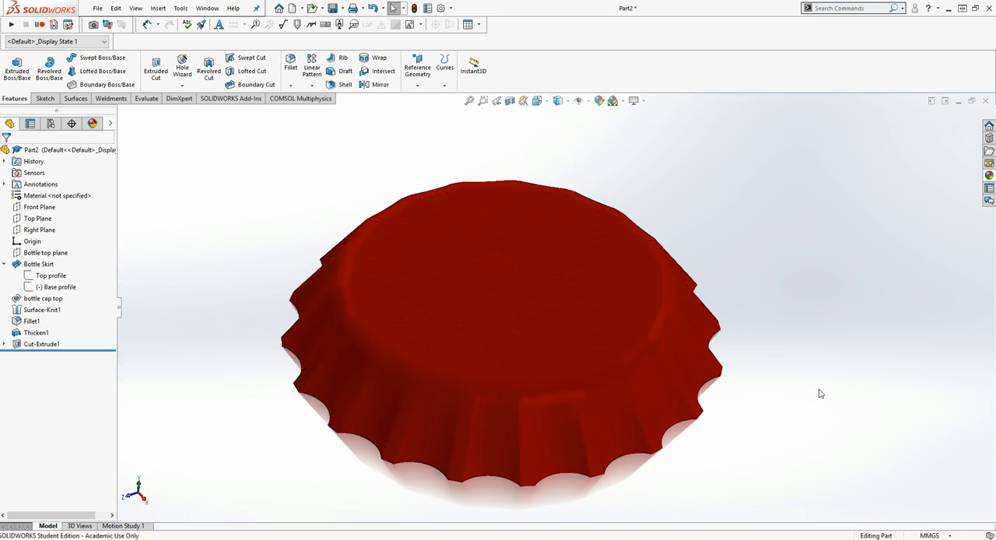
{"action": "left_click_drag", "start_coordinate": [820, 393], "coordinate": [742, 387]}
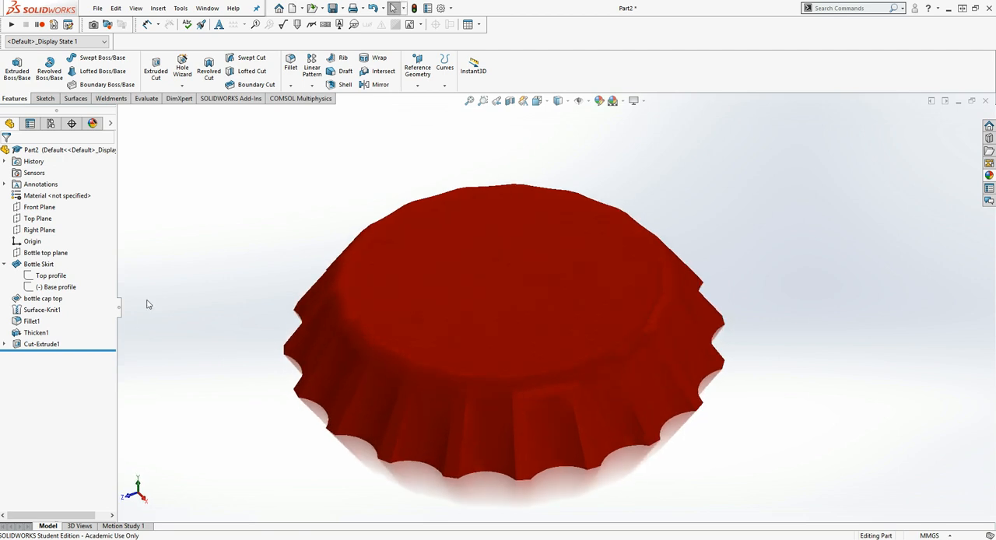
{"action": "mouse_move", "coordinate": [124, 426]}
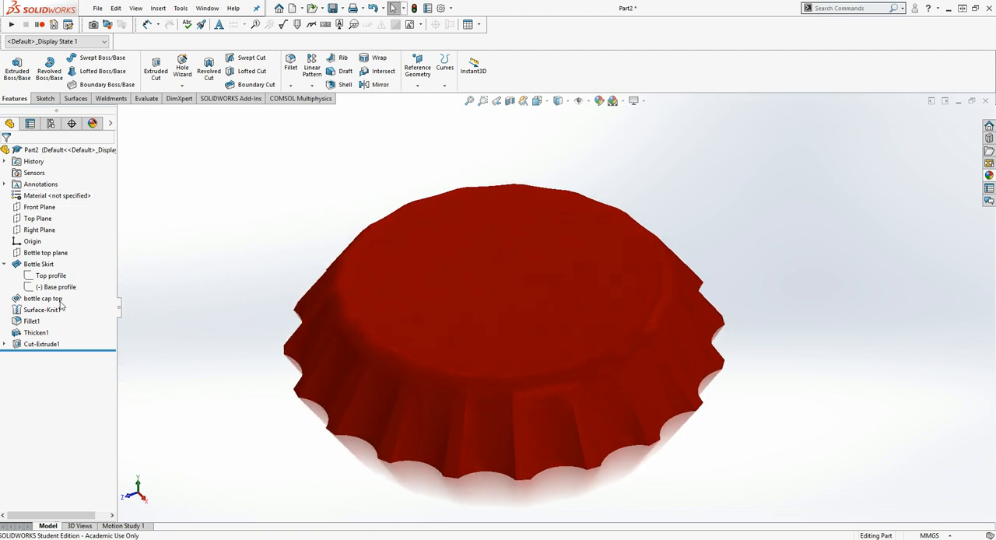
{"action": "left_click", "coordinate": [39, 264]}
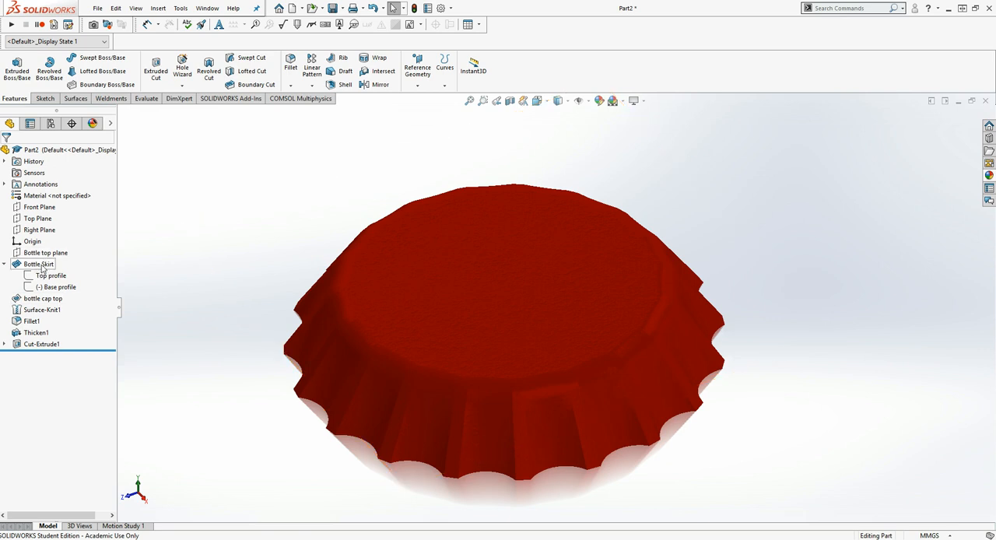
{"action": "left_click", "coordinate": [39, 264]}
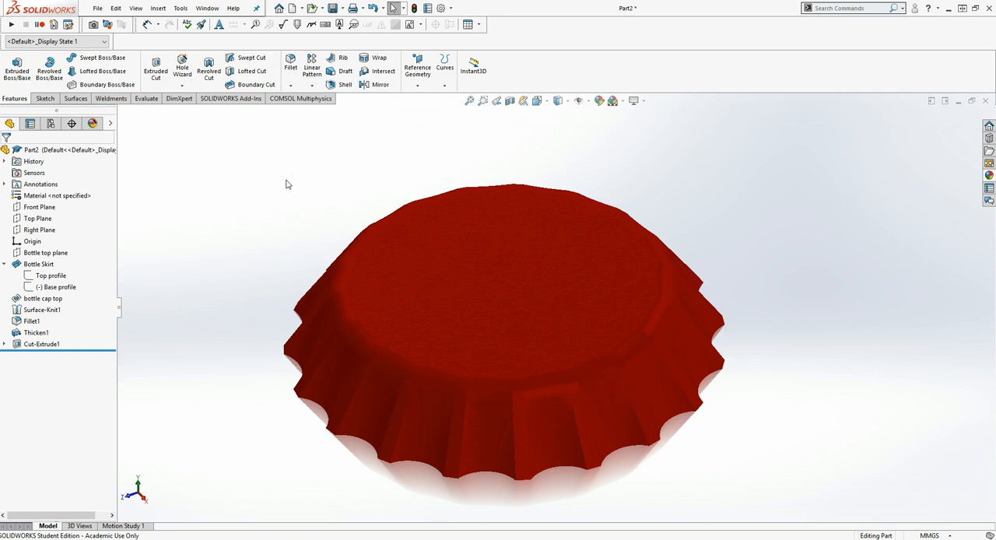
{"action": "mouse_move", "coordinate": [107, 379]}
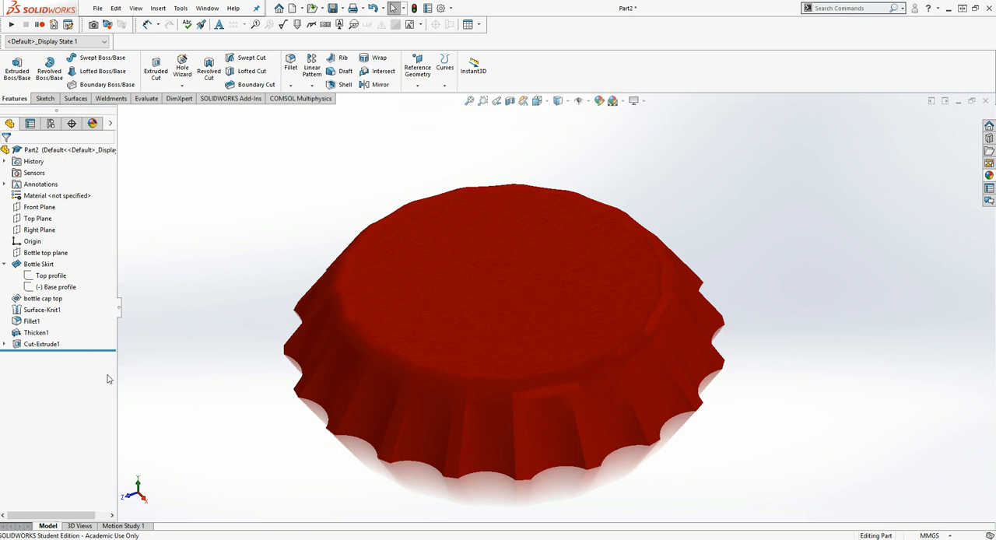
{"action": "mouse_move", "coordinate": [319, 471]}
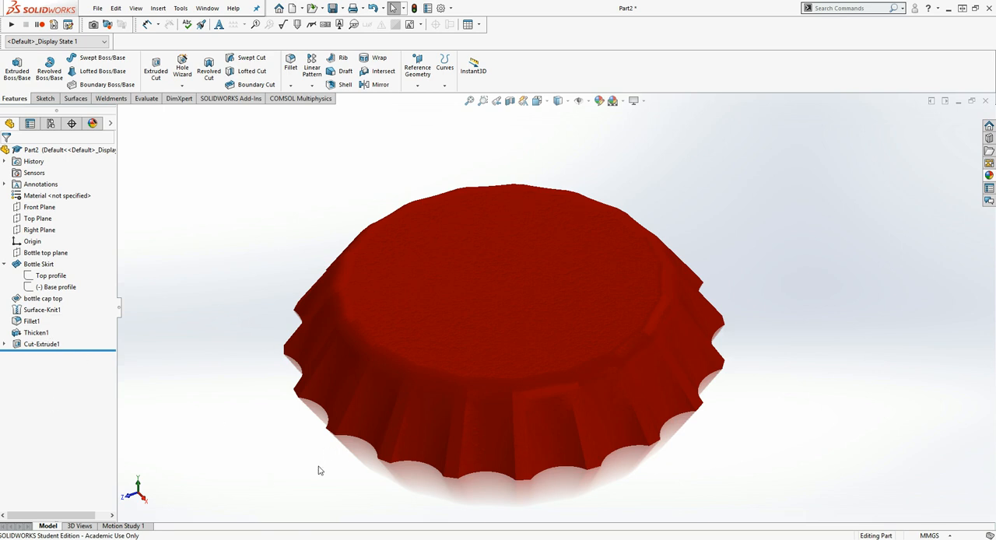